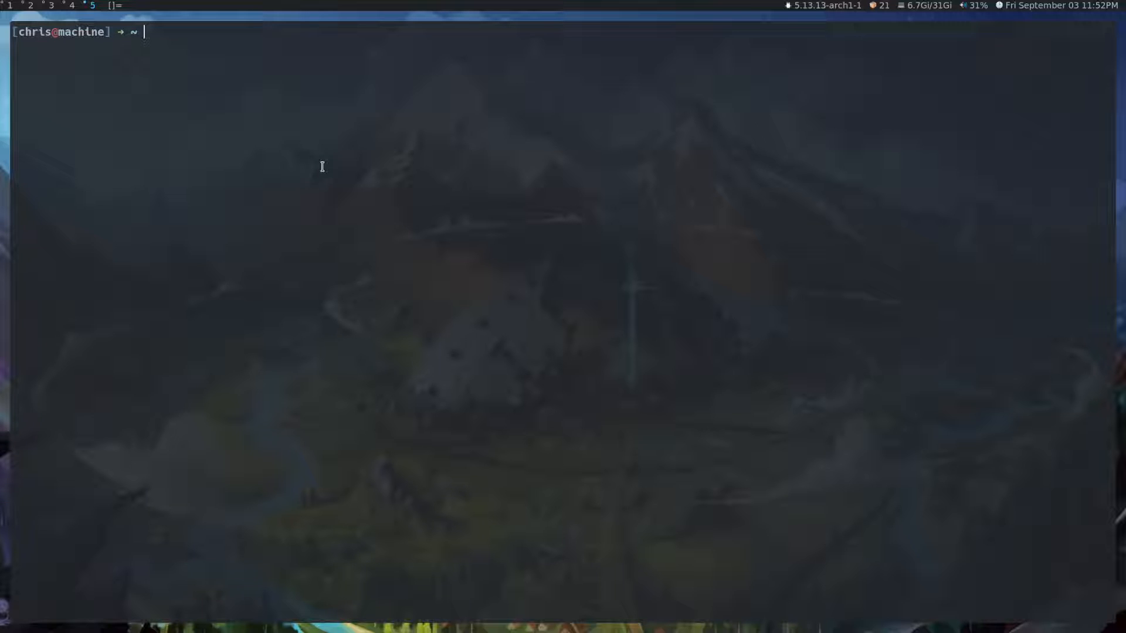
Change into .config/lvim and launch LunarVim on config.lua via the lvt alias
text(cd .config/lvim)
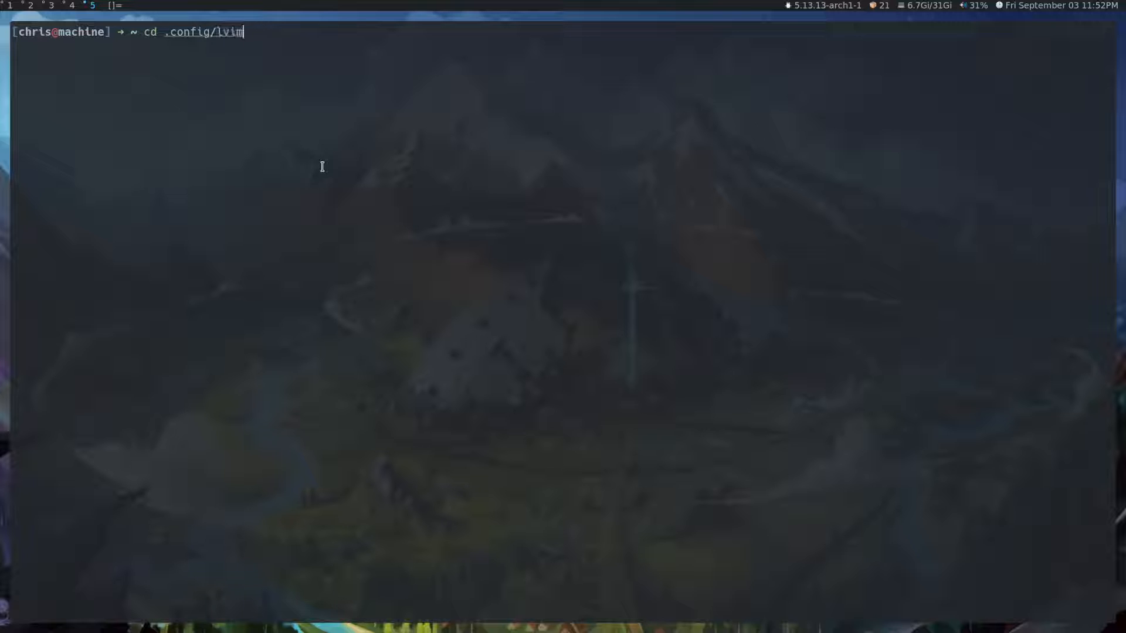
key(Return)
text(ls)
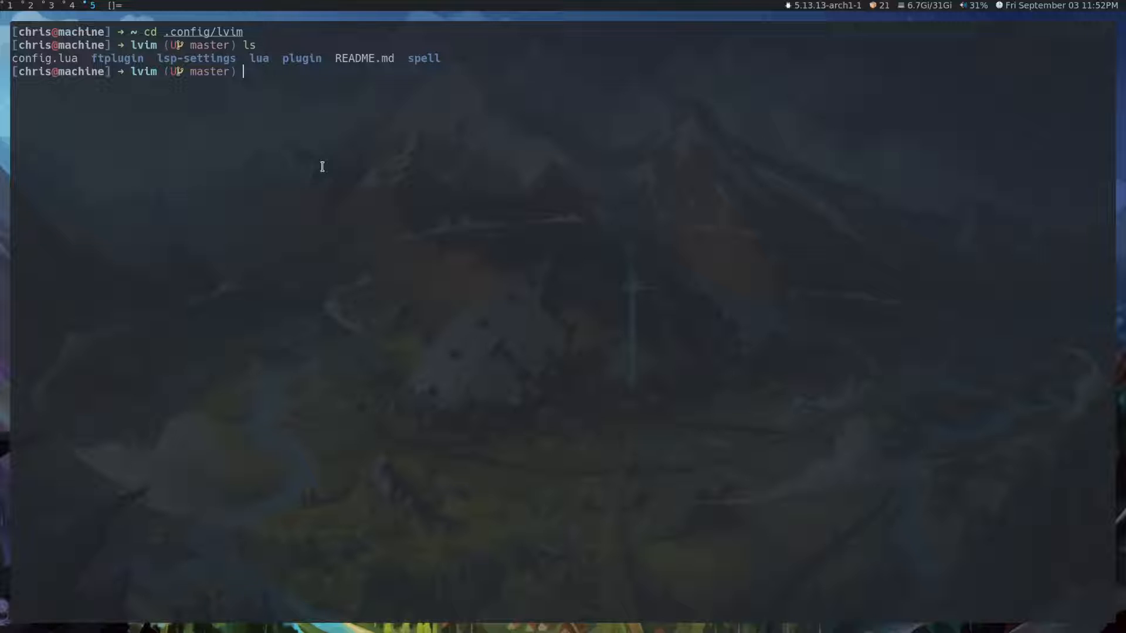
mouse_move(329, 74)
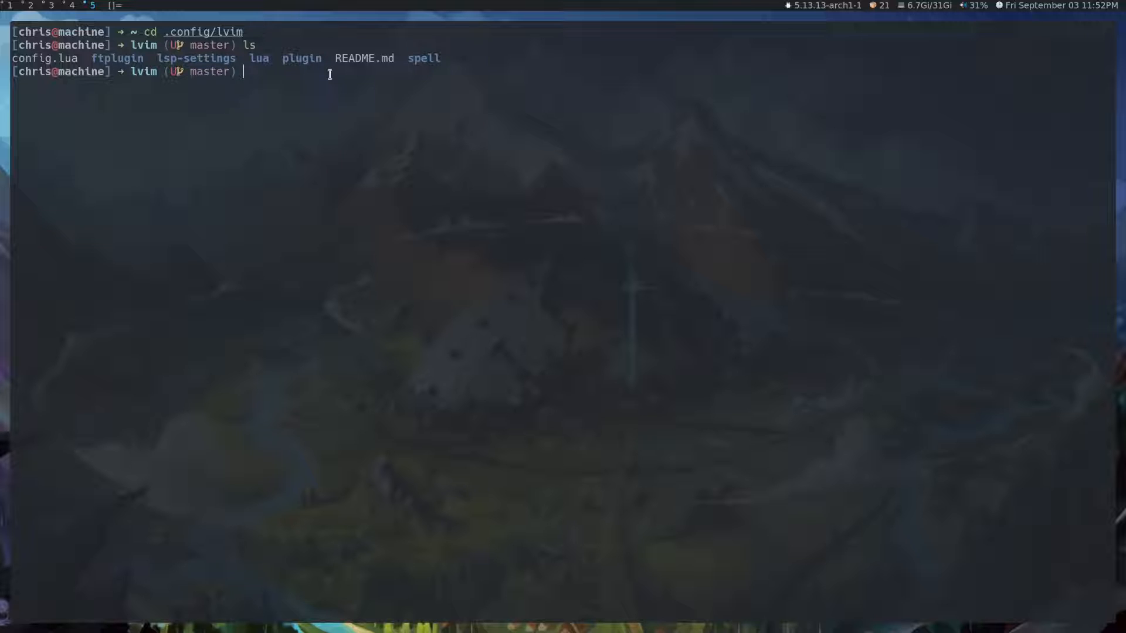
text(lvt)
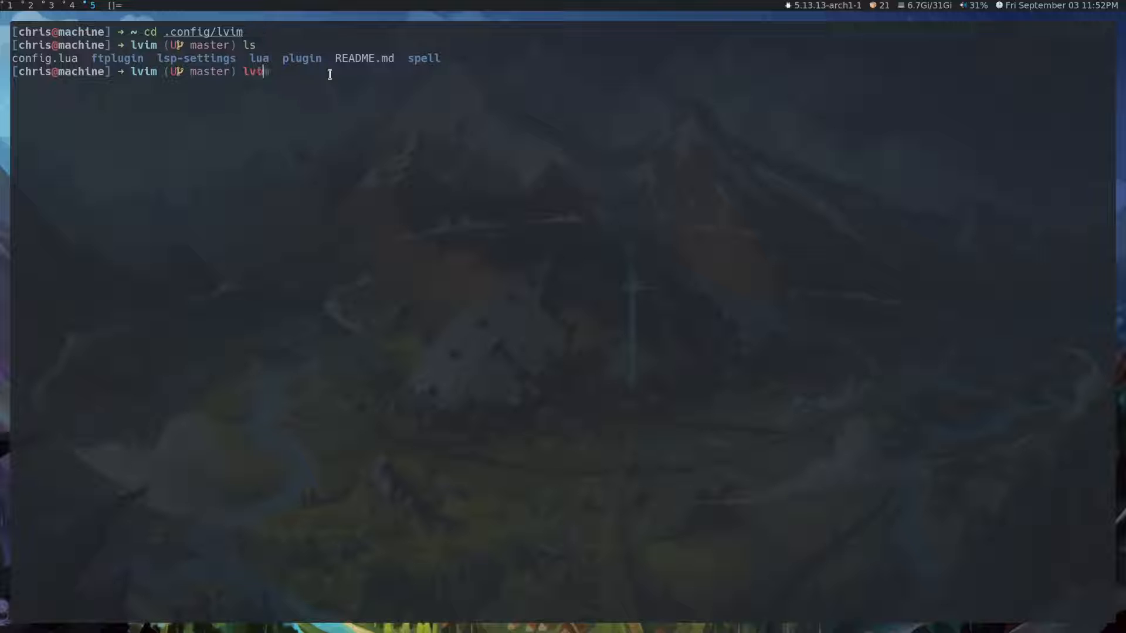
key(Return)
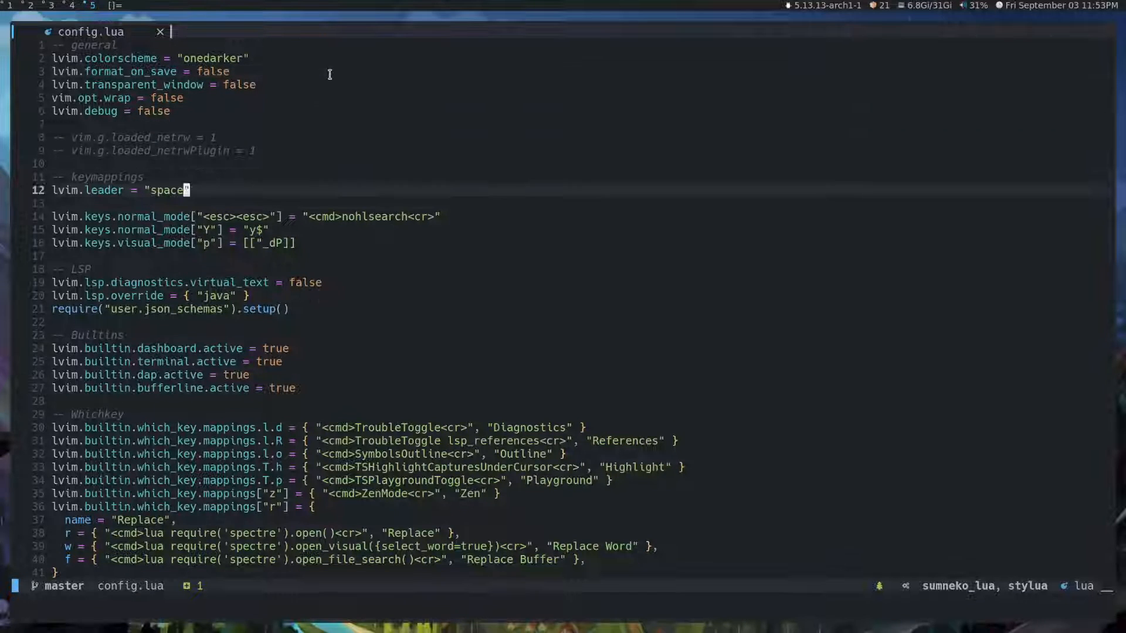
Add the colorschemes, tokyonight.nvim and nord-vim entries to lvim.plugins and save
scroll(down, 3)
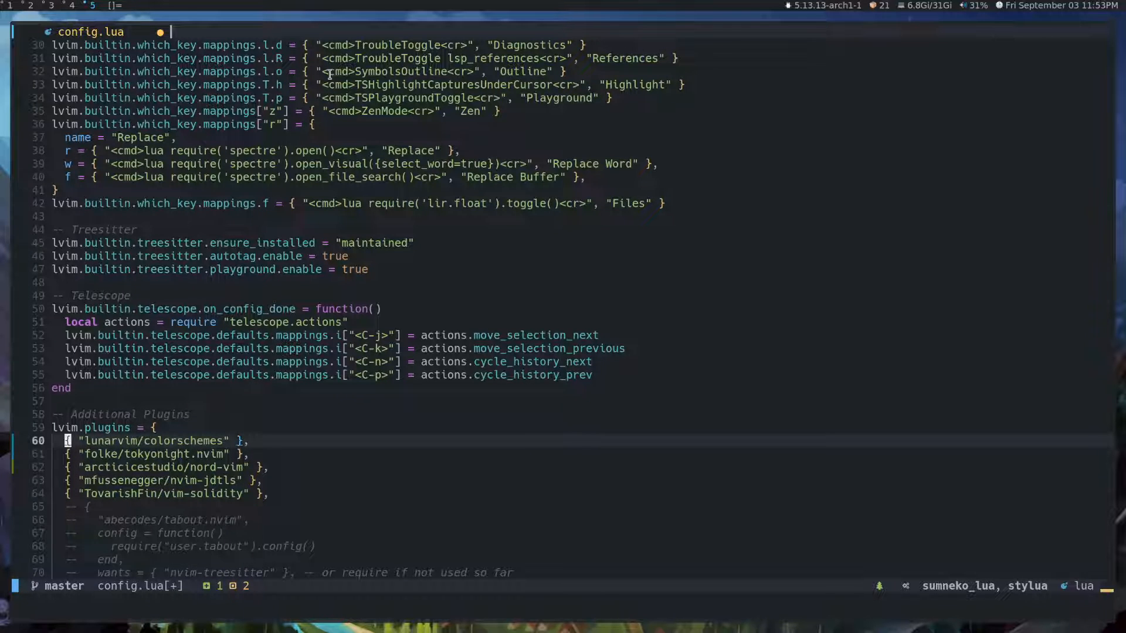
key(l)
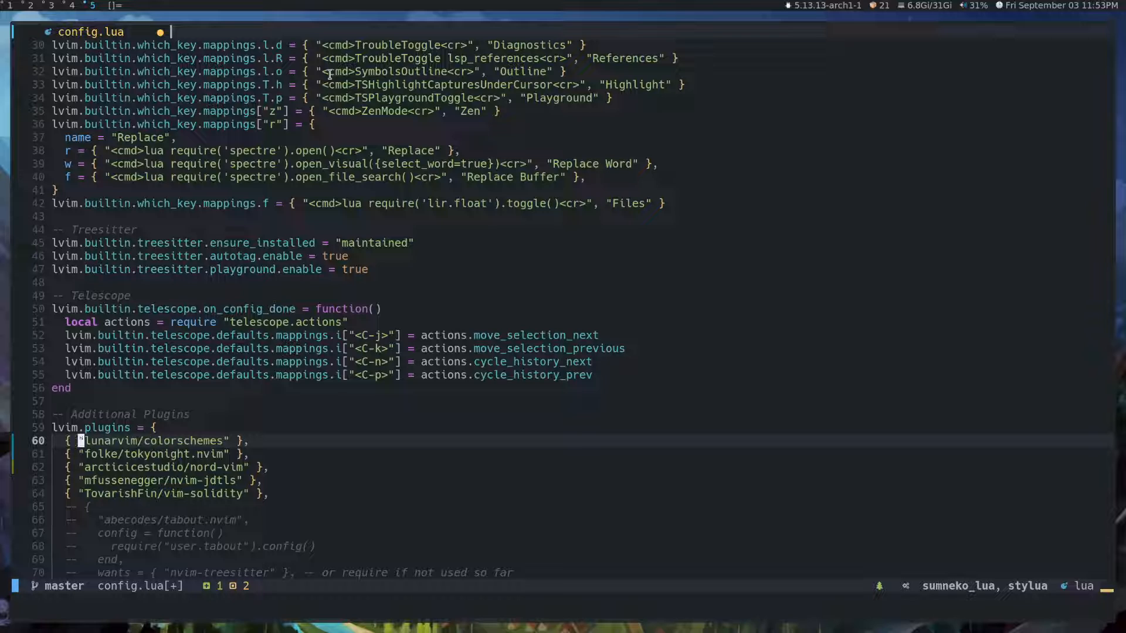
mouse_move(165, 439)
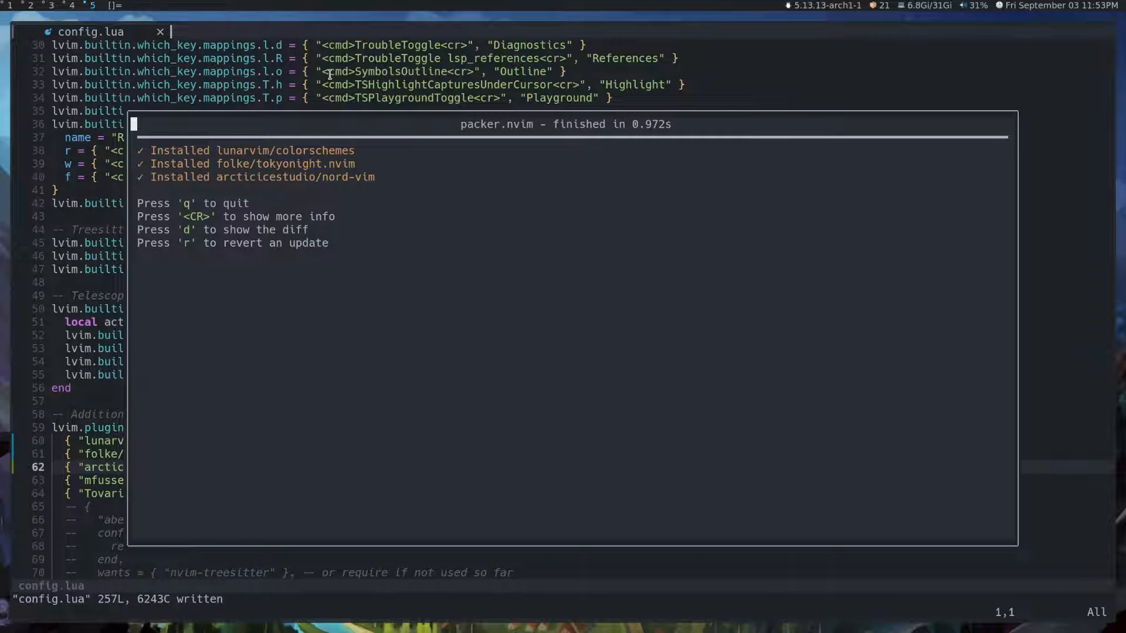
Dismiss the Packer summary, browse the colorscheme picker including tokyonight, and close it unchanged
key(q)
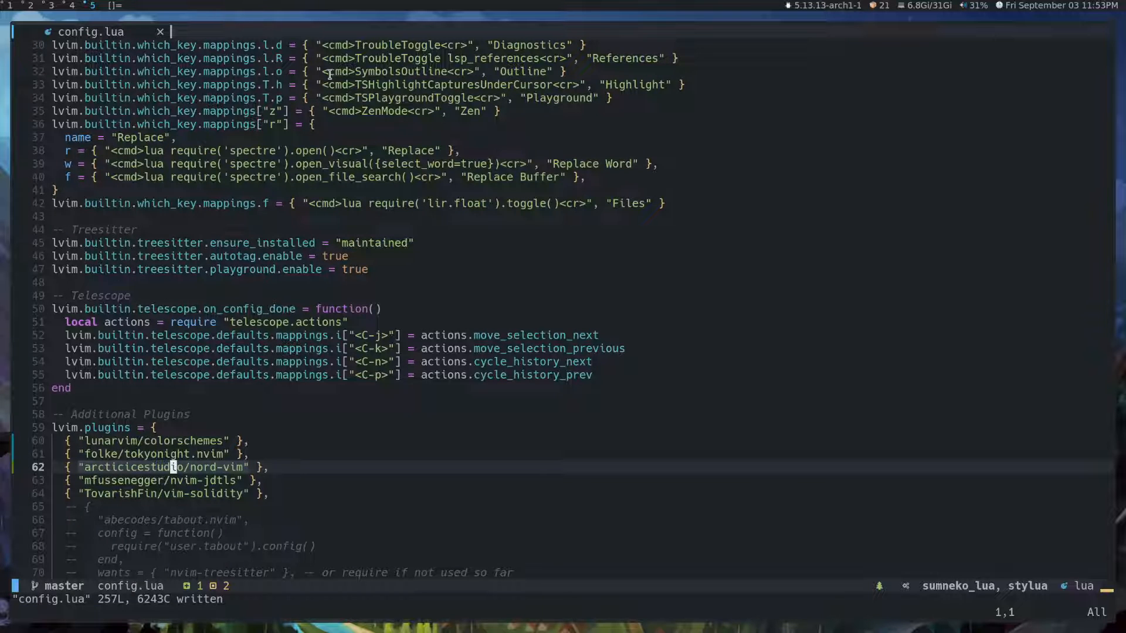
key(space)
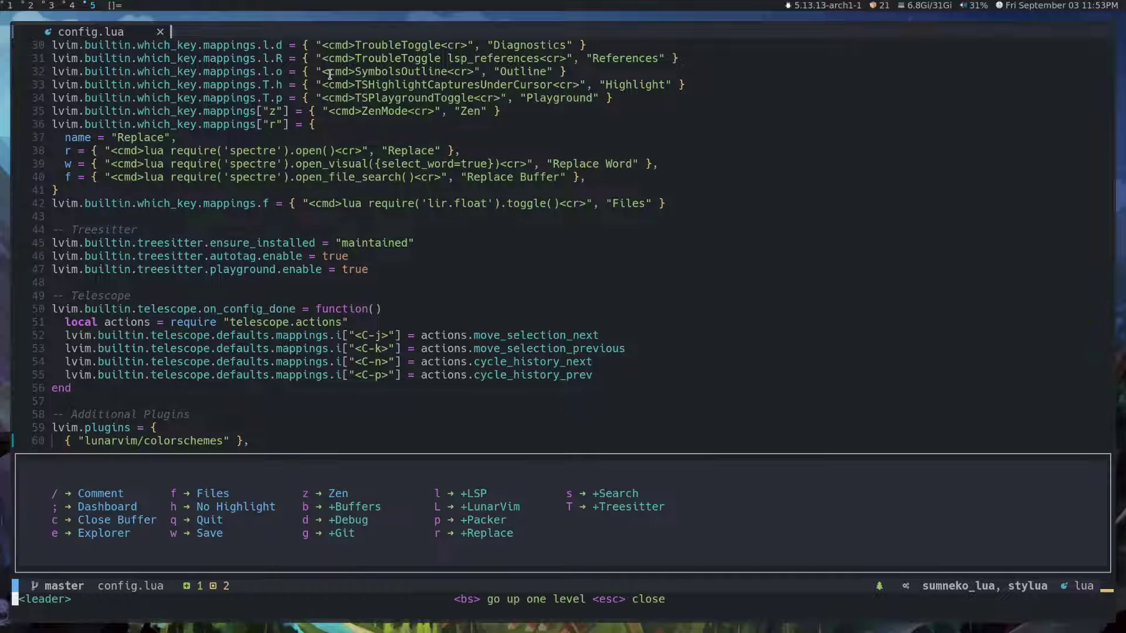
mouse_move(580, 480)
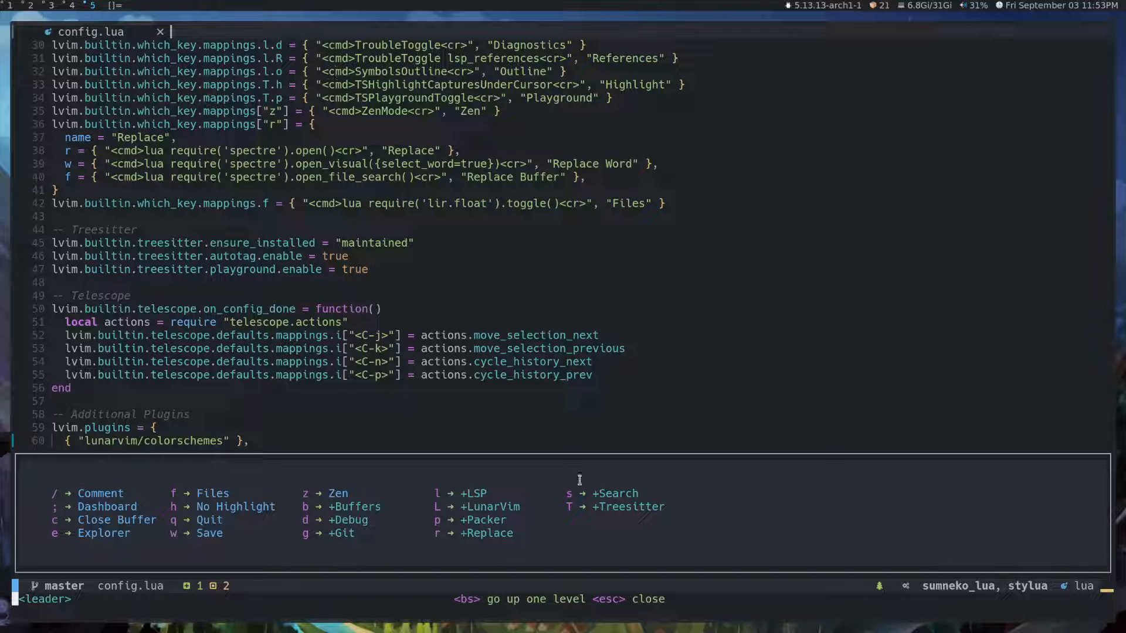
key(s)
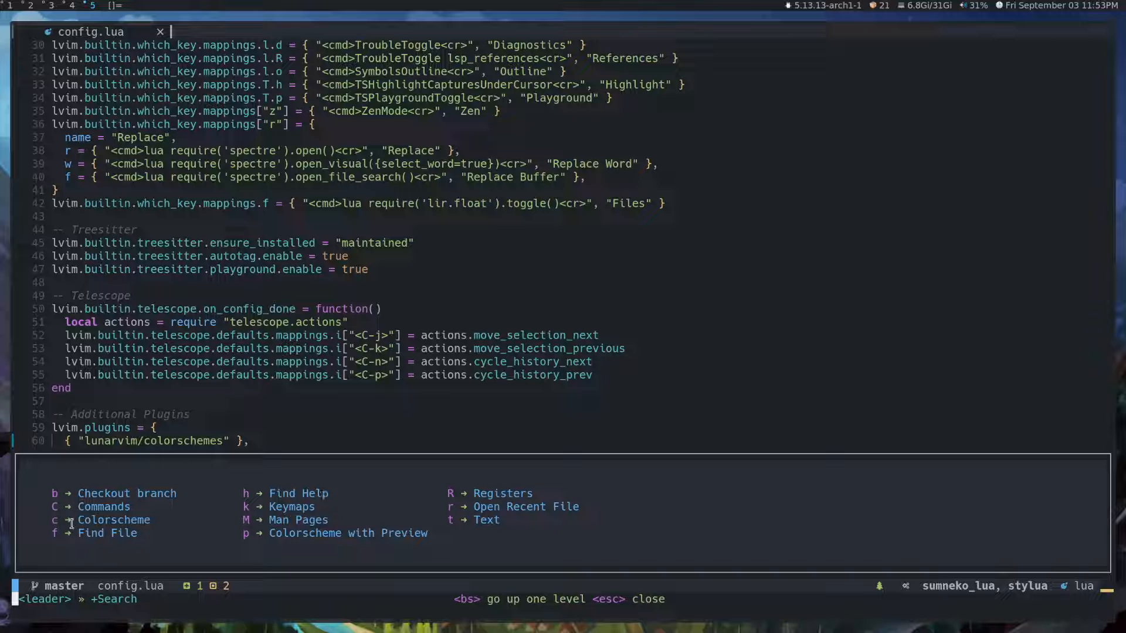
mouse_move(241, 535)
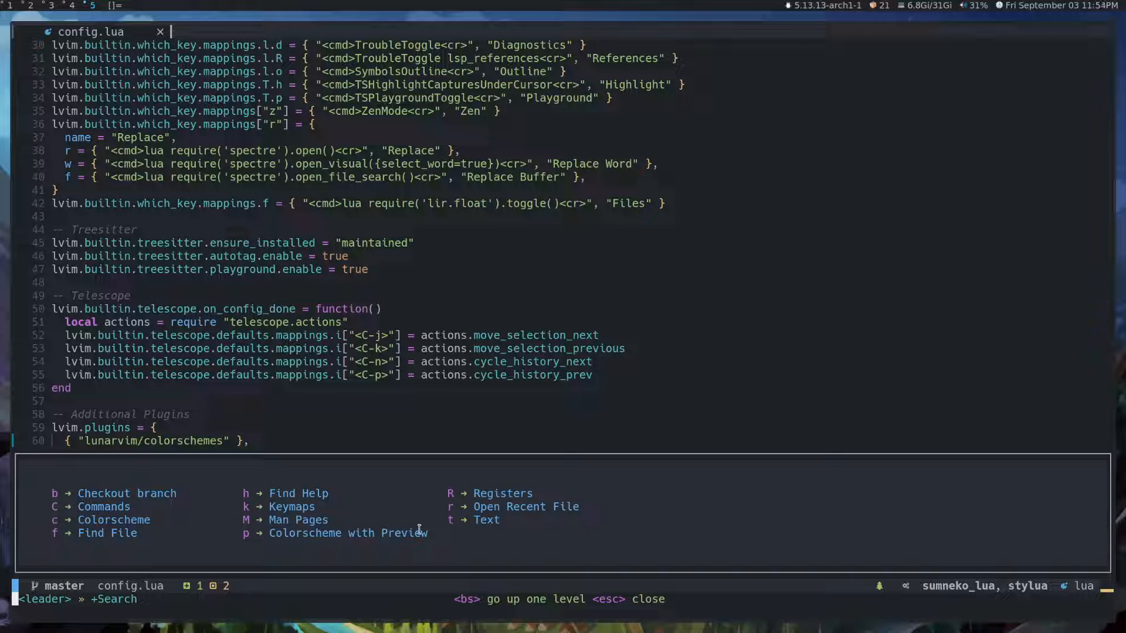
mouse_move(327, 488)
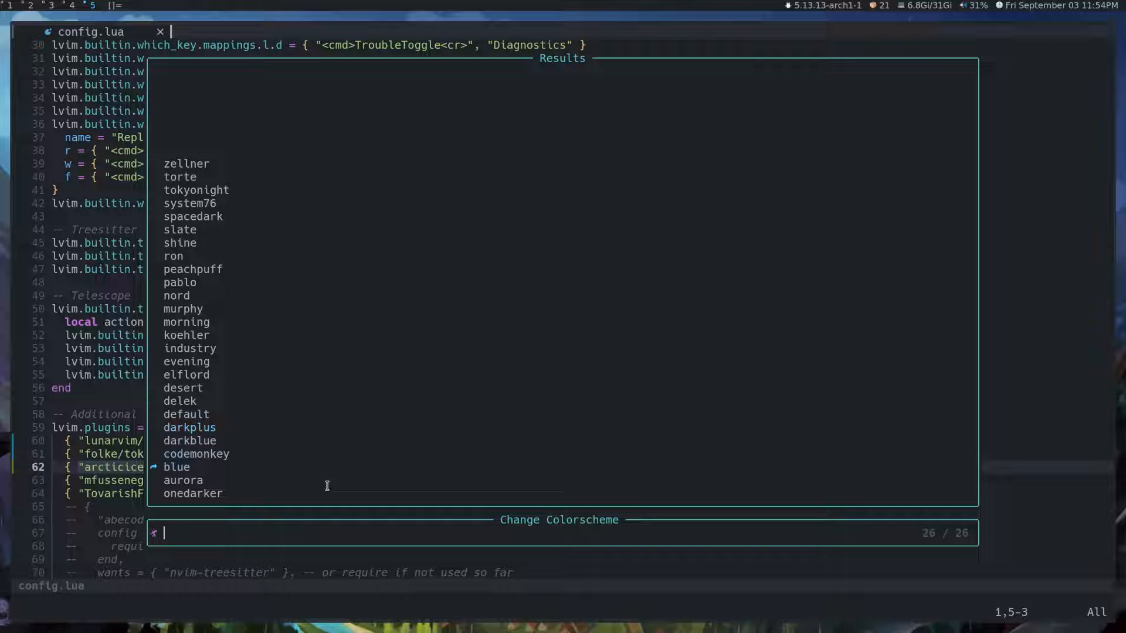
key(Up)
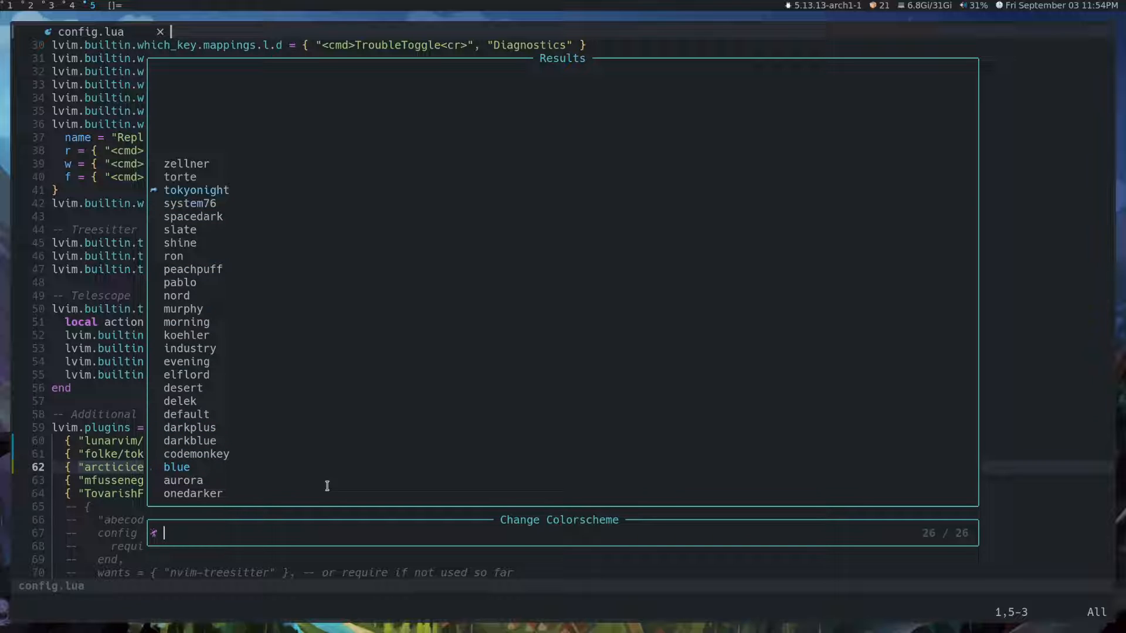
key(Escape)
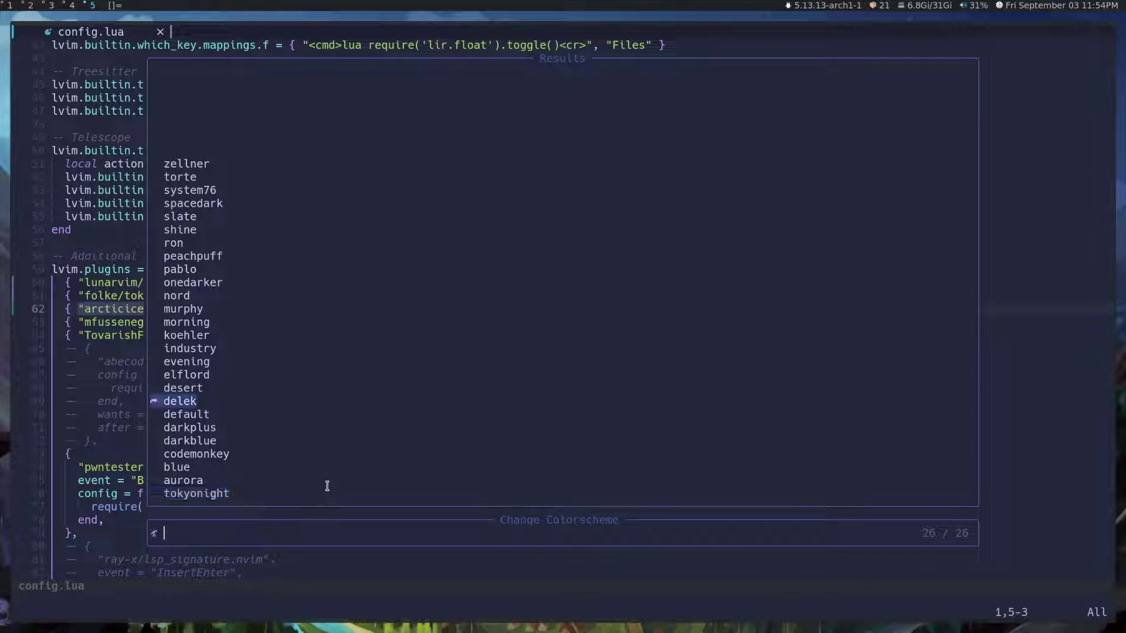
key(Escape)
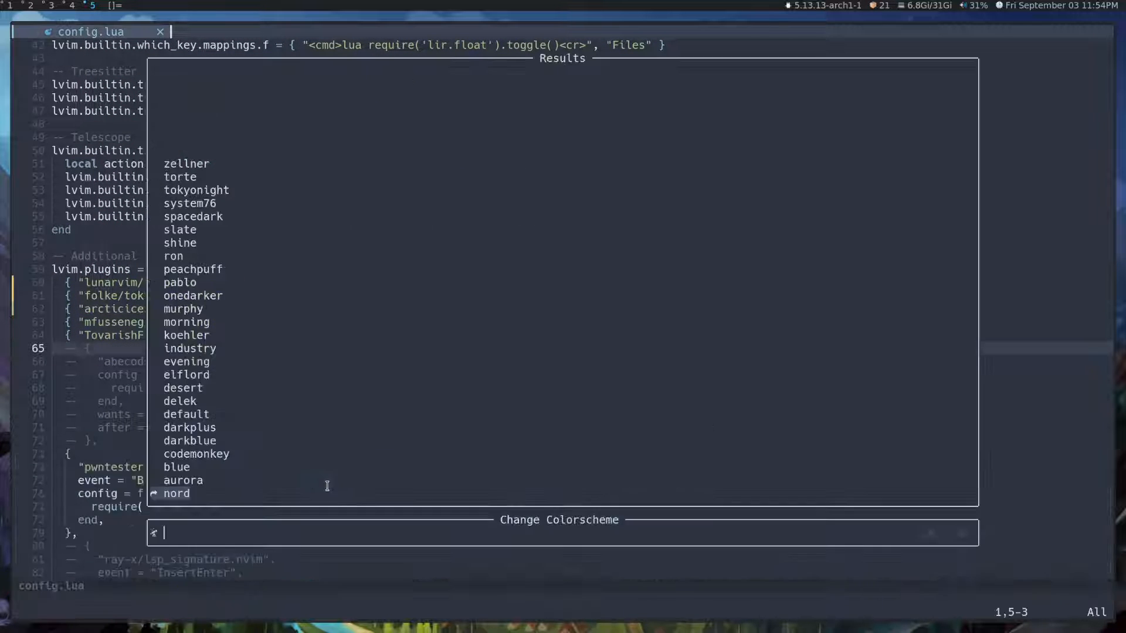
key(Up)
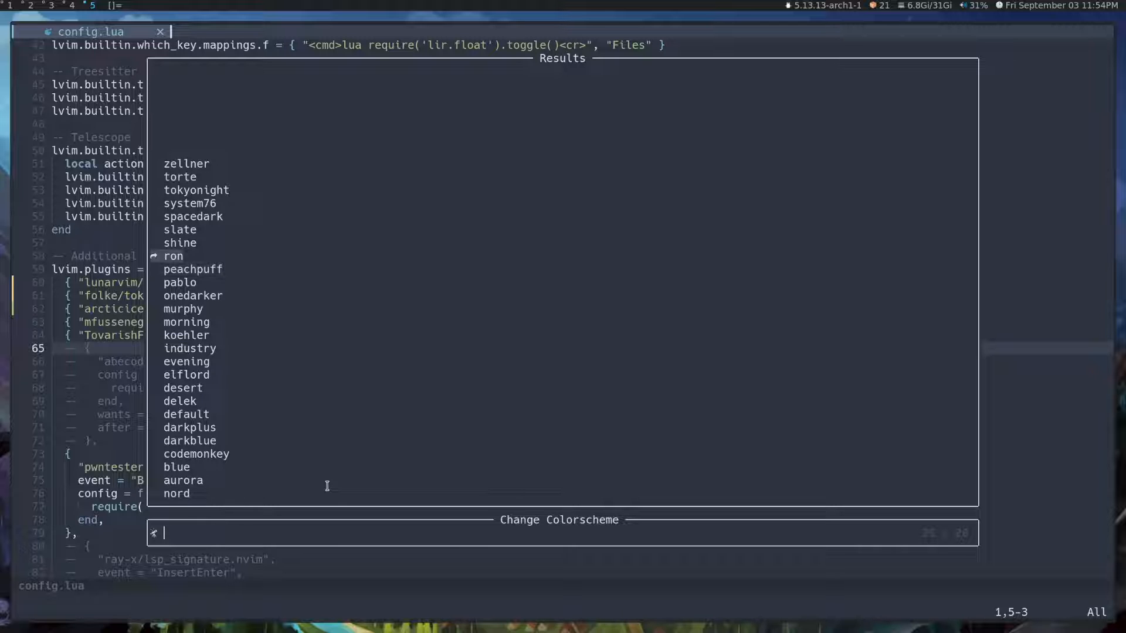
key(Escape)
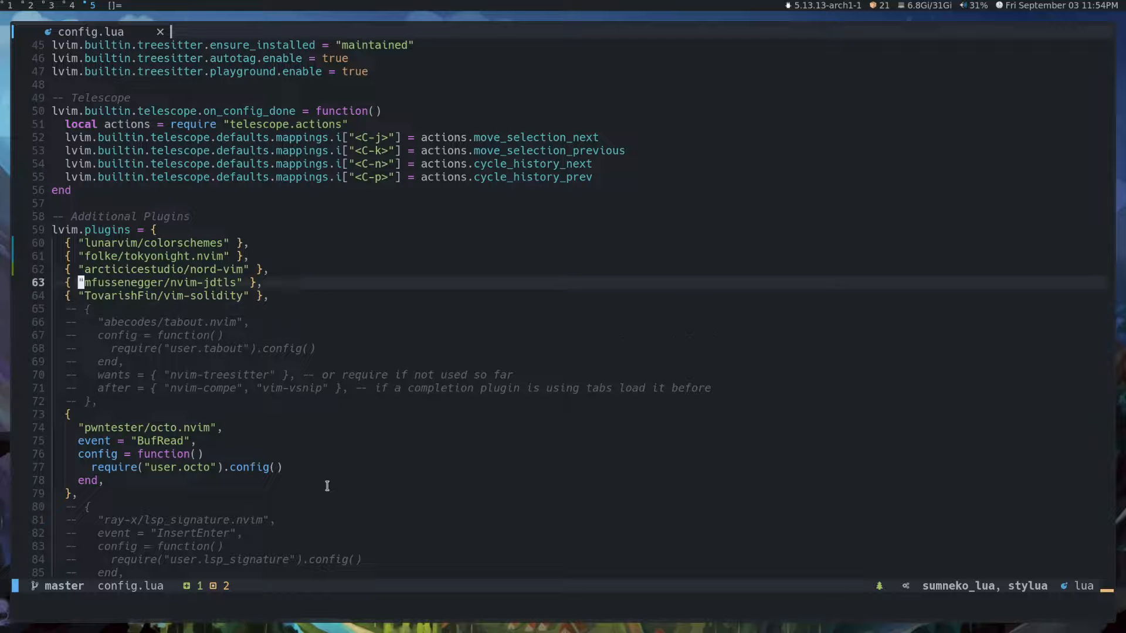
Browse Colorscheme with Preview through several themes and settle on tokyonight
key(space)
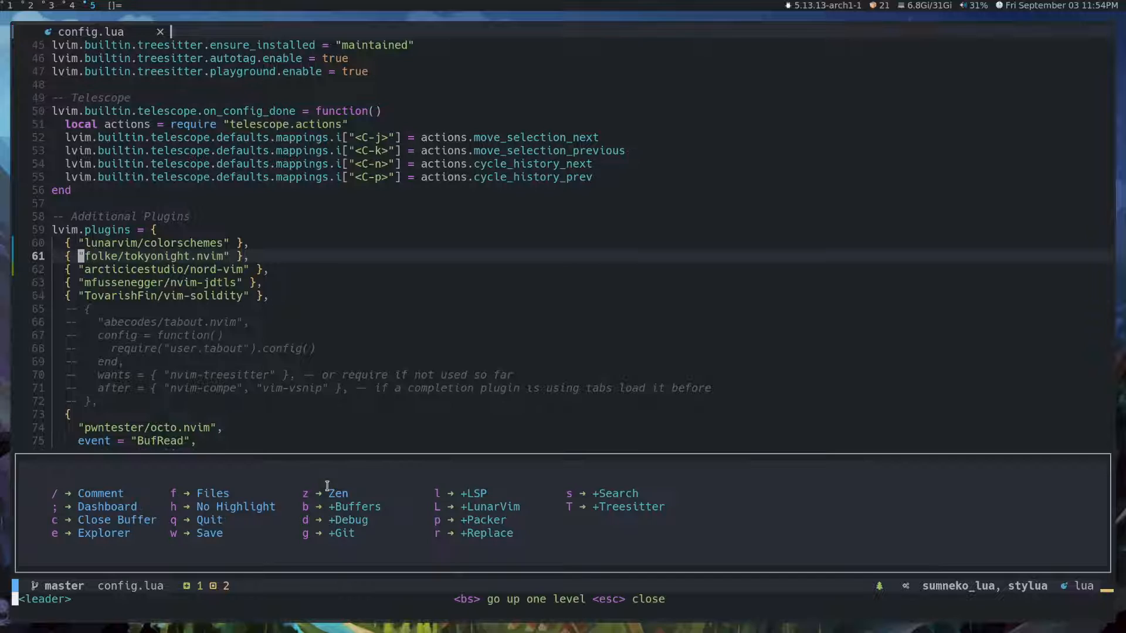
key(s)
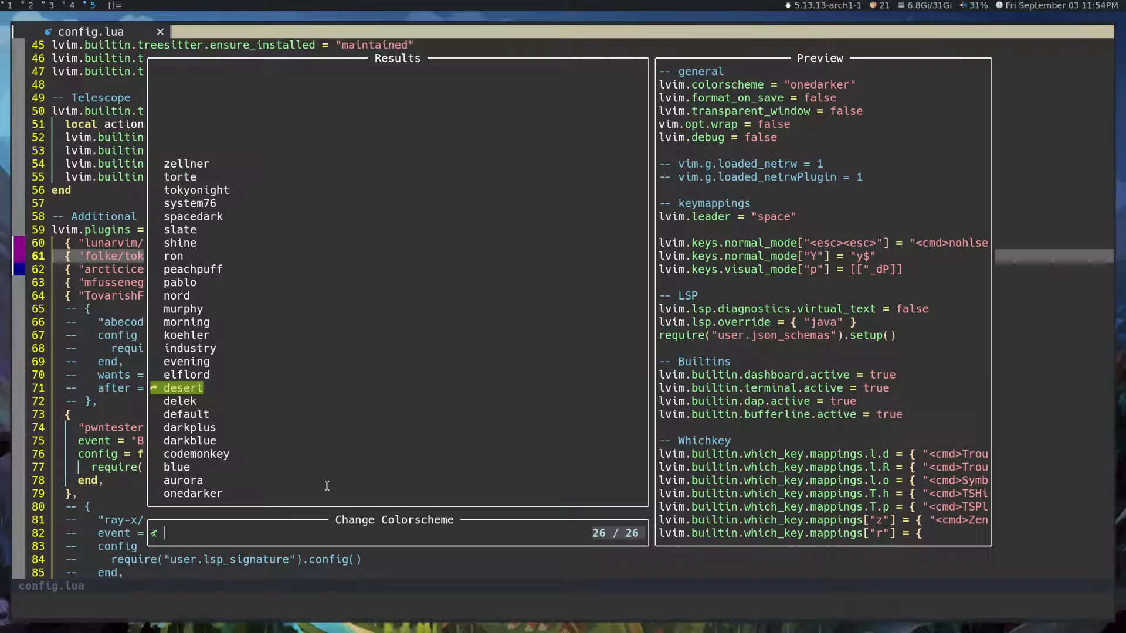
key(Up)
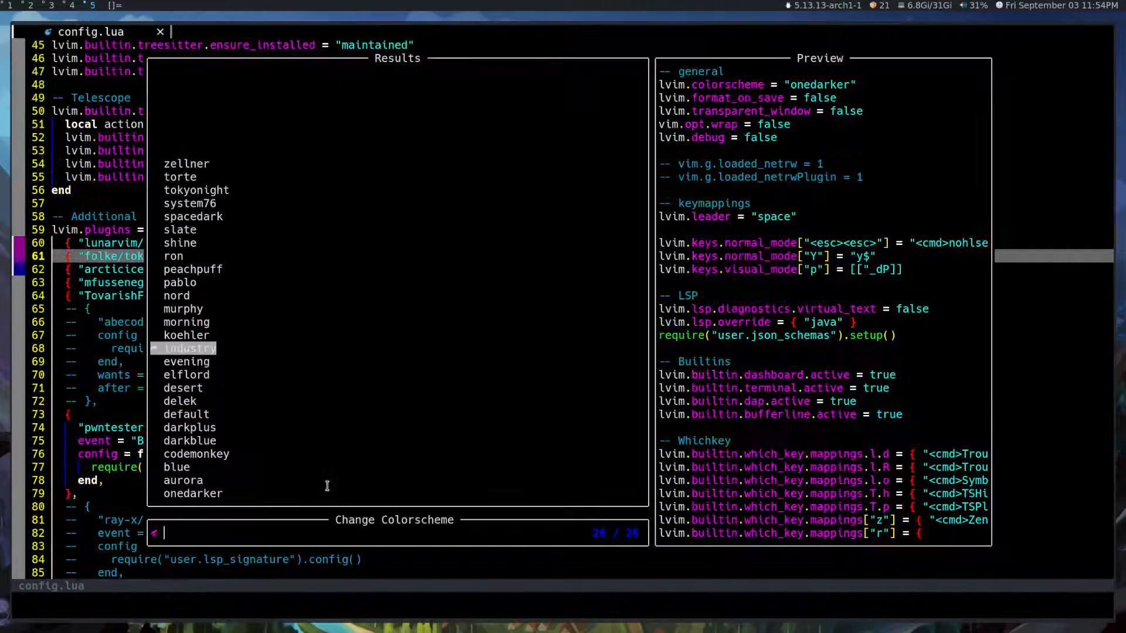
scroll(up, 3)
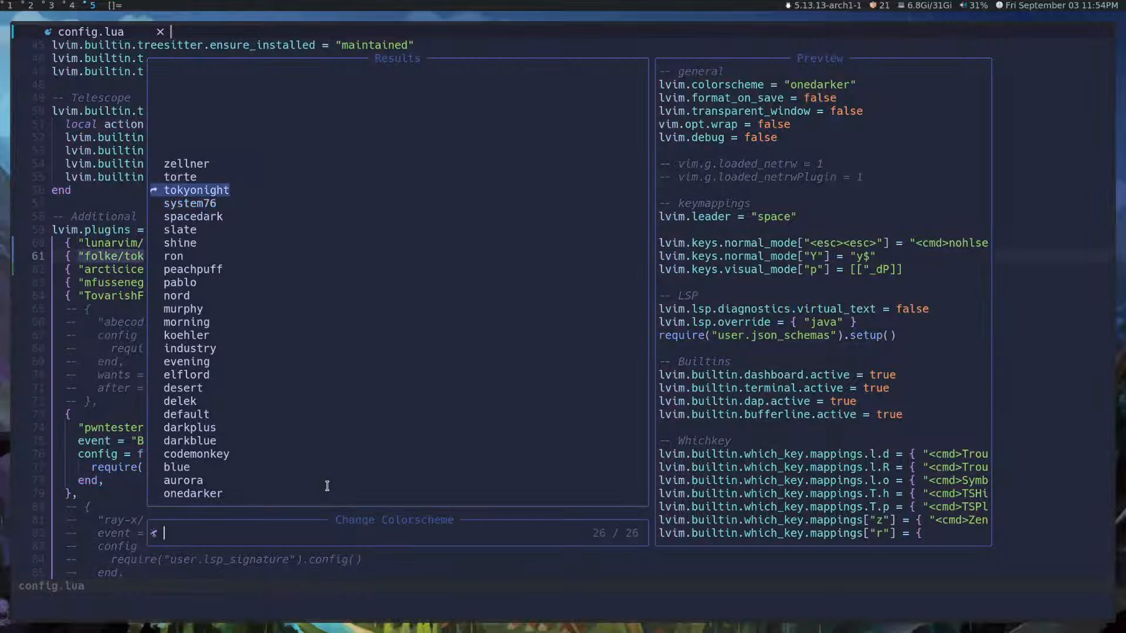
key(Down)
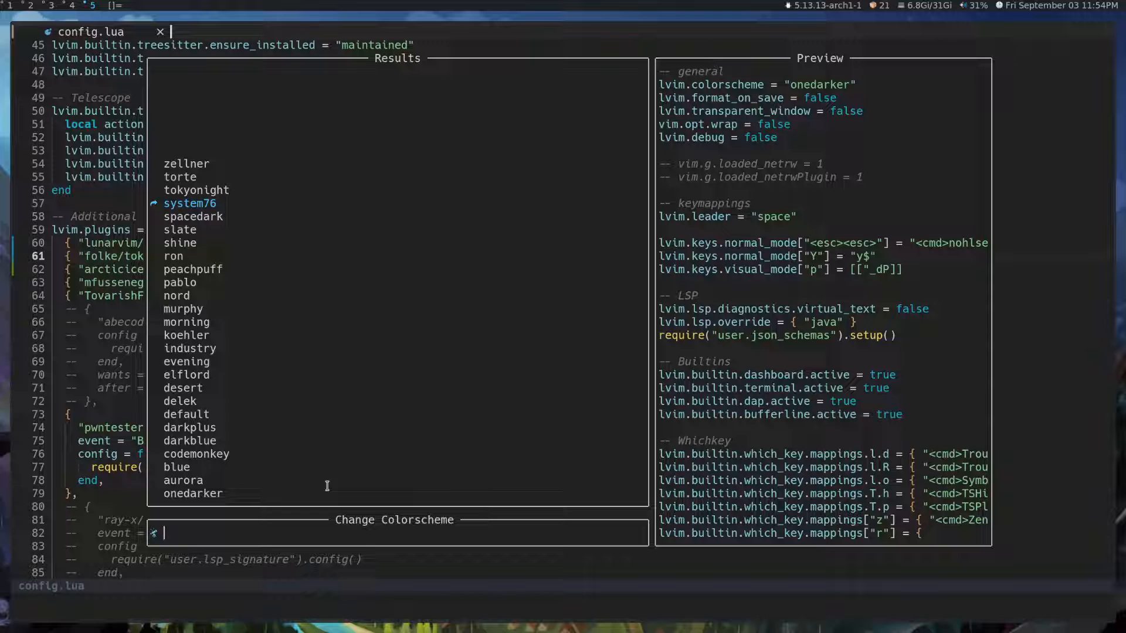
key(Up)
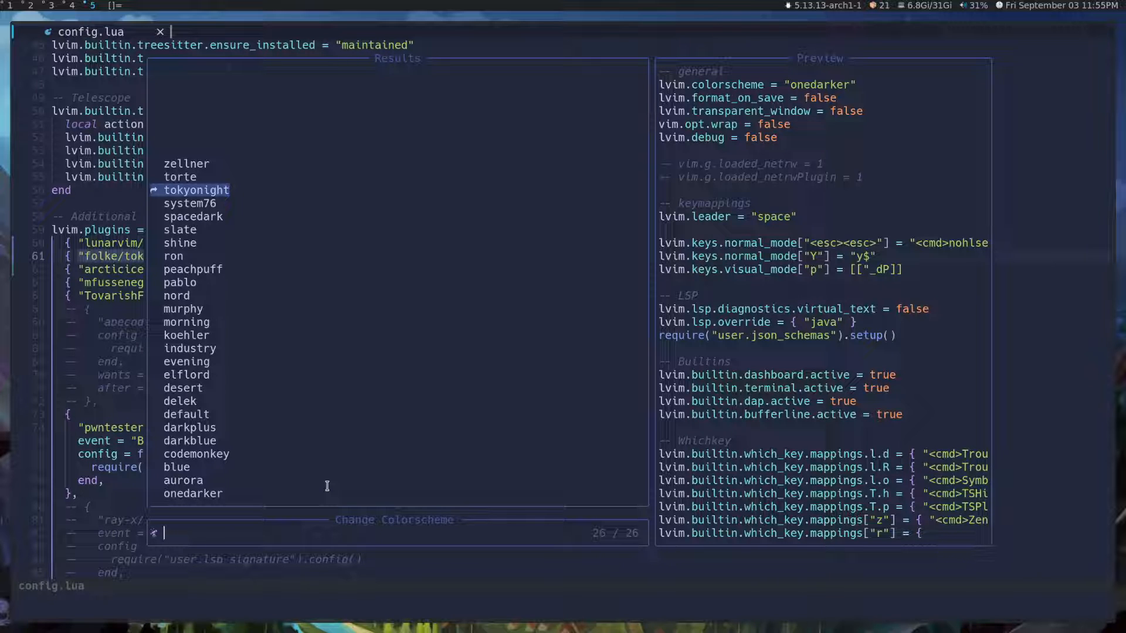
key(Escape)
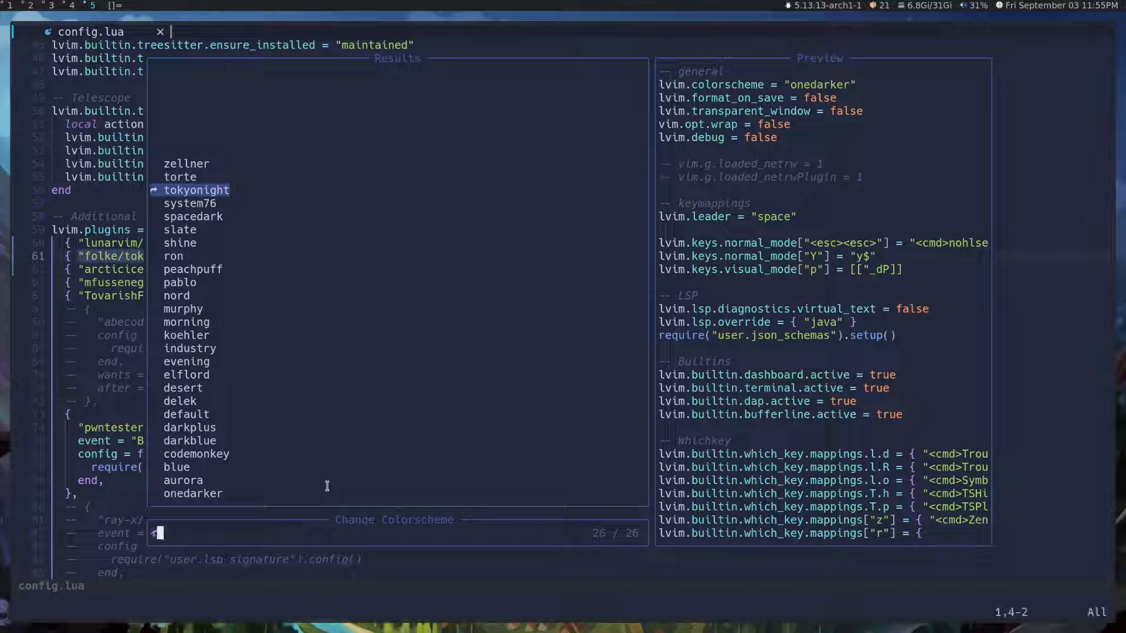
key(Escape)
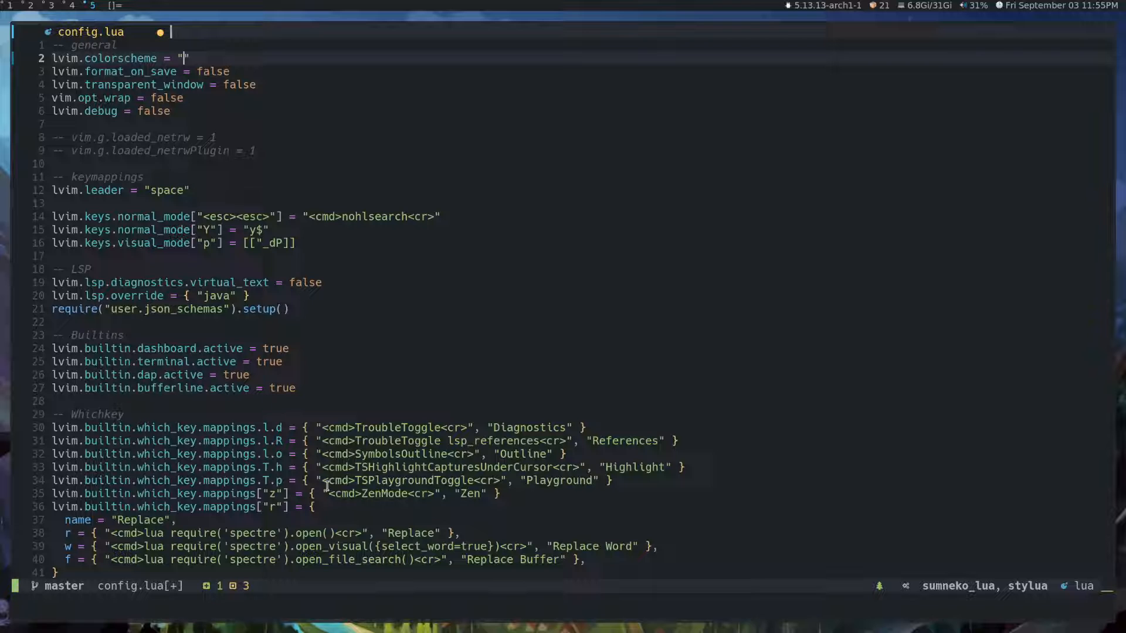
Set lvim.colorscheme to "tokyonight" in config.lua and save the file
text(tokyonight)
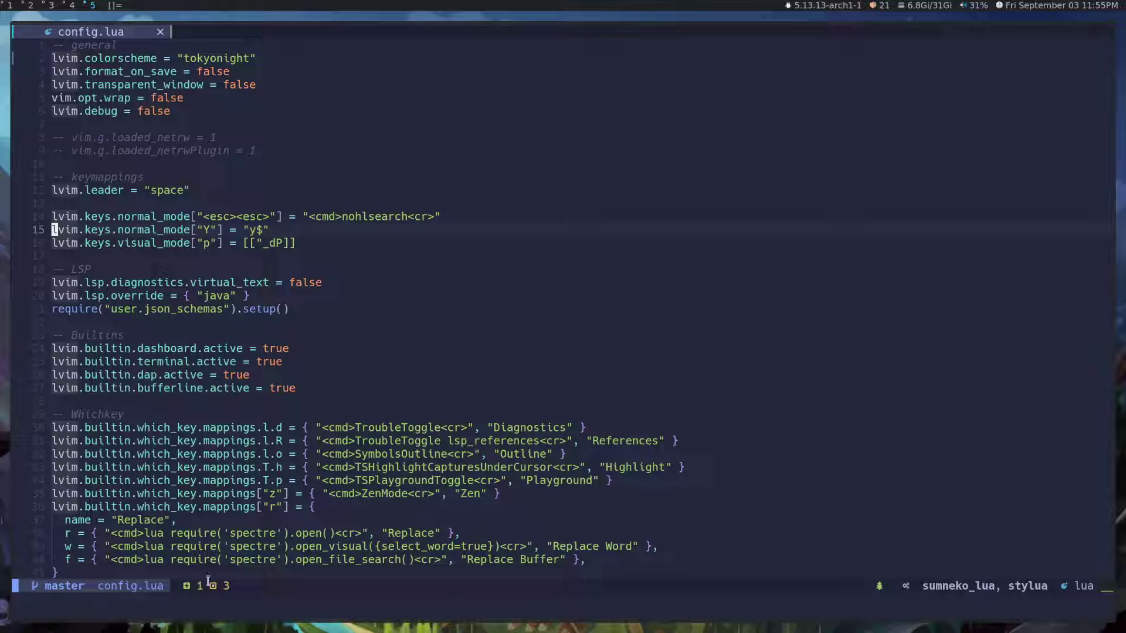
mouse_move(219, 104)
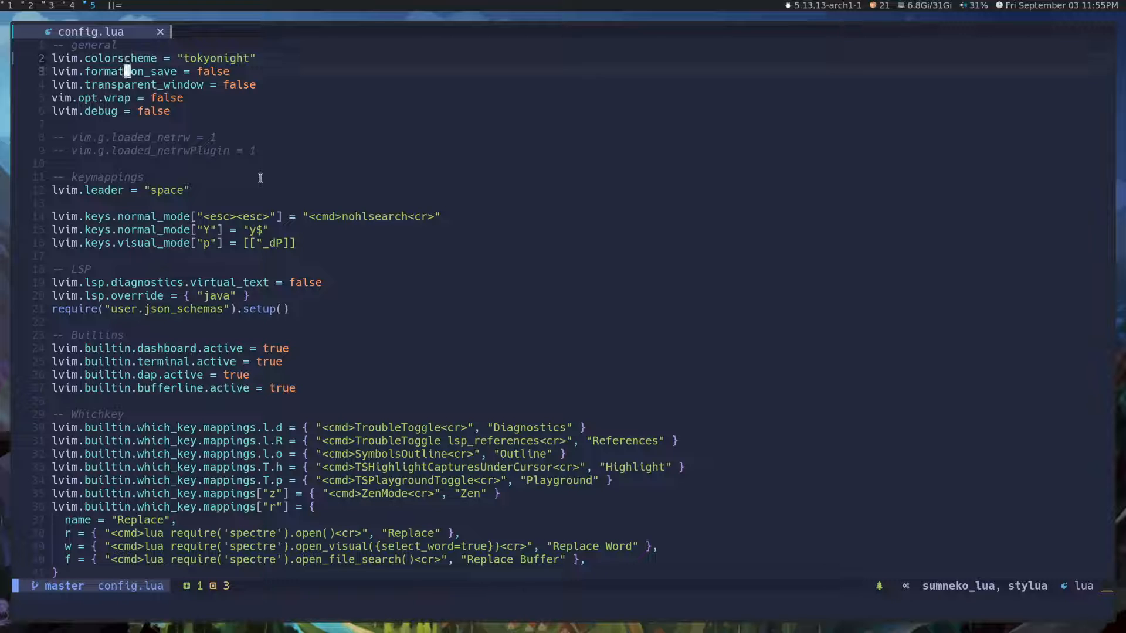
key(j)
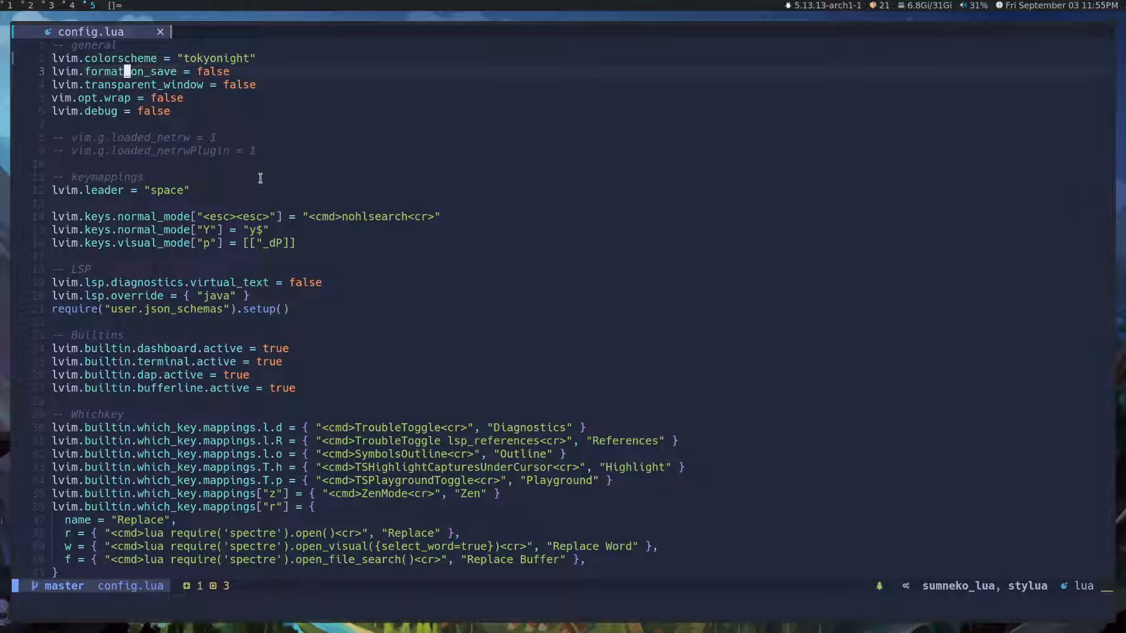
key(up)
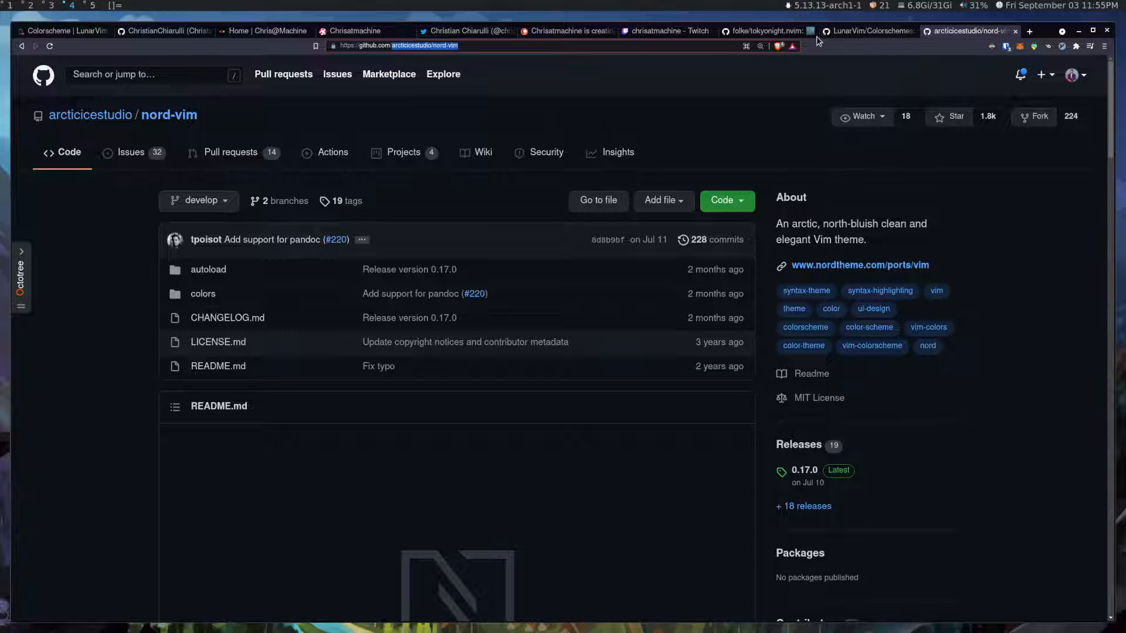
In the tokyonight.nvim README, select the vim.g.tokyonight_style = "night" example line
click(766, 30)
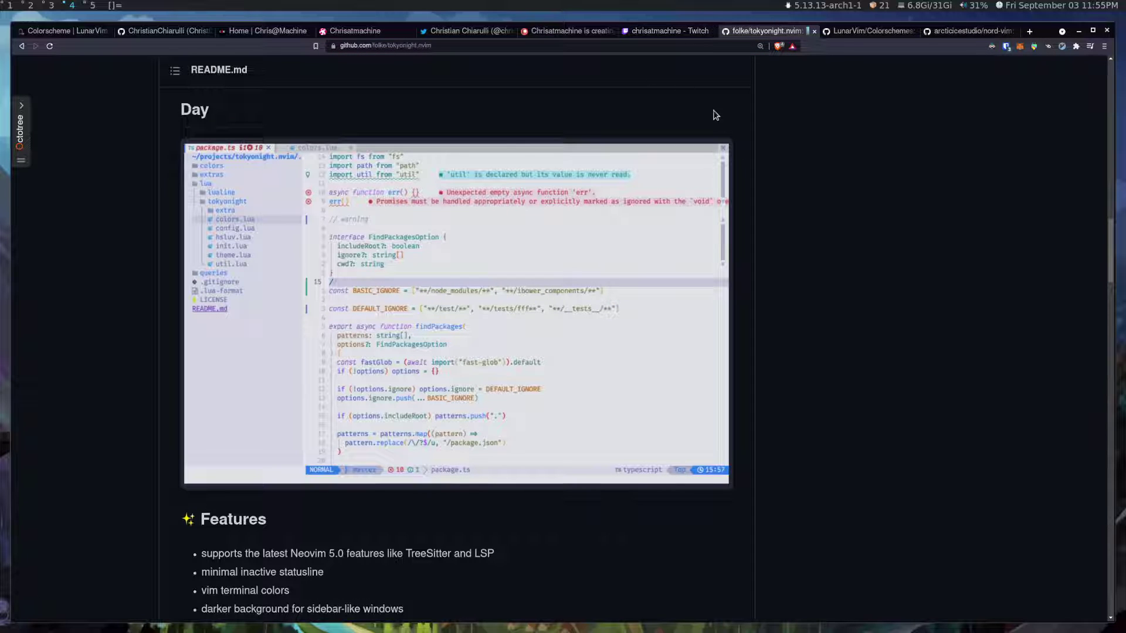
mouse_move(623, 254)
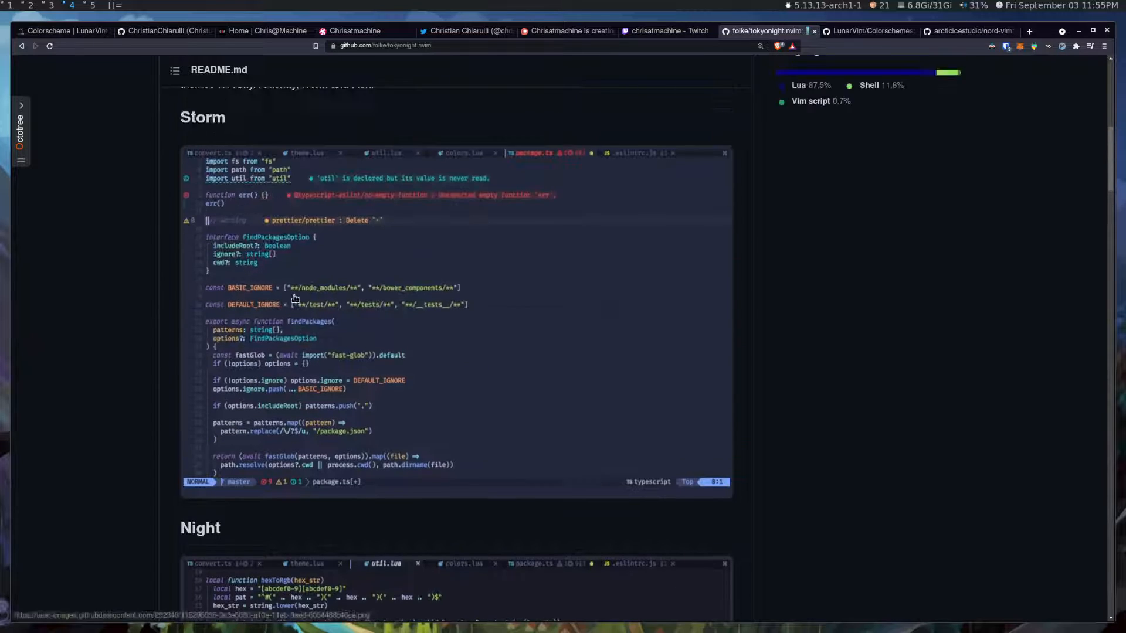
scroll(down, 3)
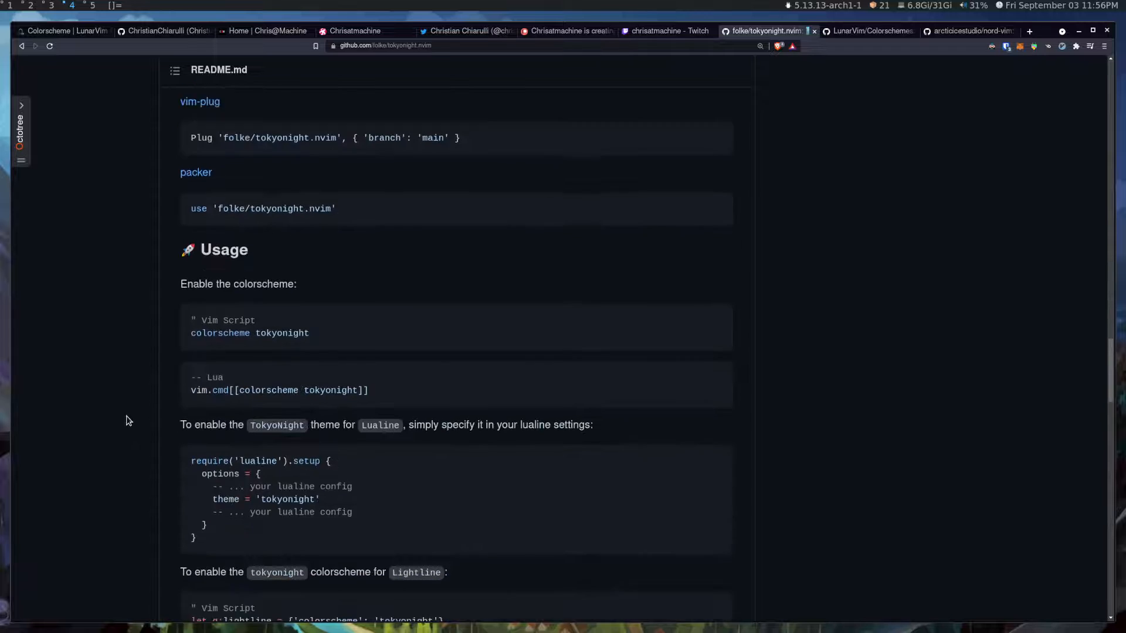
scroll(down, 3)
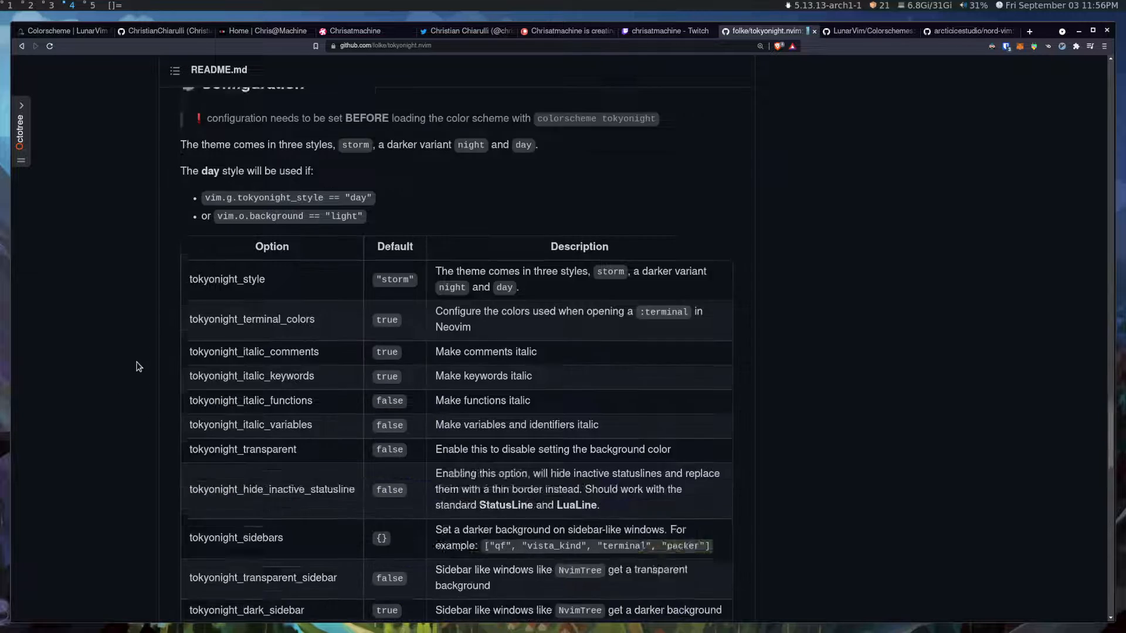
scroll(down, 3)
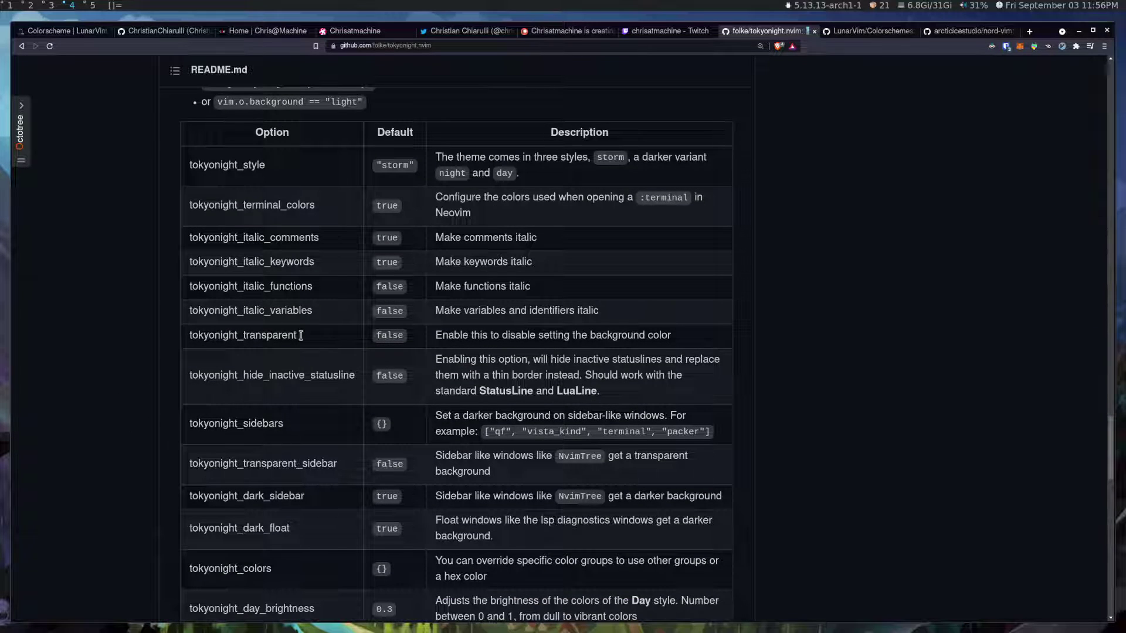
scroll(down, 3)
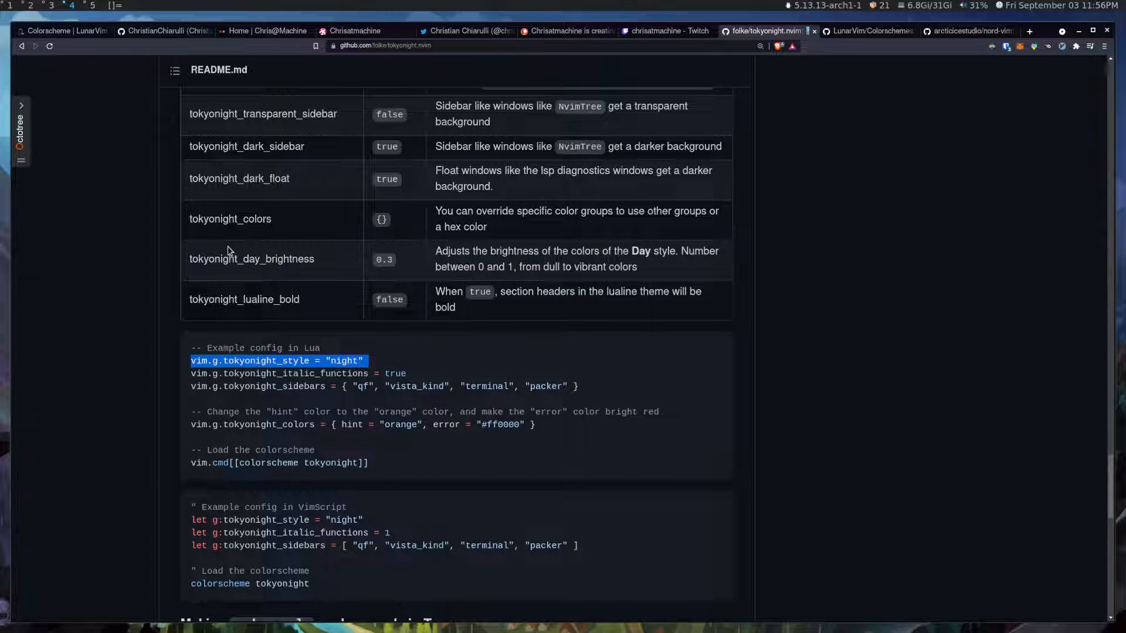
click(267, 373)
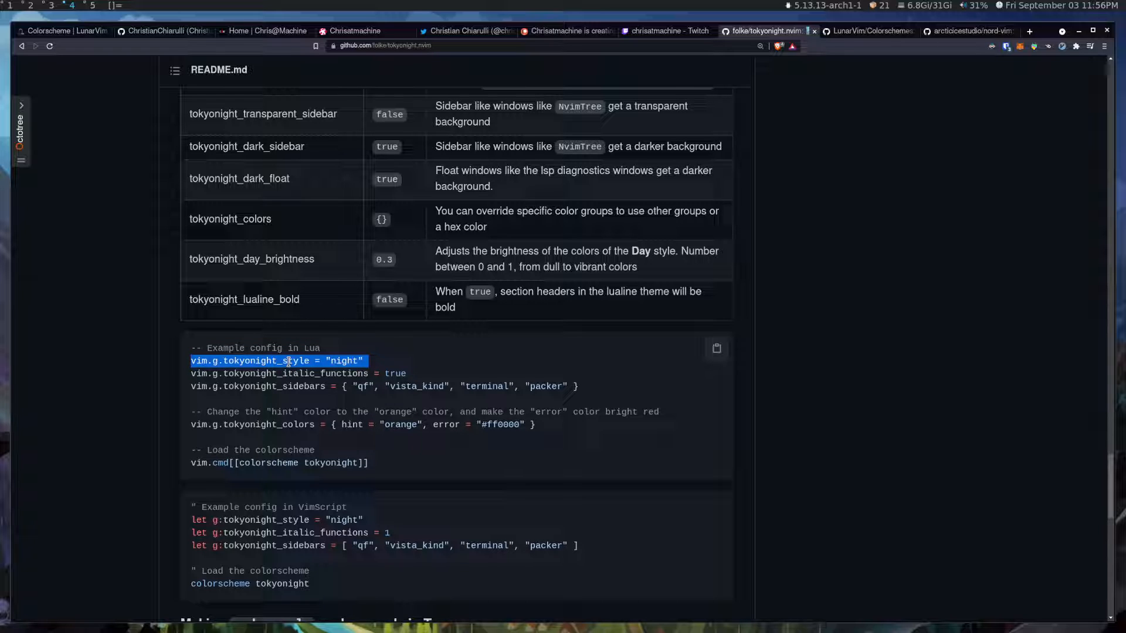
mouse_move(322, 424)
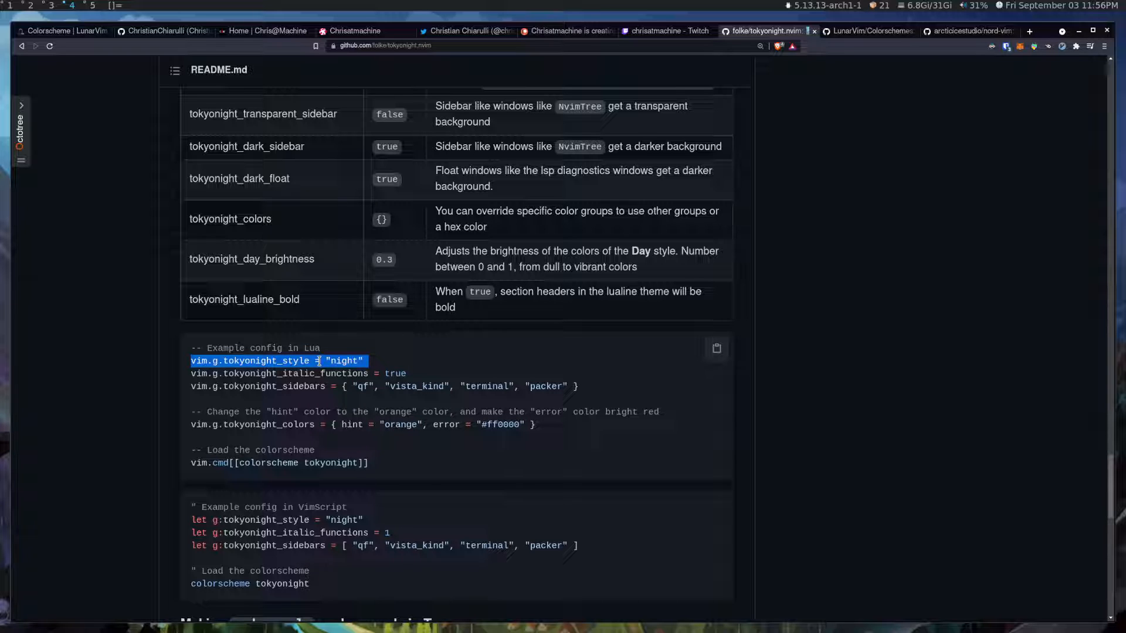
mouse_move(399, 346)
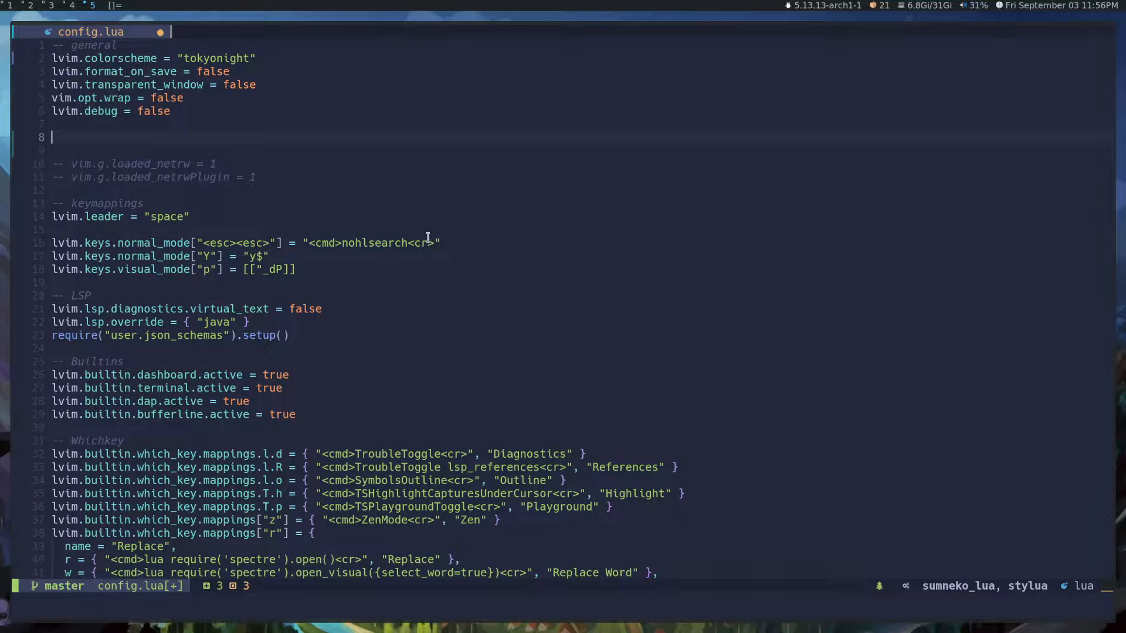
Add vim.g.tokyonight_style = "night" to config.lua and reopen the file in LunarVim
text(vim.g.tokyonight_style = "night")
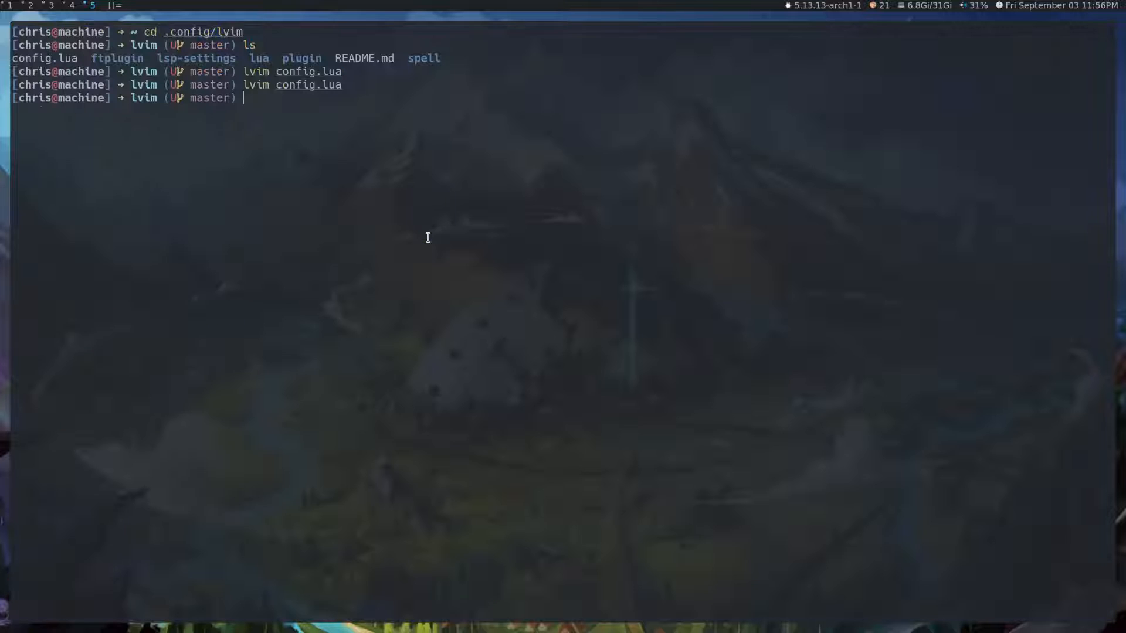
key(Return)
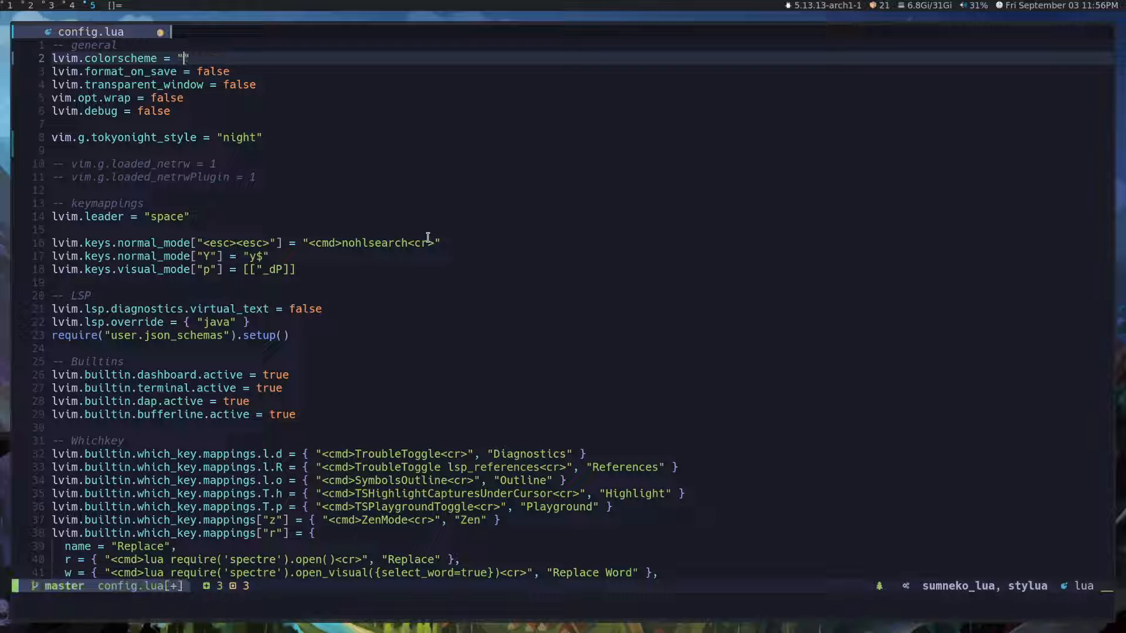
Set the colorscheme to onedarker, keeping the night style line, and save config.lua
text(onedarker)
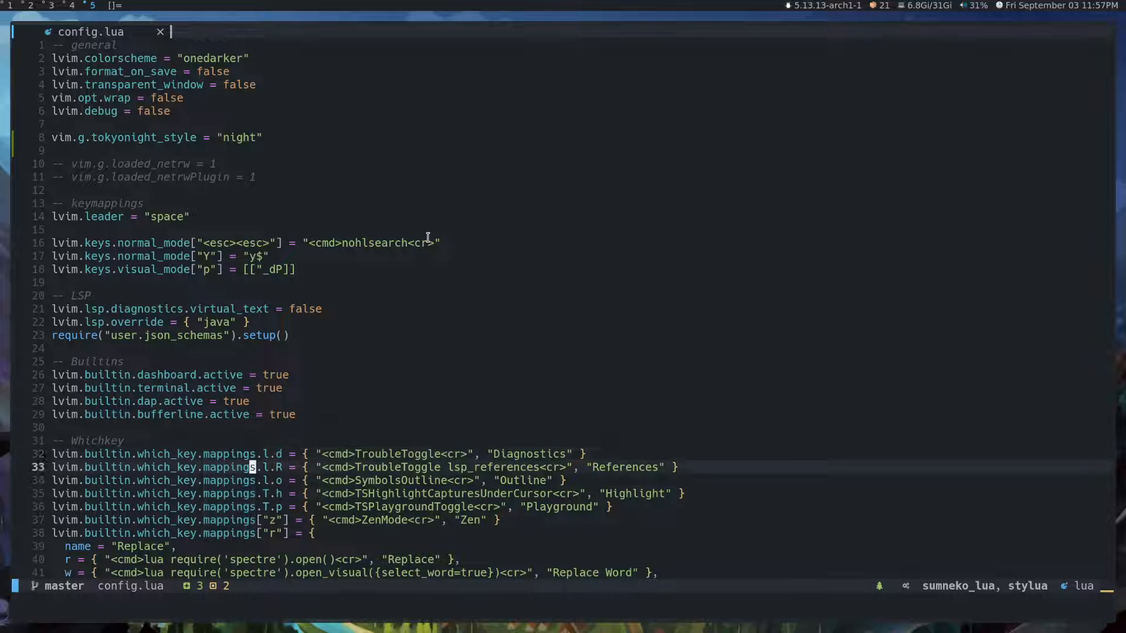
scroll(down, 3)
text(:q)
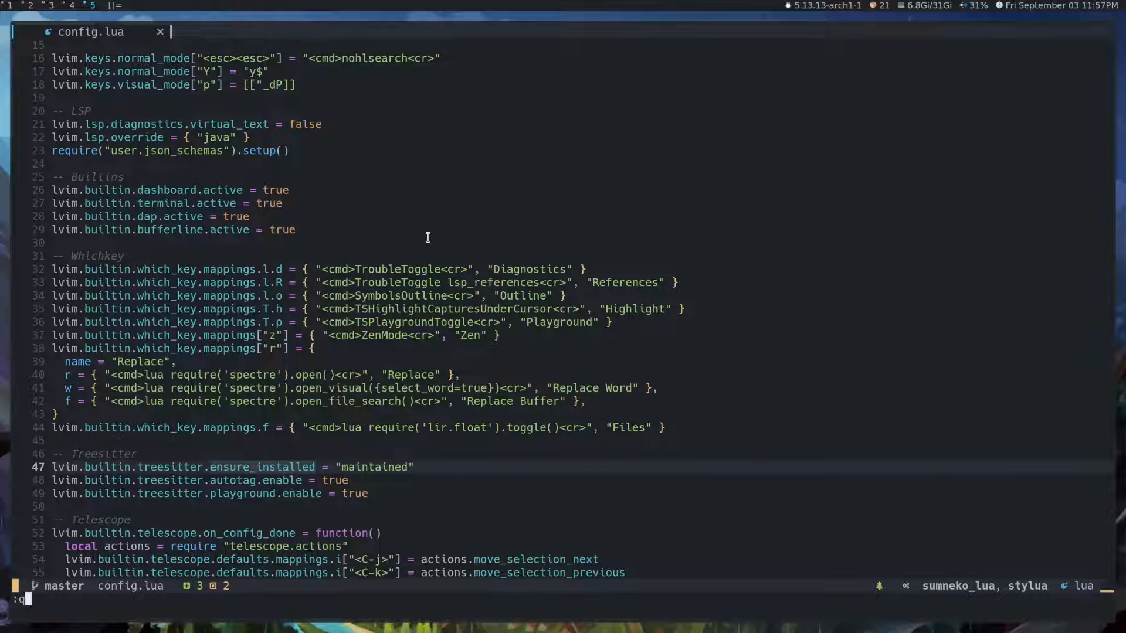
Quit the editor, move into Repos/blog and open src/components/header.jsx in LunarVim
key(Return)
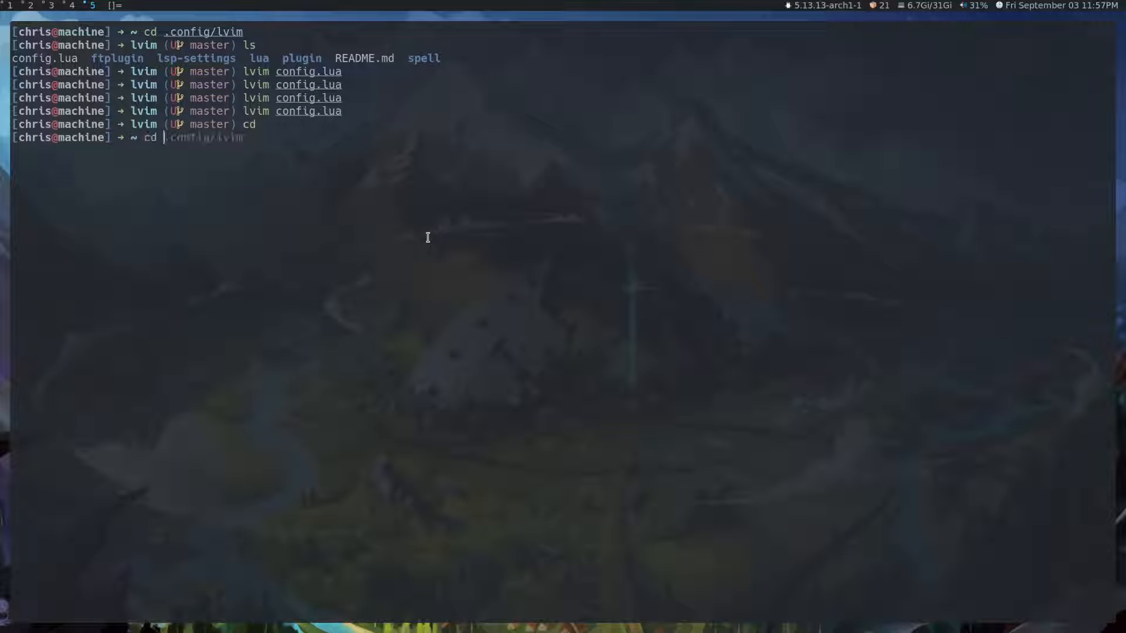
key(Return)
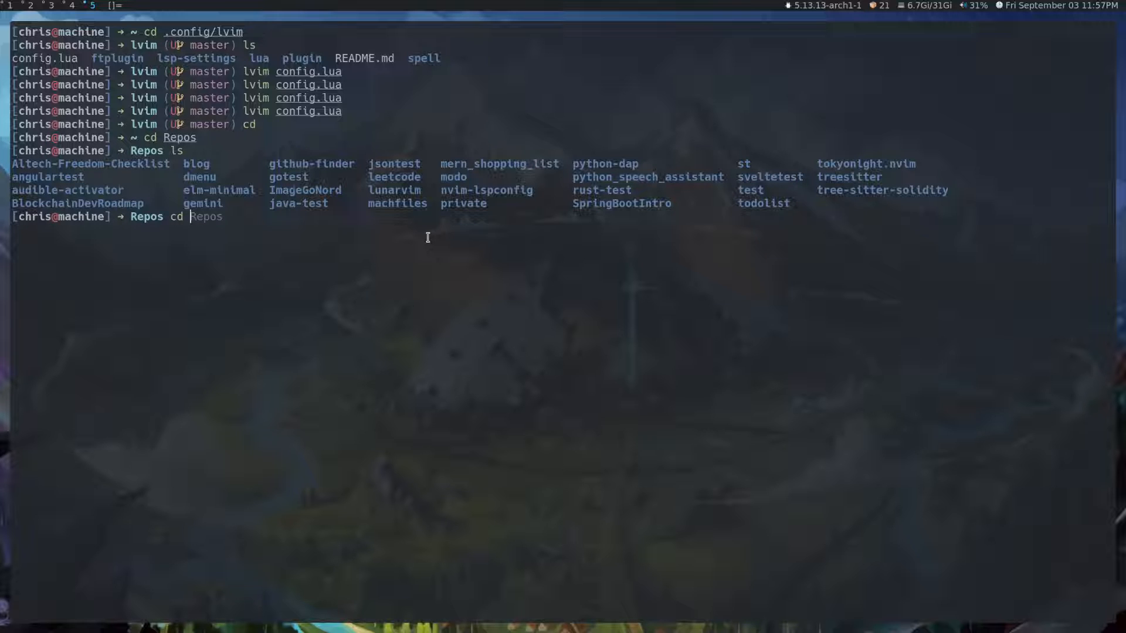
text(blog/)
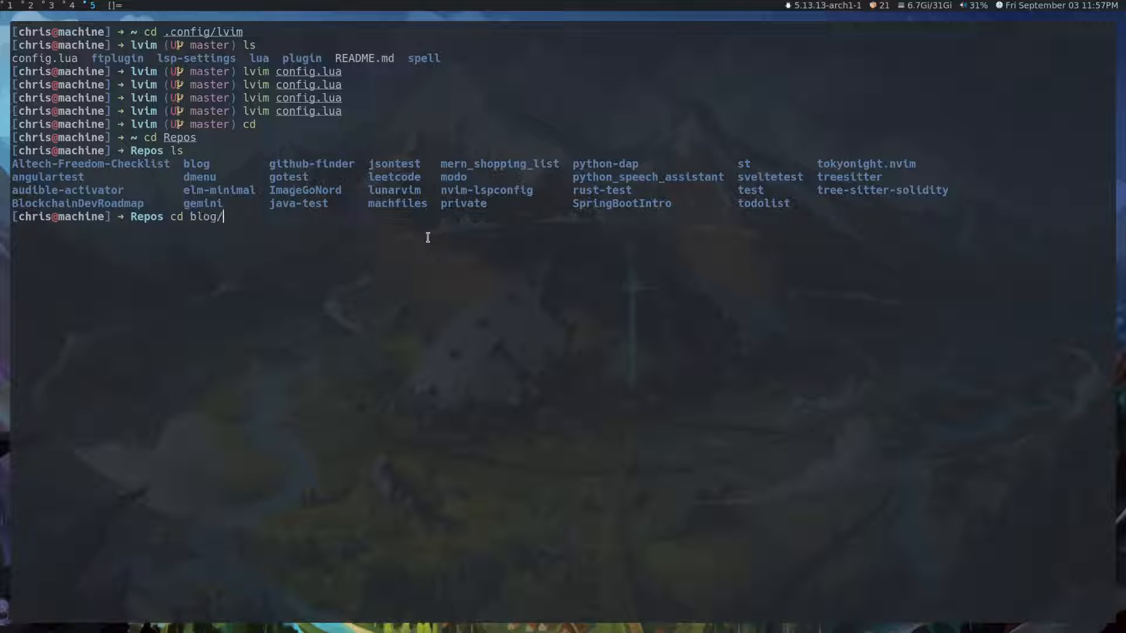
key(Return)
text(lvim src/components/header.jsx)
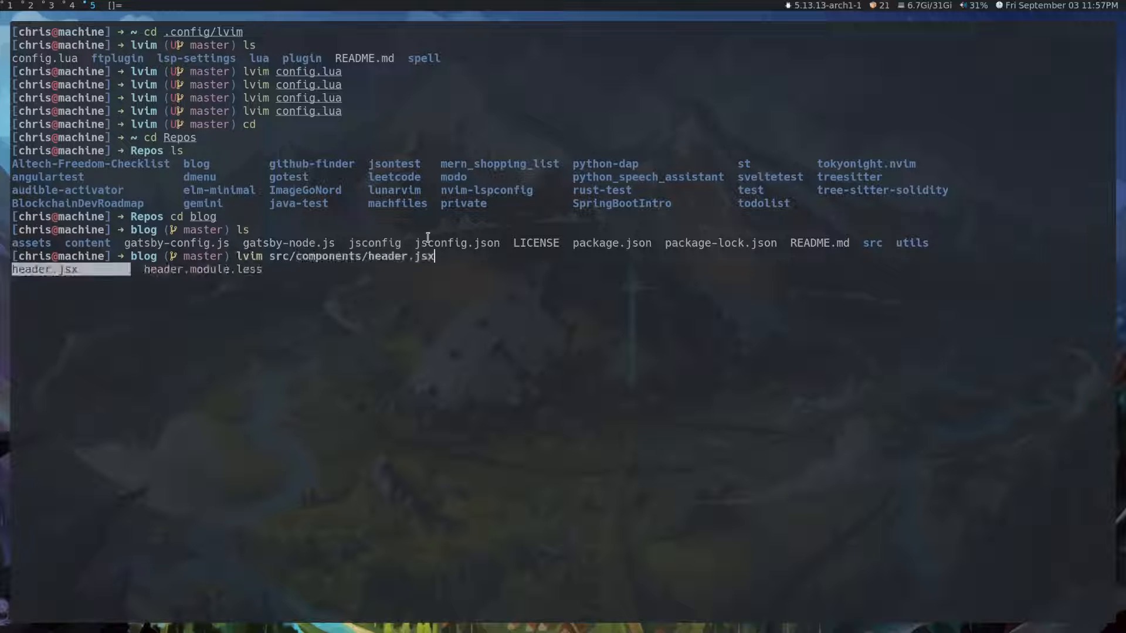
key(Return)
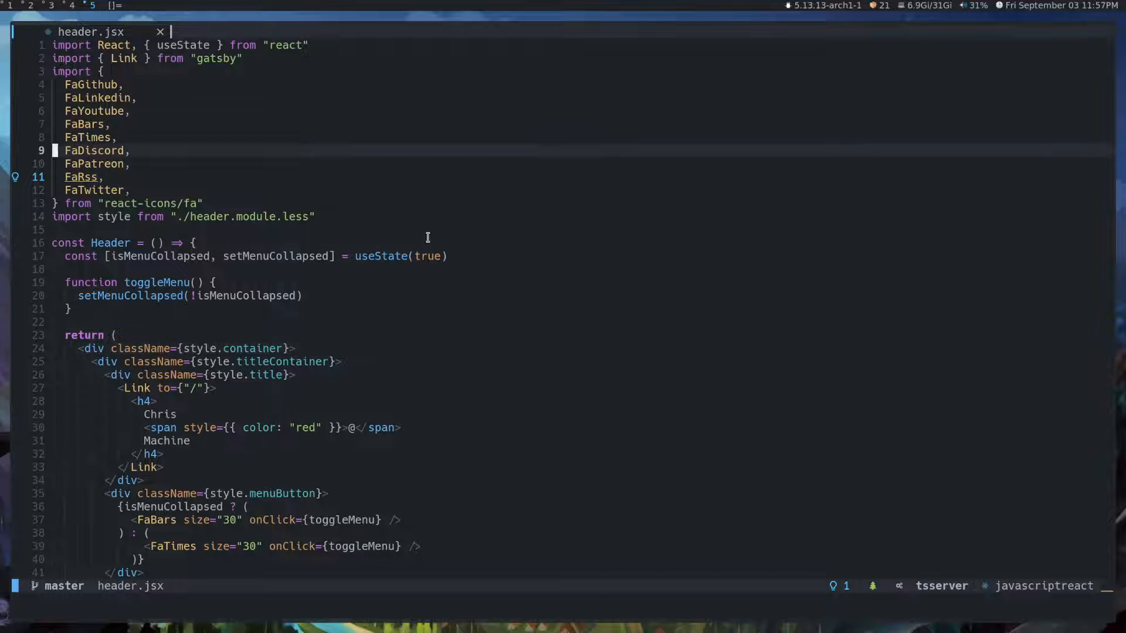
Place the cursor on the toggleMenu function name on line 19
click(61, 321)
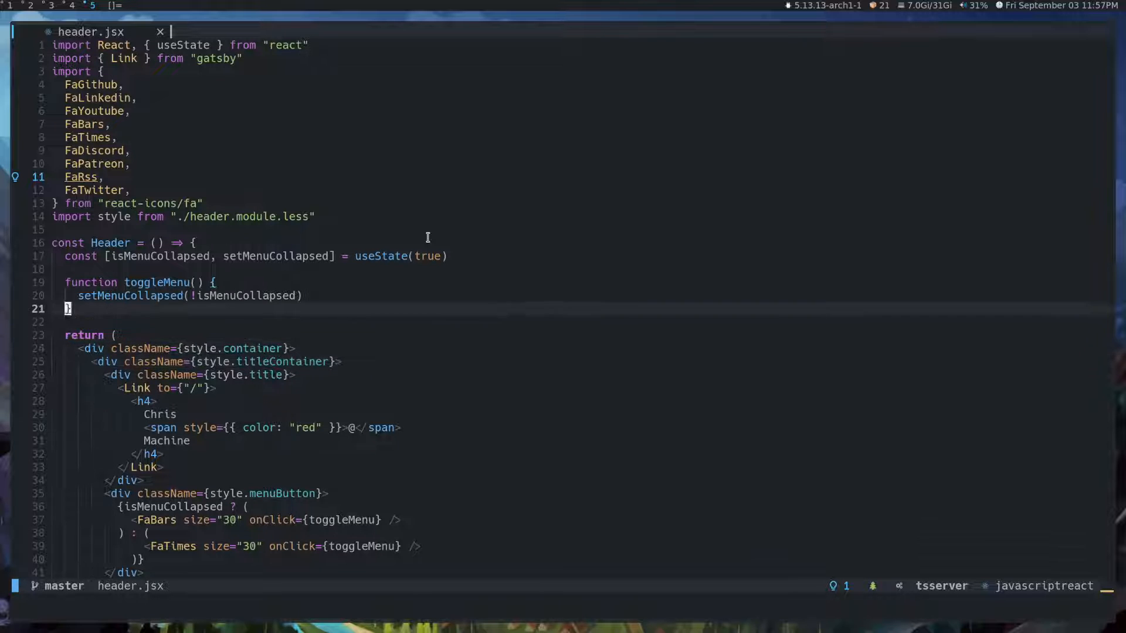
click(162, 283)
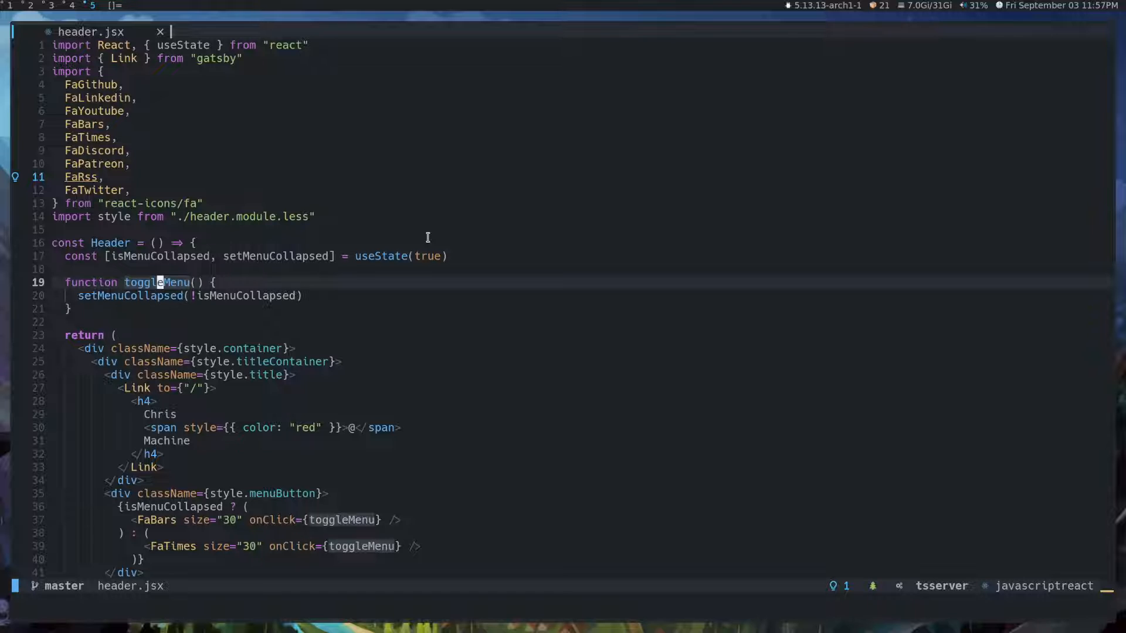
scroll(down, 3)
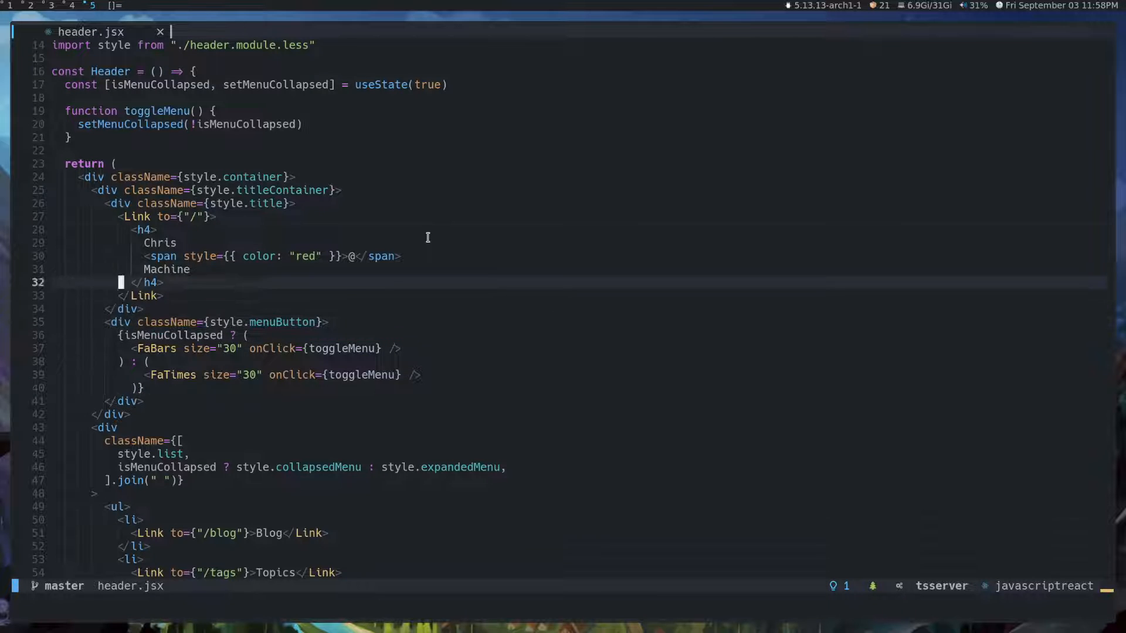
scroll(up, 3)
text(TSHighlightCapturesUnderCursor)
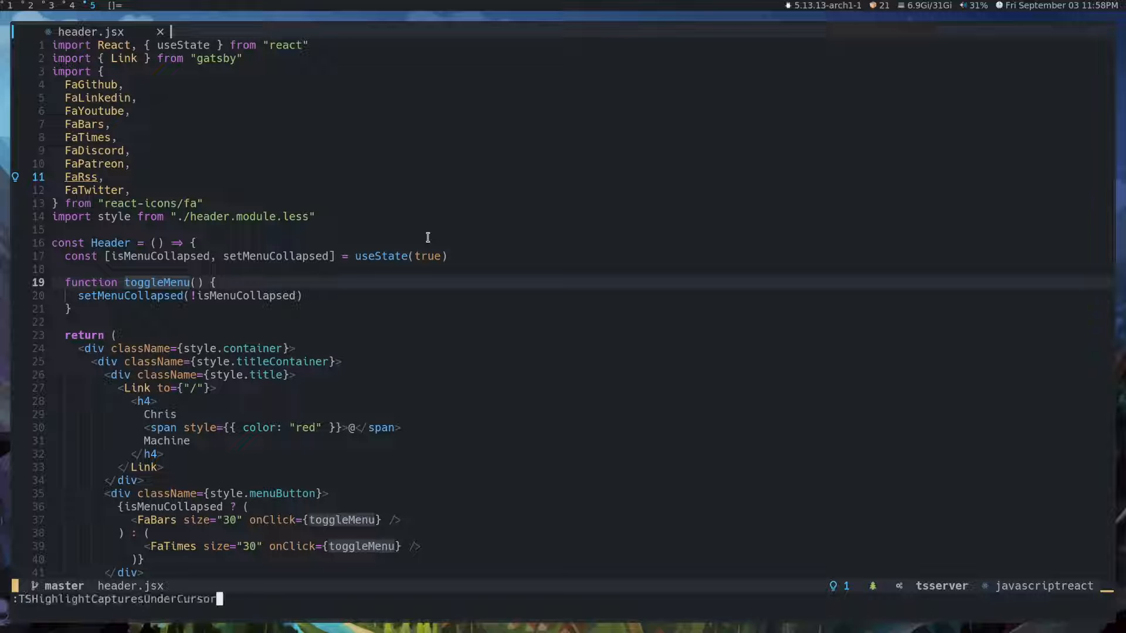
Run :TSHighlightCapturesUnderCursor to show the highlight groups for toggleMenu
key(Return)
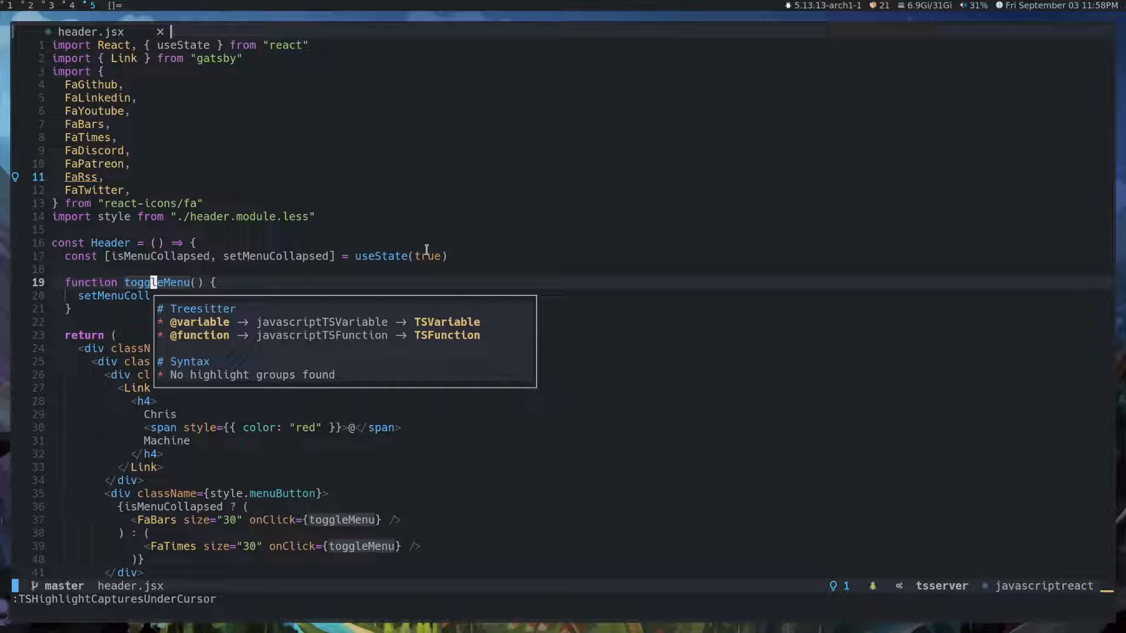
mouse_move(385, 356)
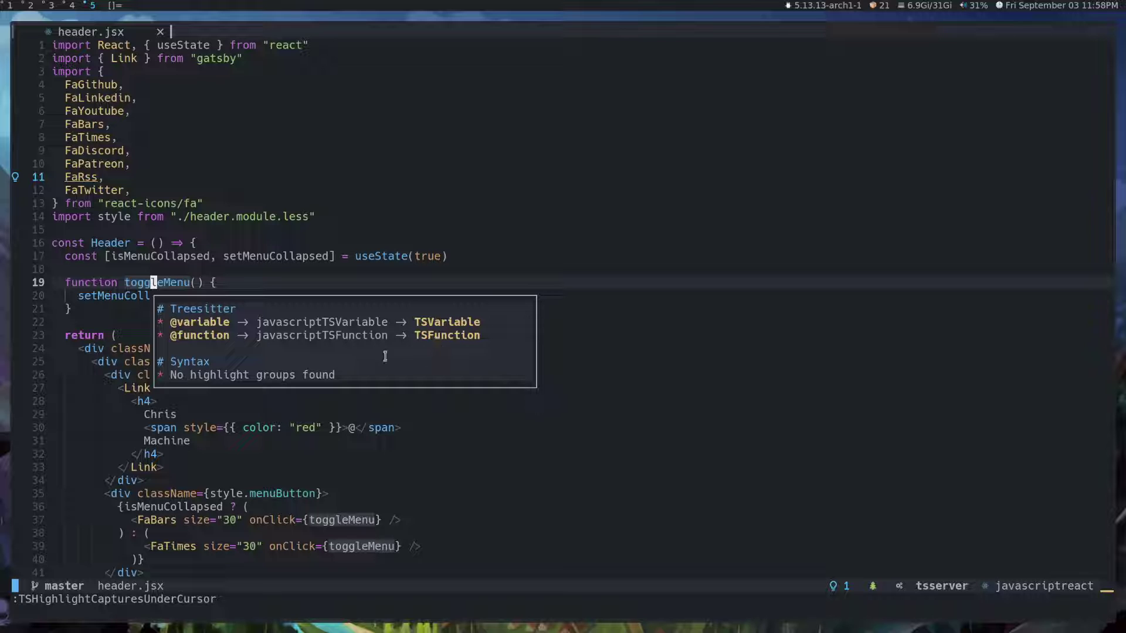
mouse_move(424, 338)
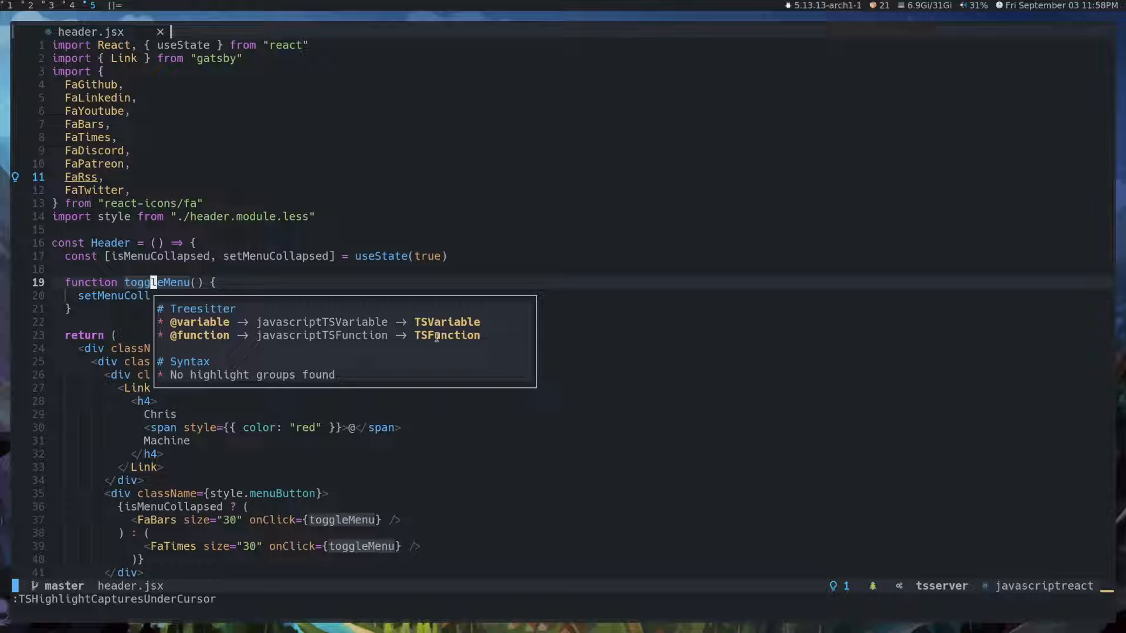
mouse_move(510, 335)
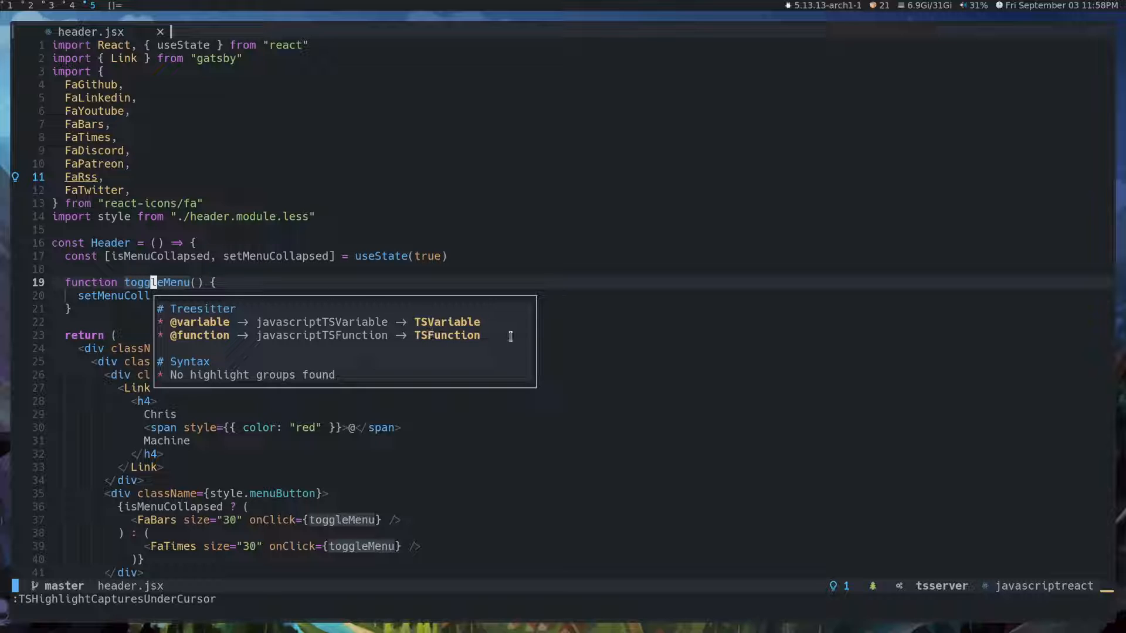
mouse_move(160, 264)
text(cd .)
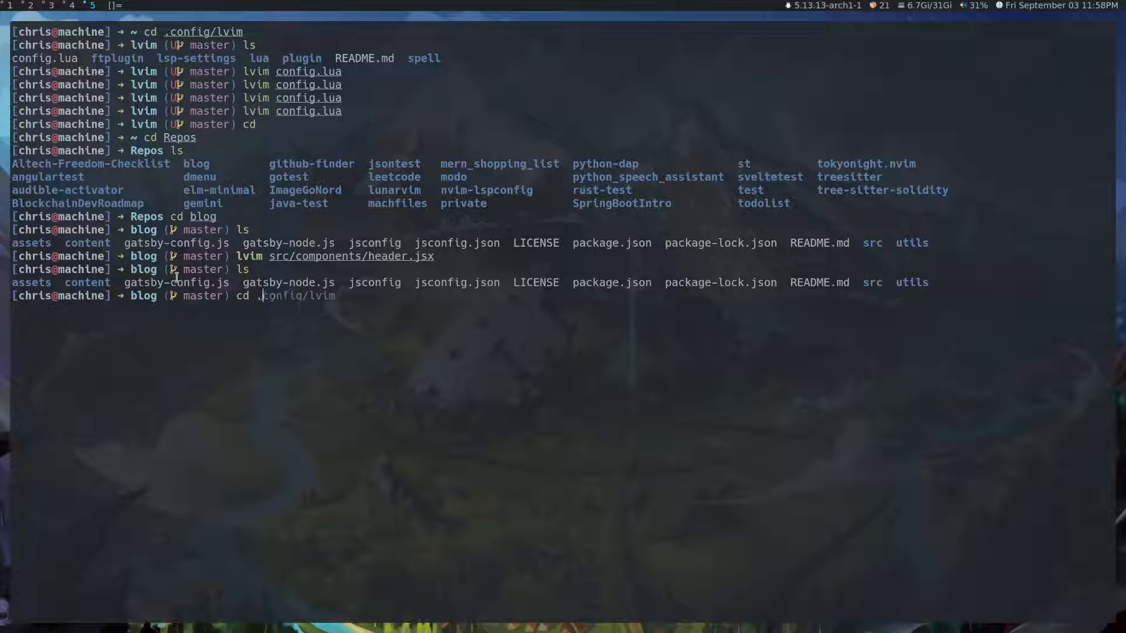
From the home directory enter ~/.config/lvim and load config.lua in LunarVim
key(Return)
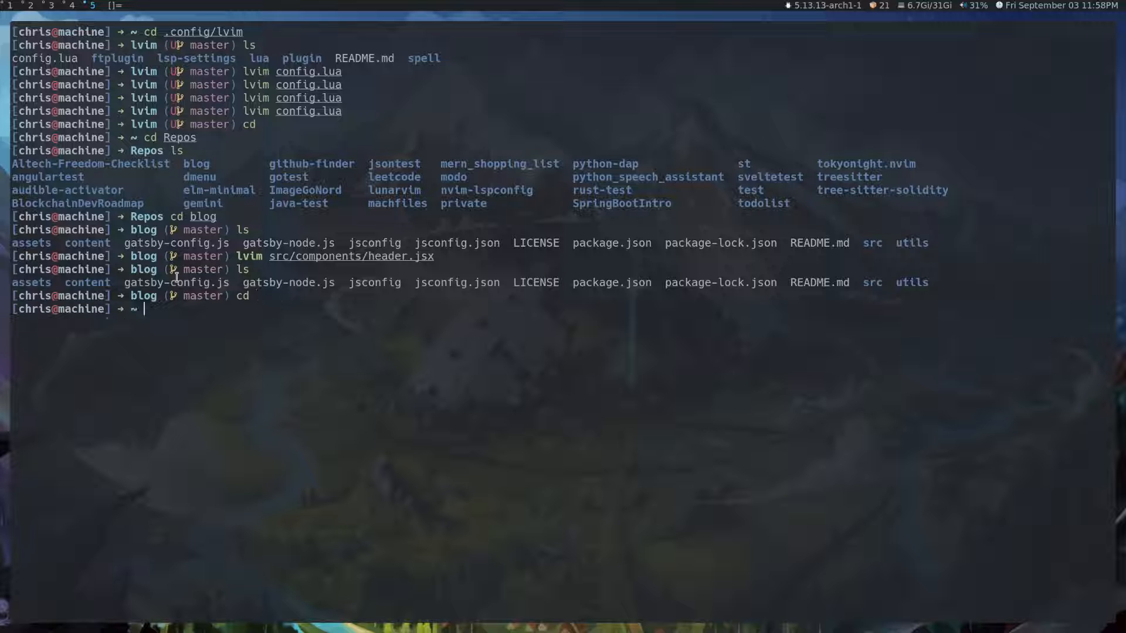
text(cd .config/lvim)
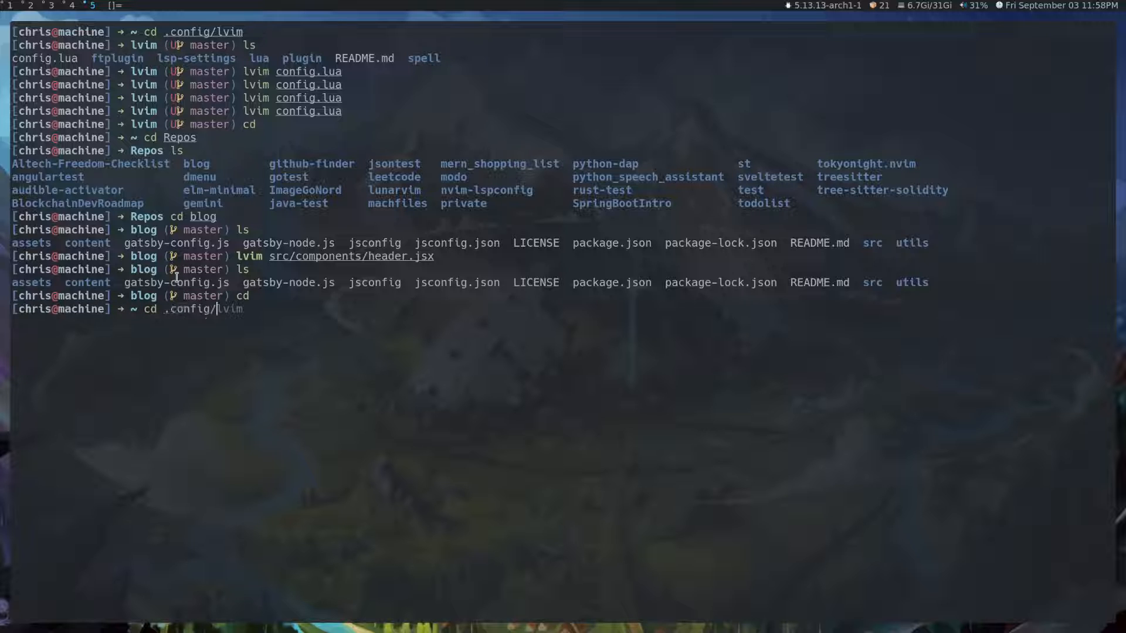
key(Return)
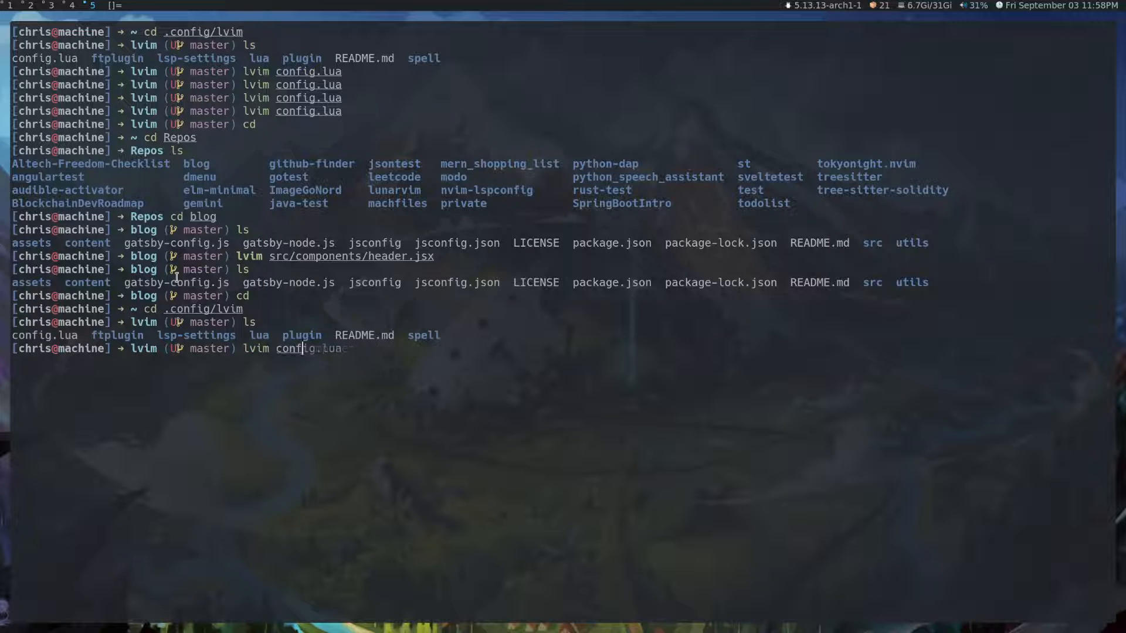
key(Return)
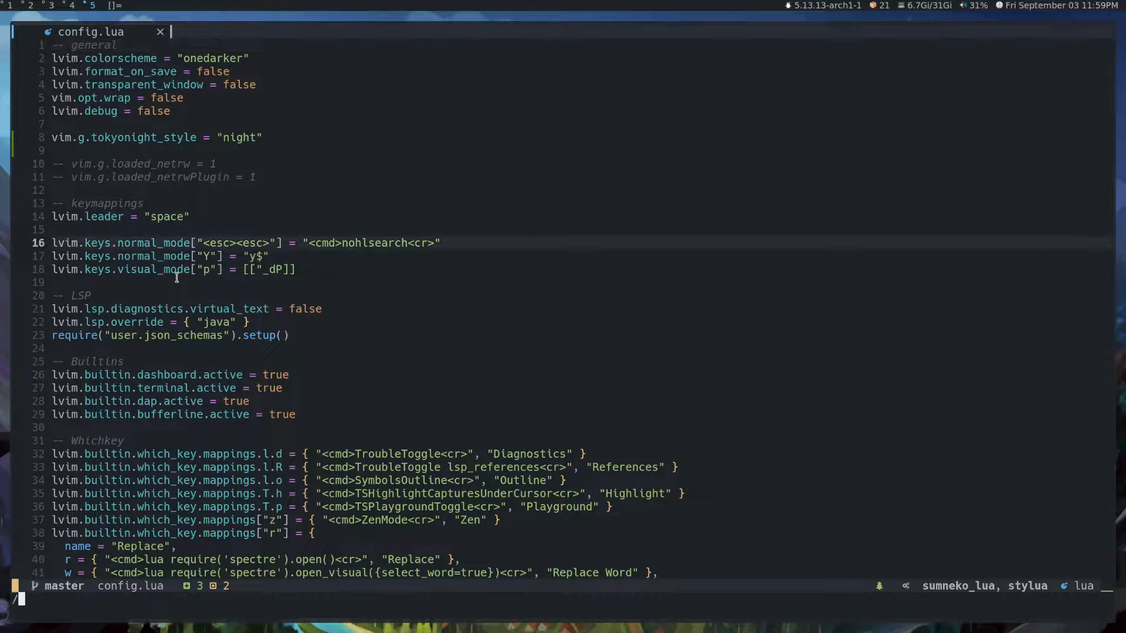
Search /playgr to reach the nvim-treesitter/playground entry, then scroll to the which_key T.p Playground mapping
text(/pla)
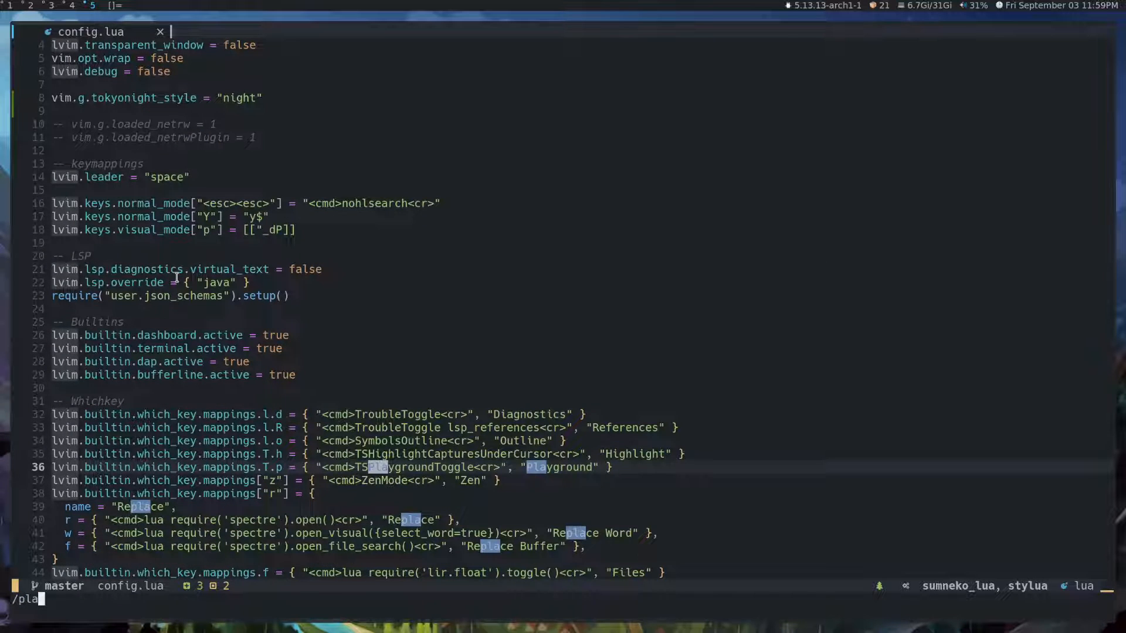
text(ygr)
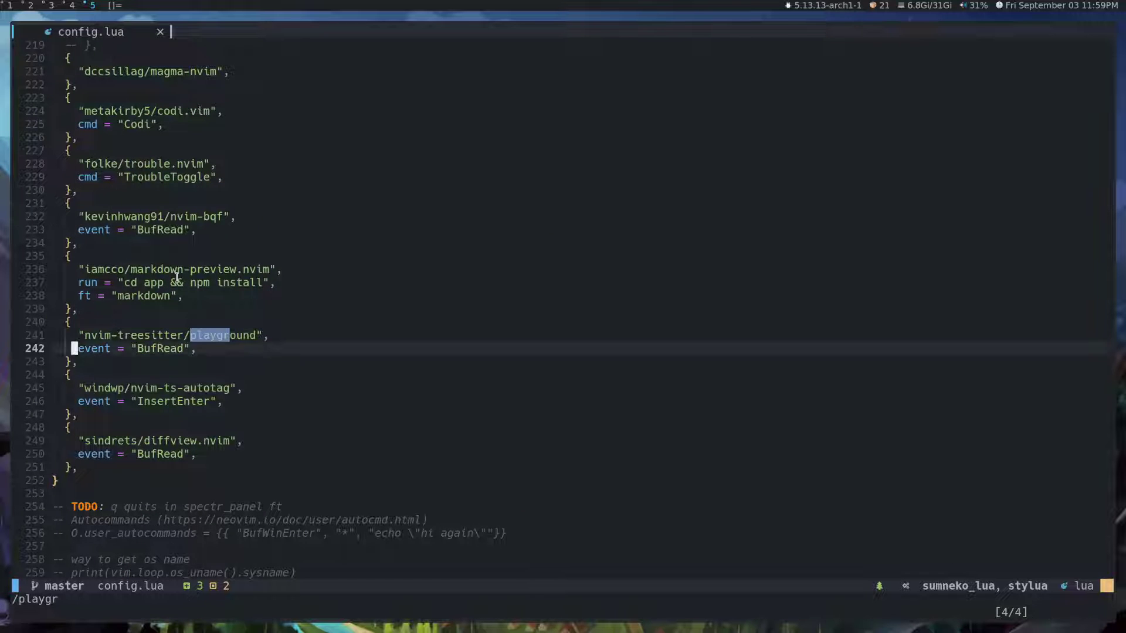
mouse_move(98, 348)
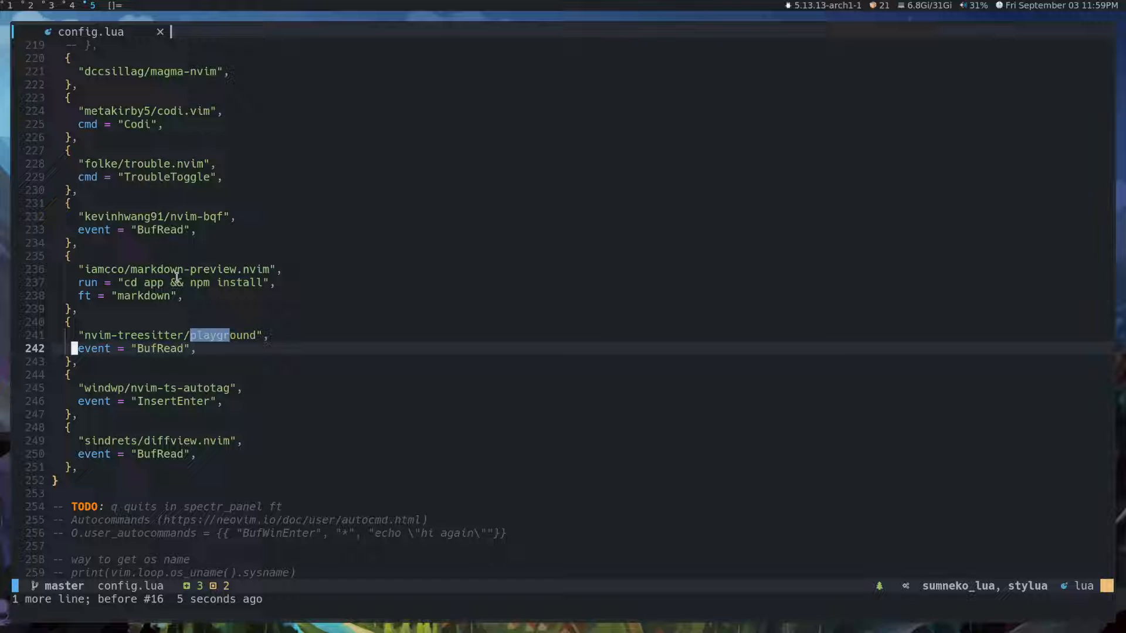
scroll(up, 3)
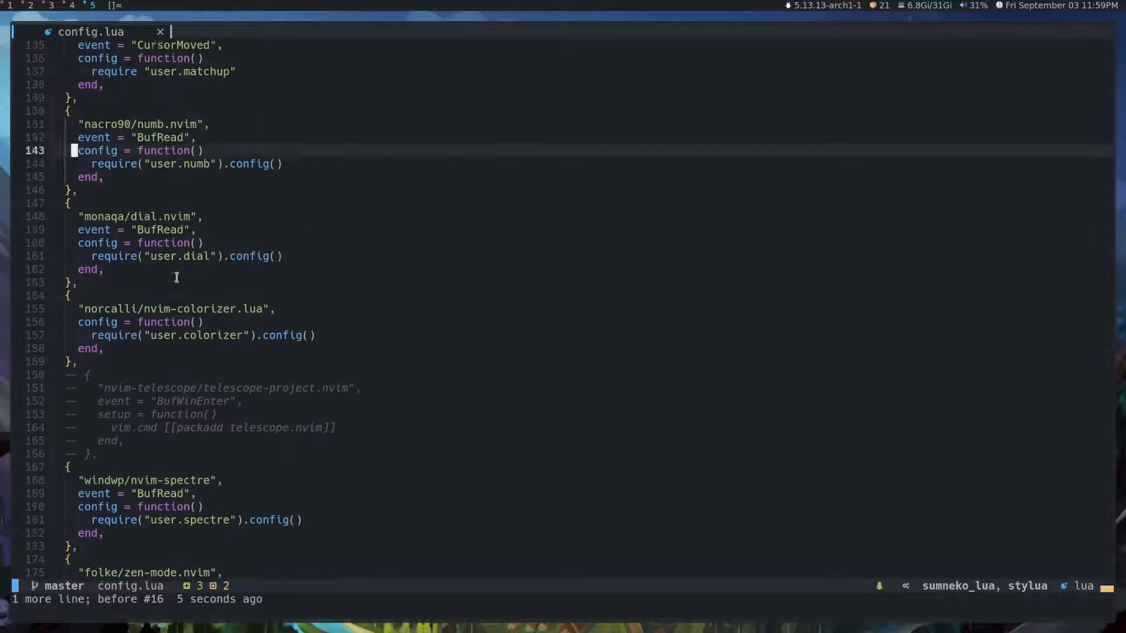
scroll(up, 3)
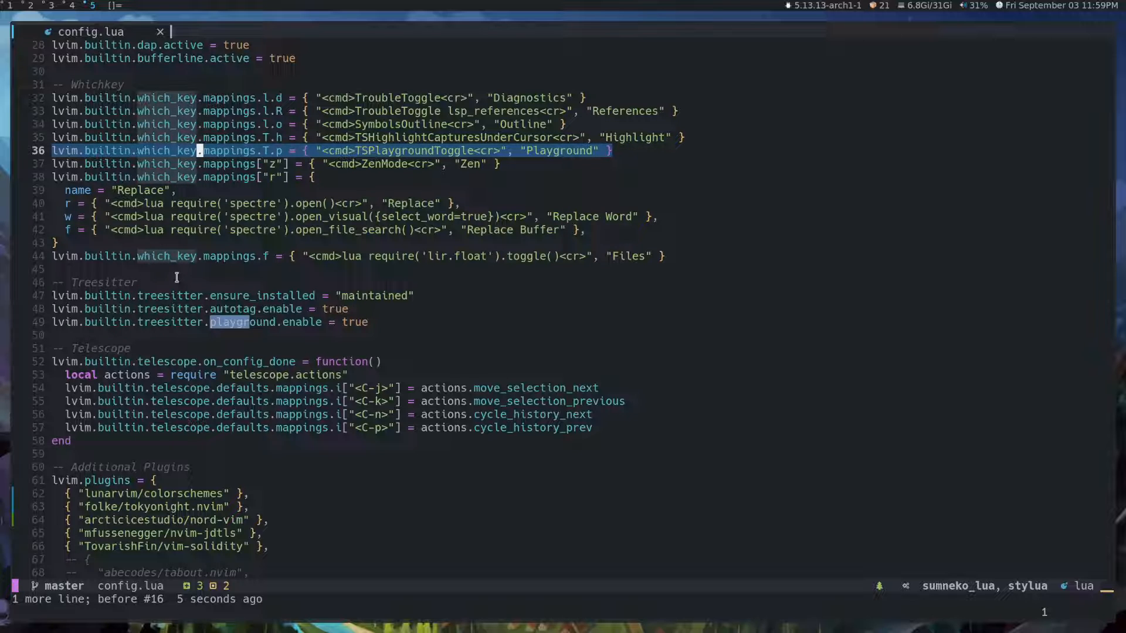
scroll(up, 3)
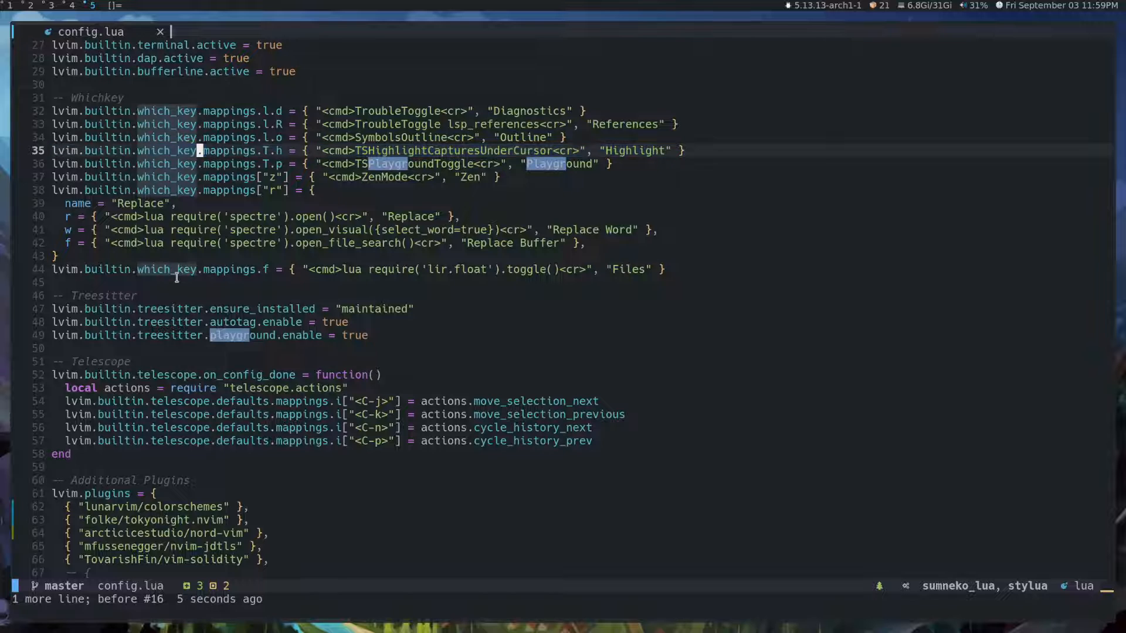
Toggle the Treesitter playground with Space T p, move lines to see node highlights, and dismiss the which-key menu
key(Space)
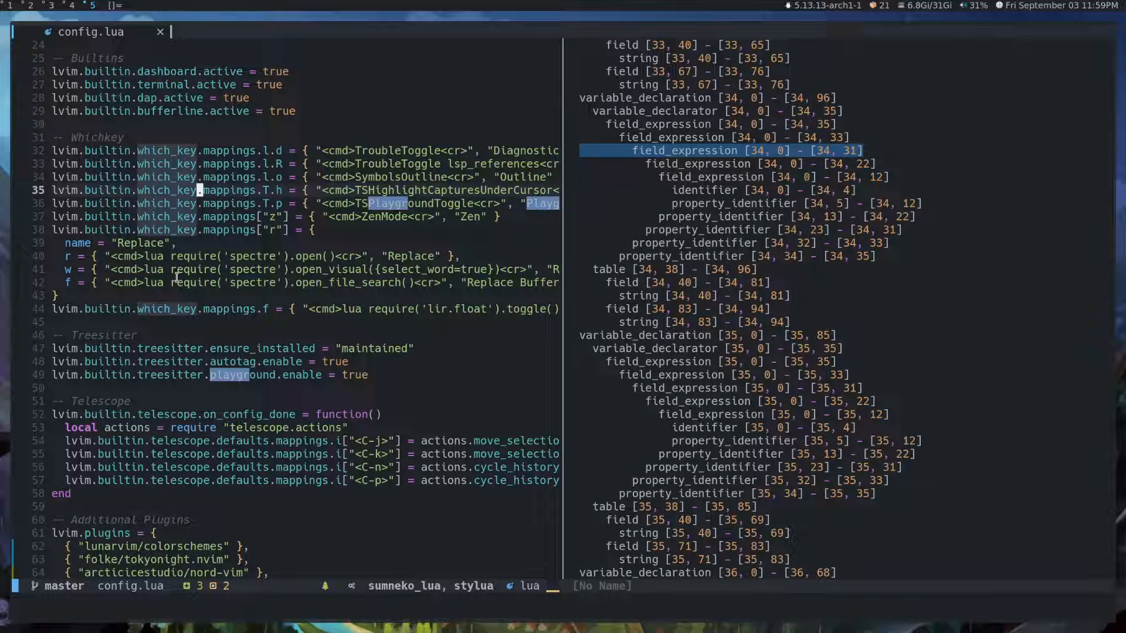
key(Up)
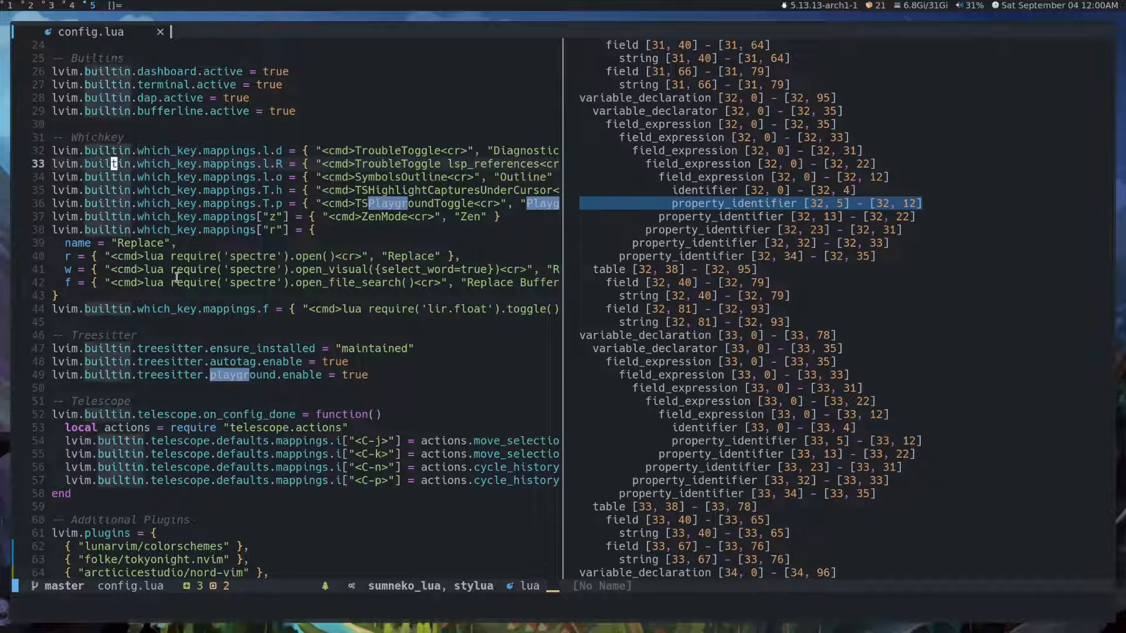
key(space)
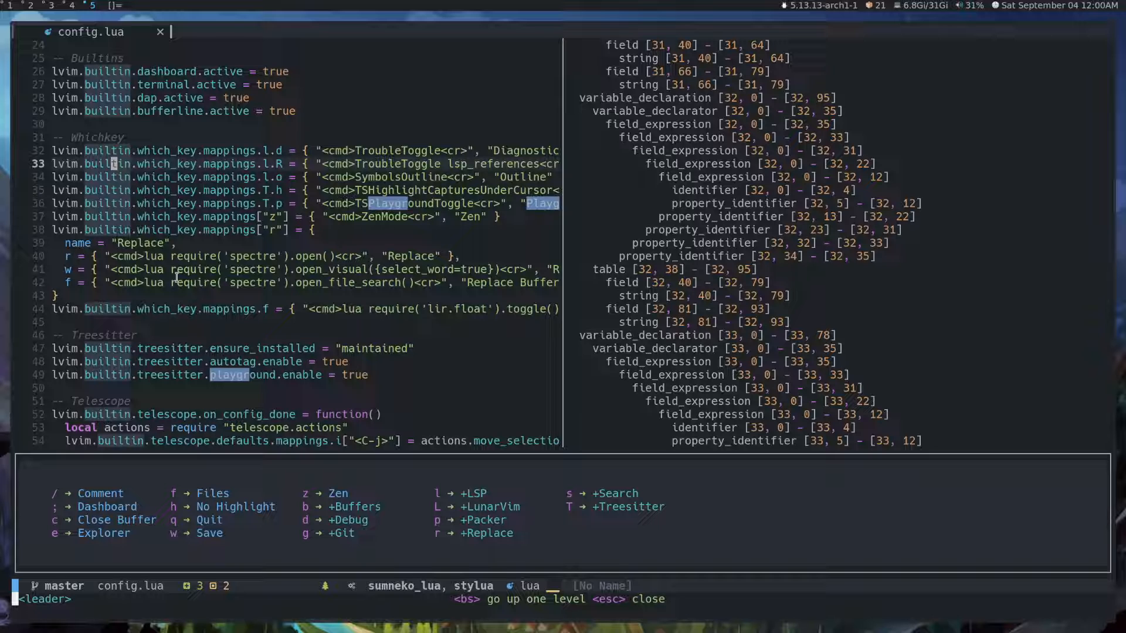
key(T)
text(:T)
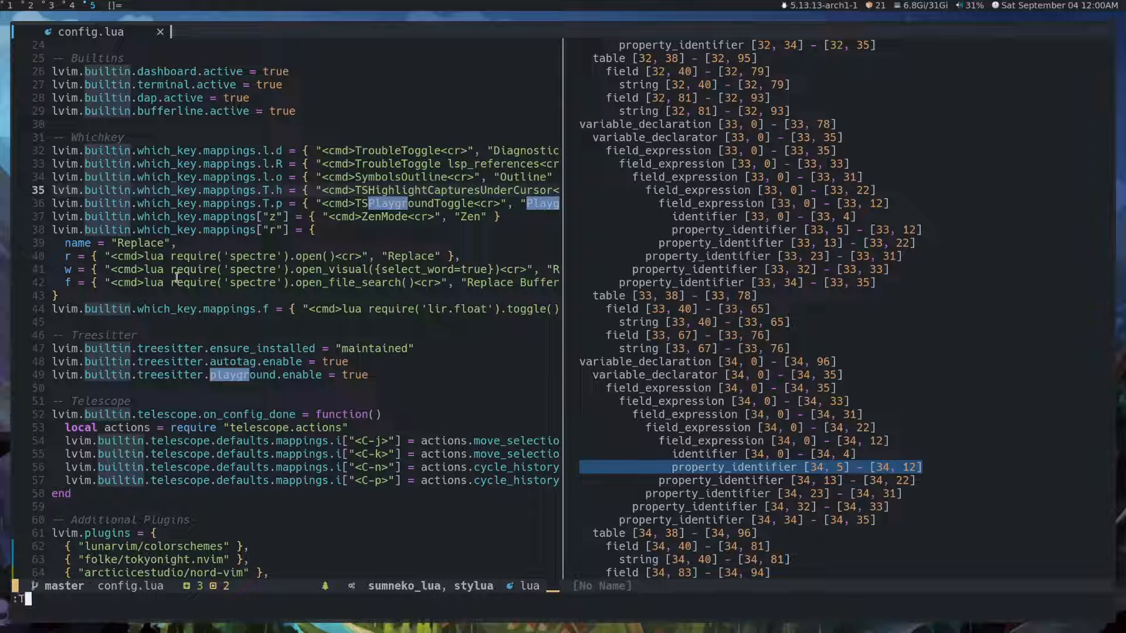
Run :TSInstall and cycle its completion to list installable parsers like javascript, rust and nix
text(SInstall)
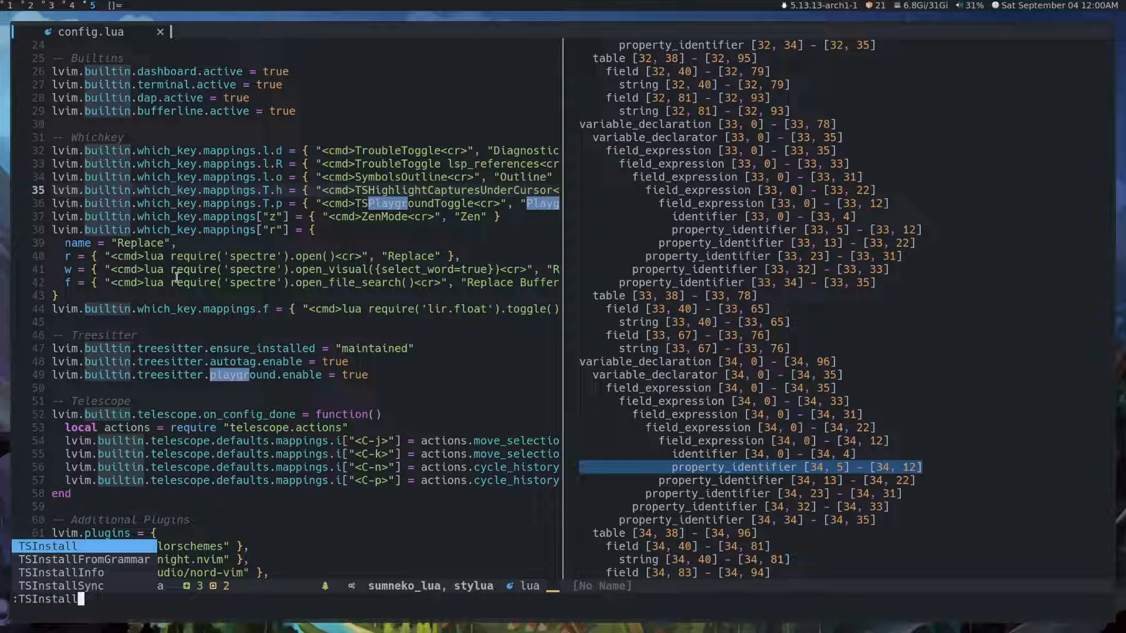
text(r)
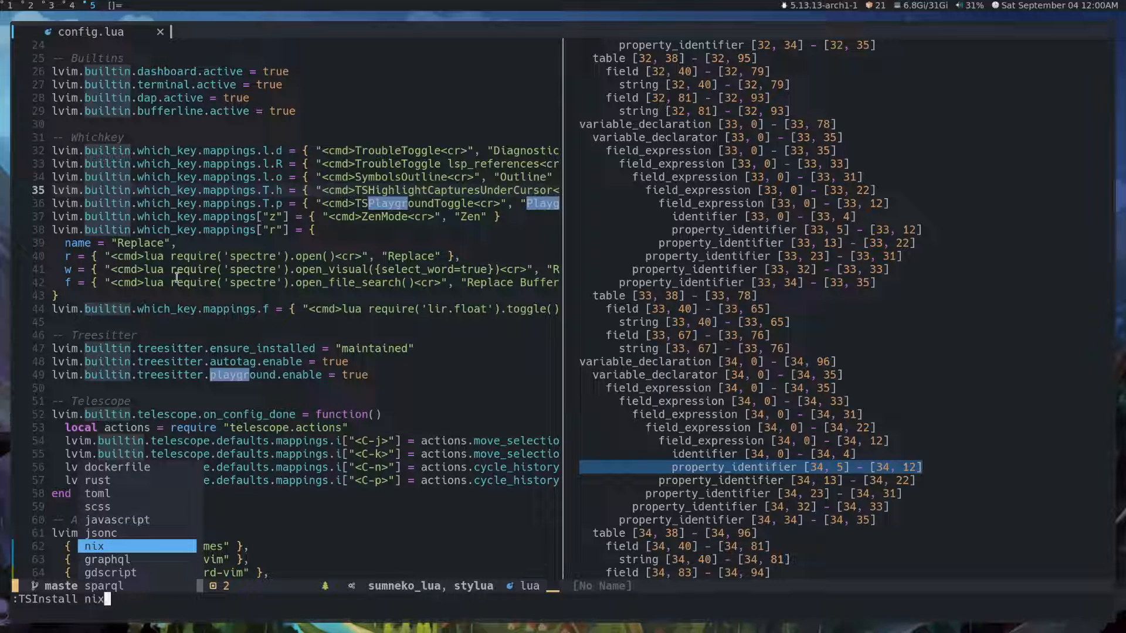
key(Return)
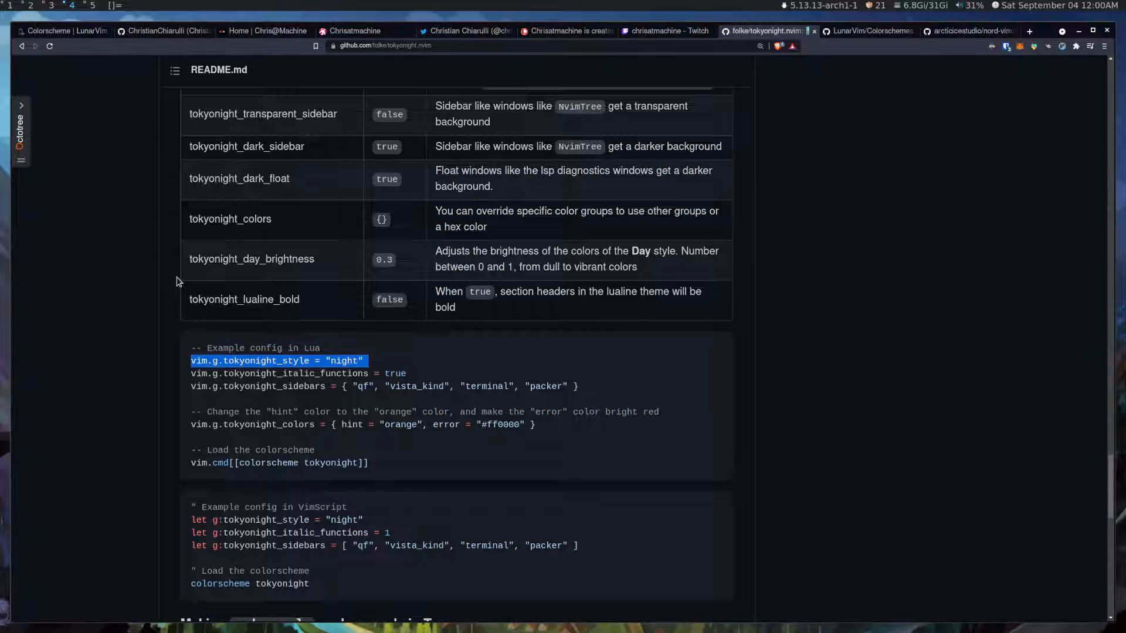
mouse_move(531, 209)
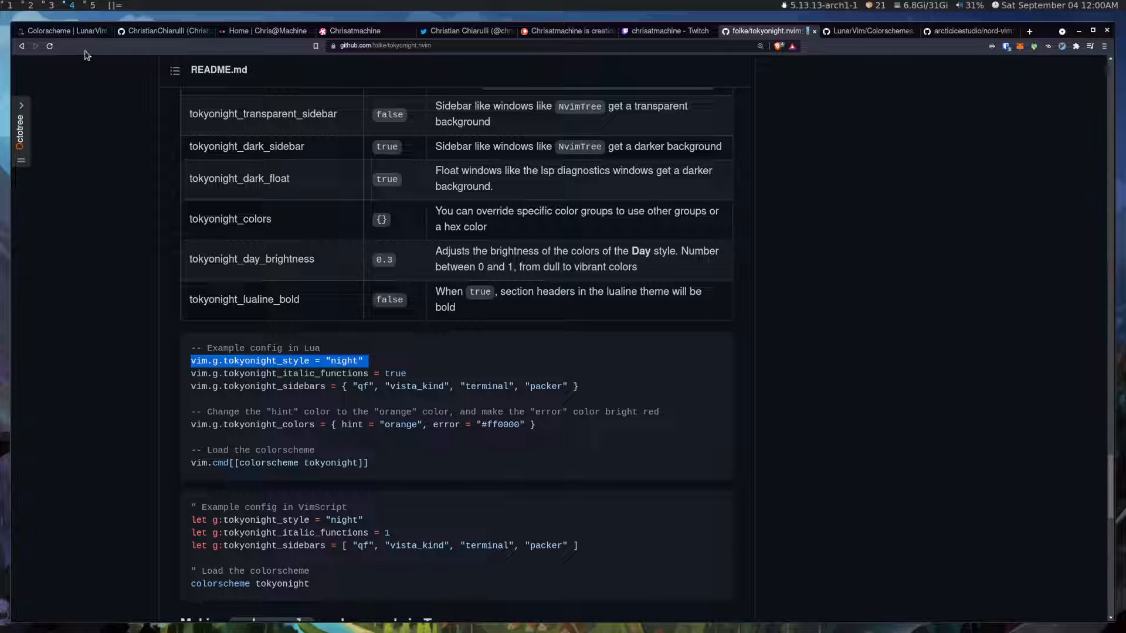
Show the LunarVim Docs Colorscheme page and scroll to the Transparent Windows section
click(61, 31)
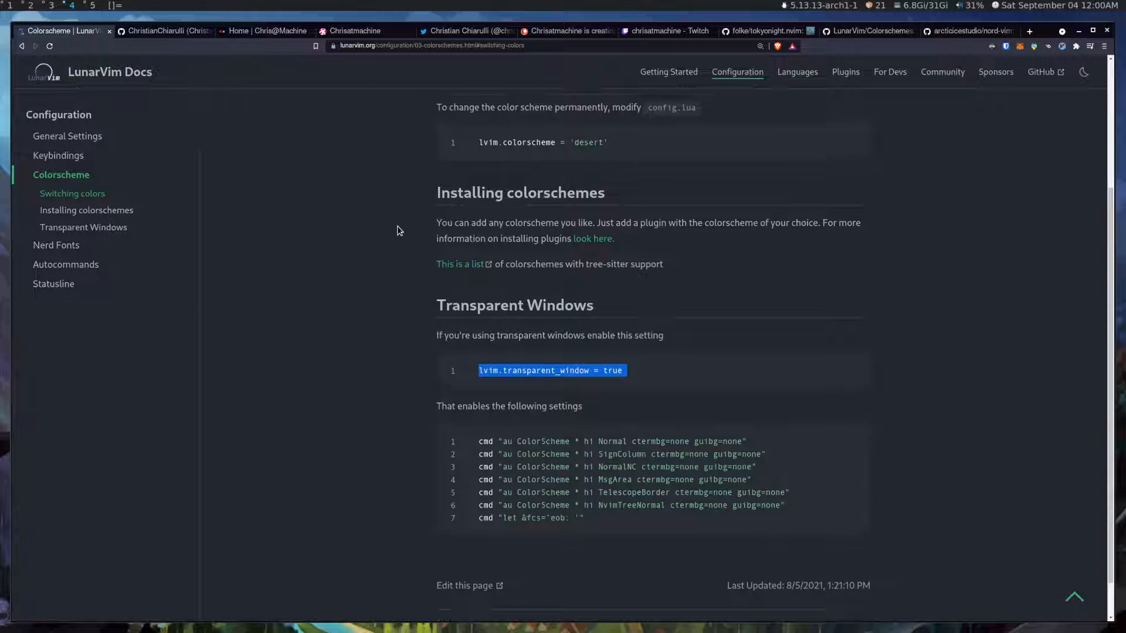
scroll(up, 3)
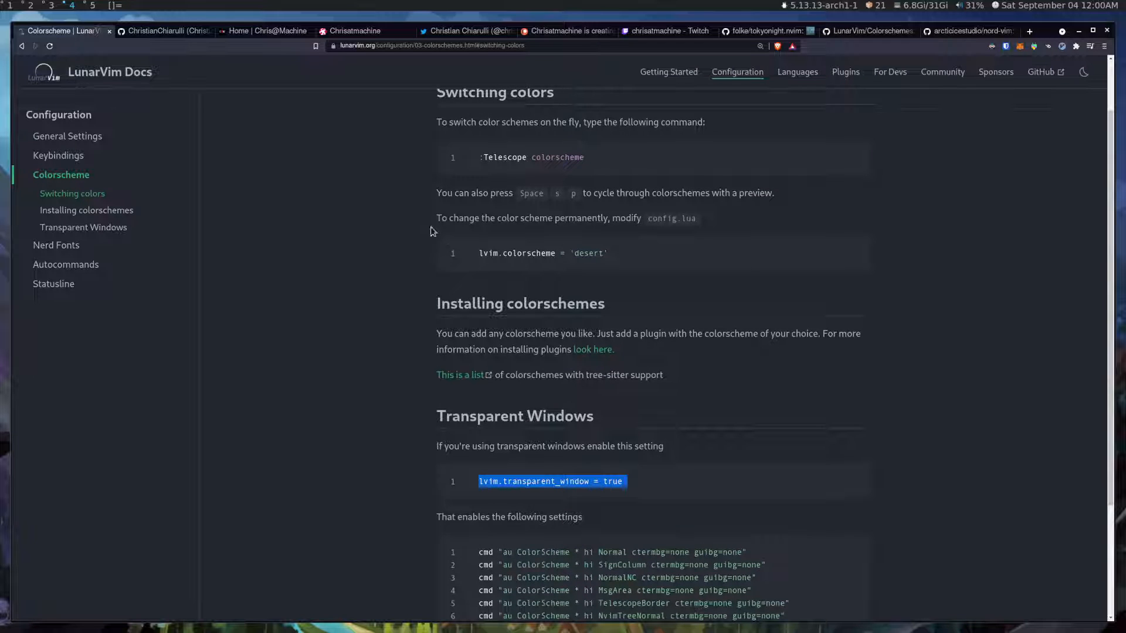
scroll(down, 3)
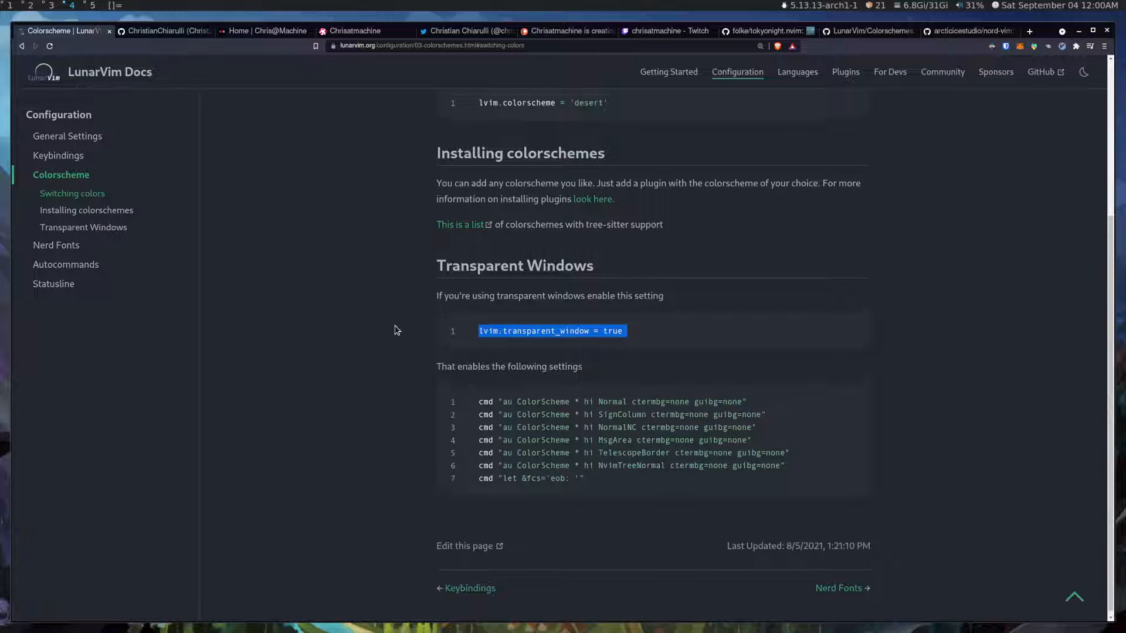
scroll(up, 3)
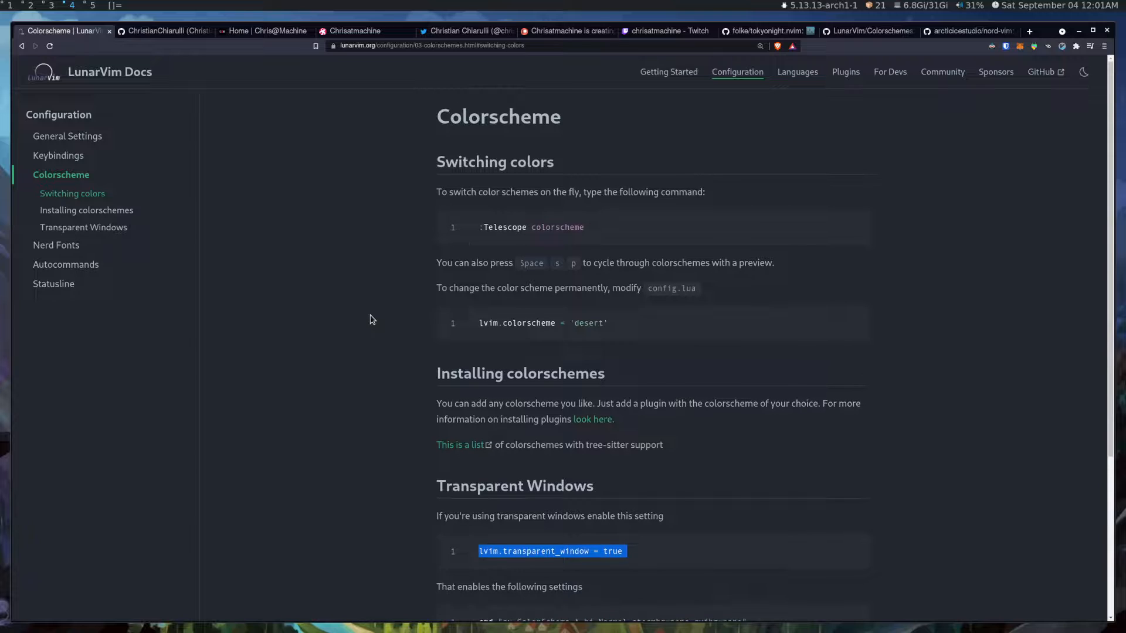
mouse_move(378, 401)
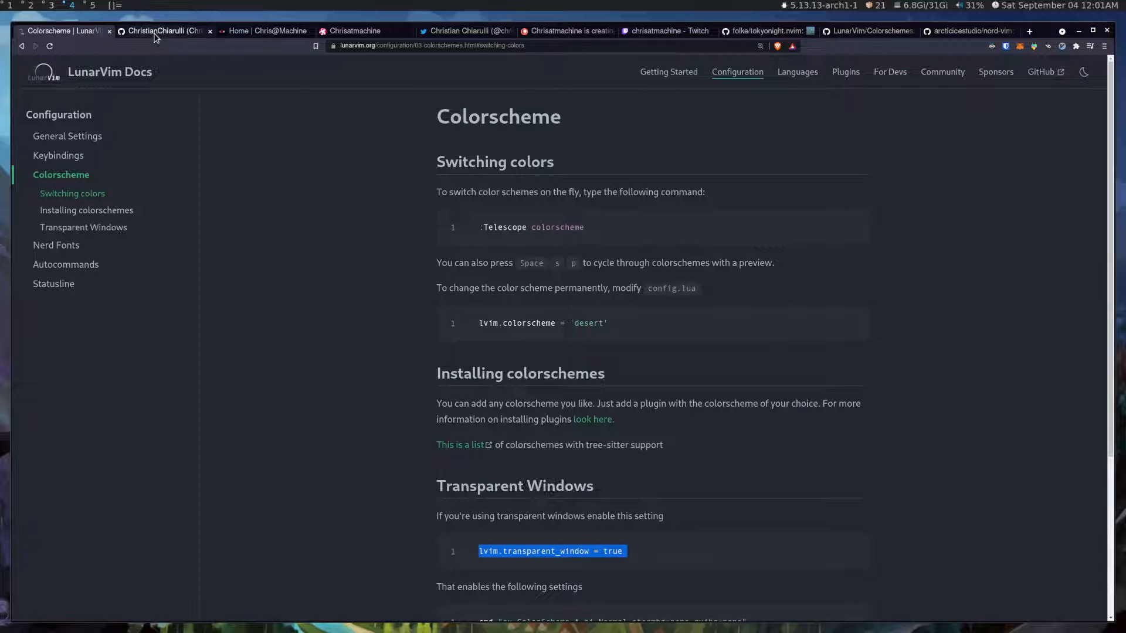
From the creator's GitHub profile visit the LunarVim organization, then move to the chrisatmachine.com portfolio site
click(164, 30)
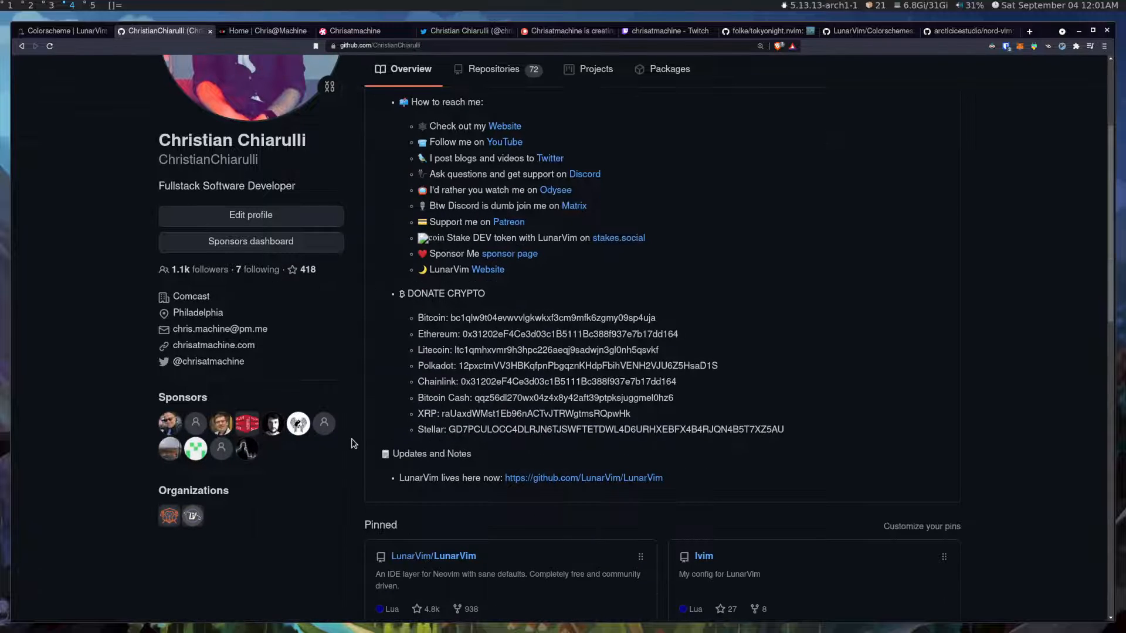
mouse_move(191, 516)
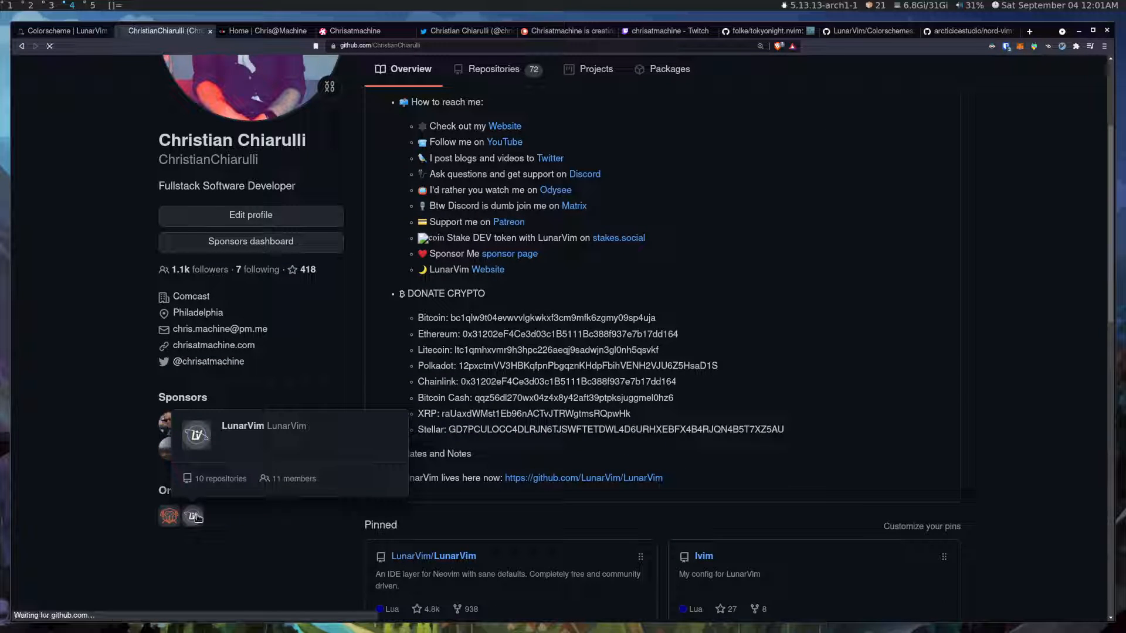
click(193, 516)
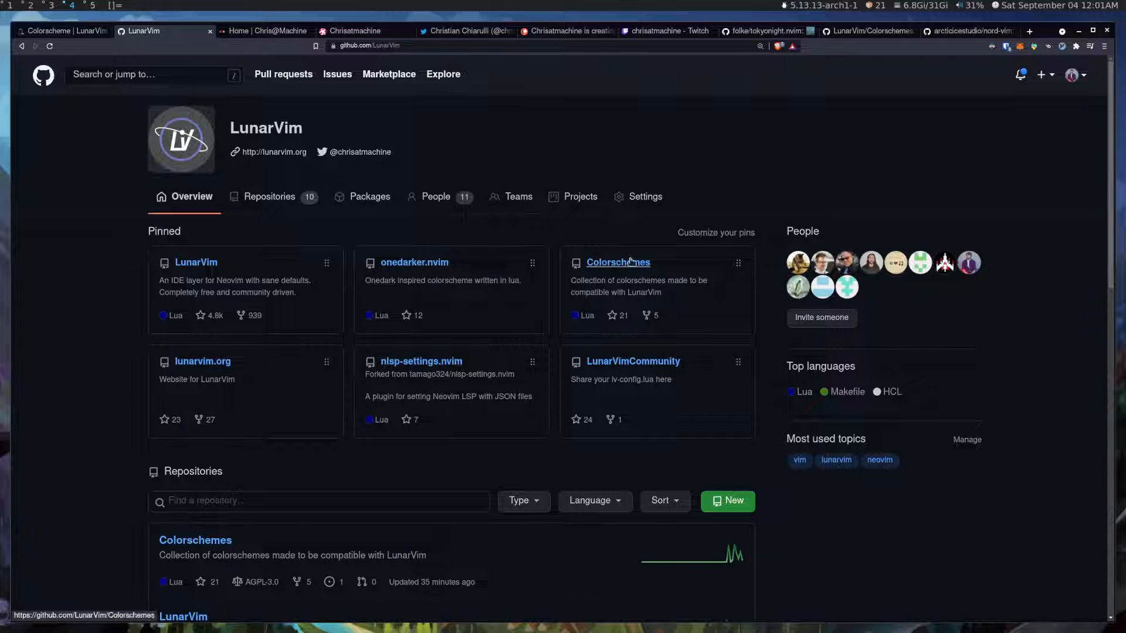
mouse_move(652, 280)
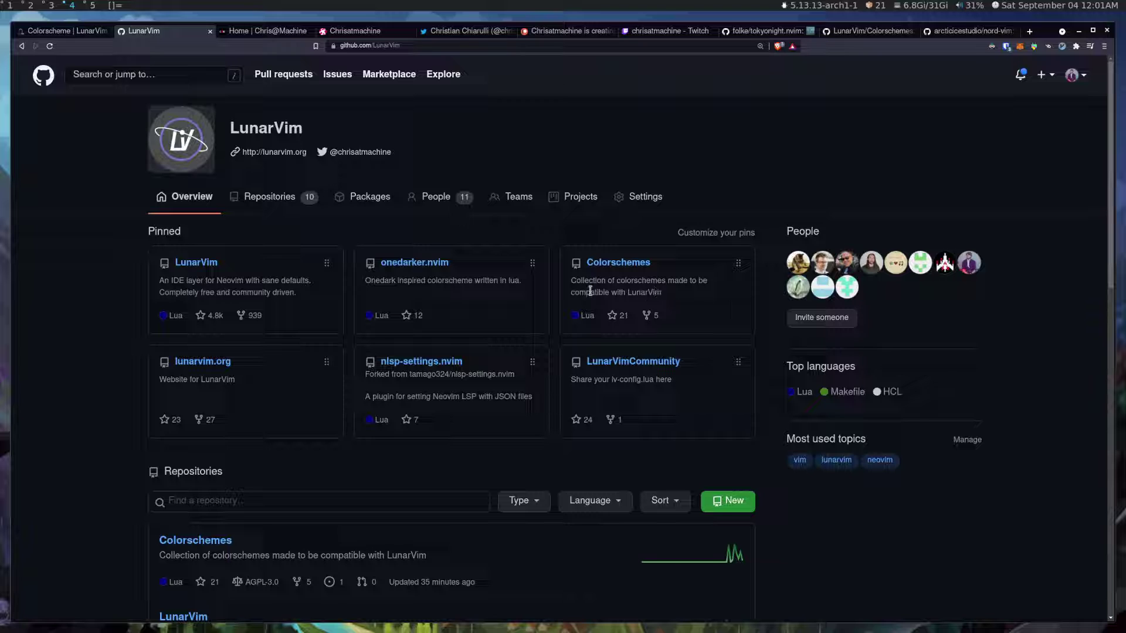
mouse_move(414, 262)
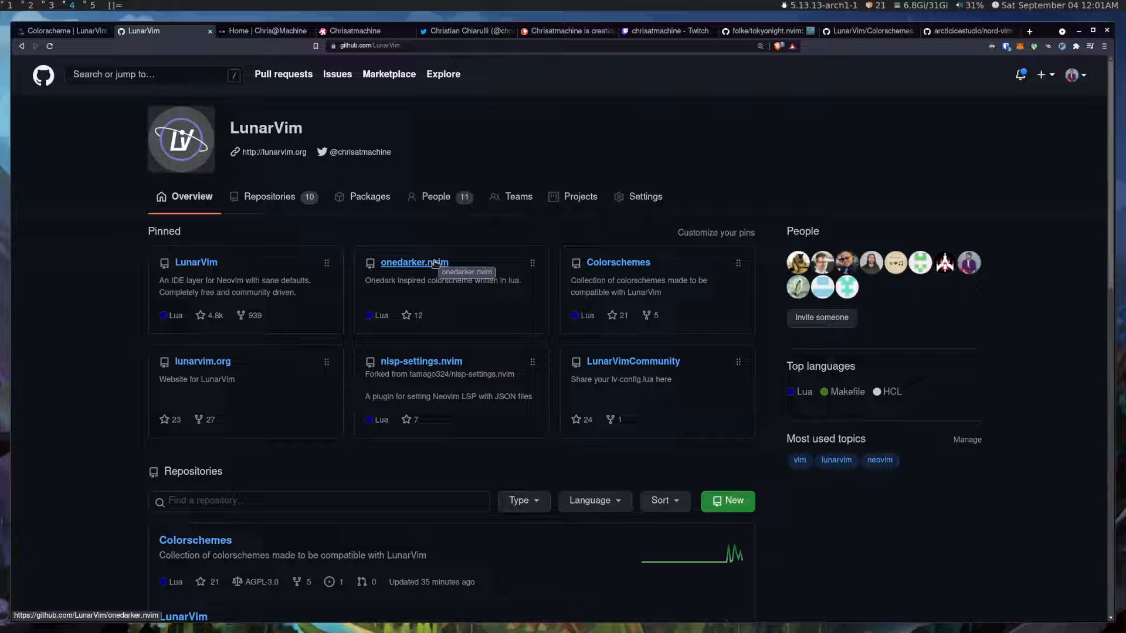
mouse_move(249, 292)
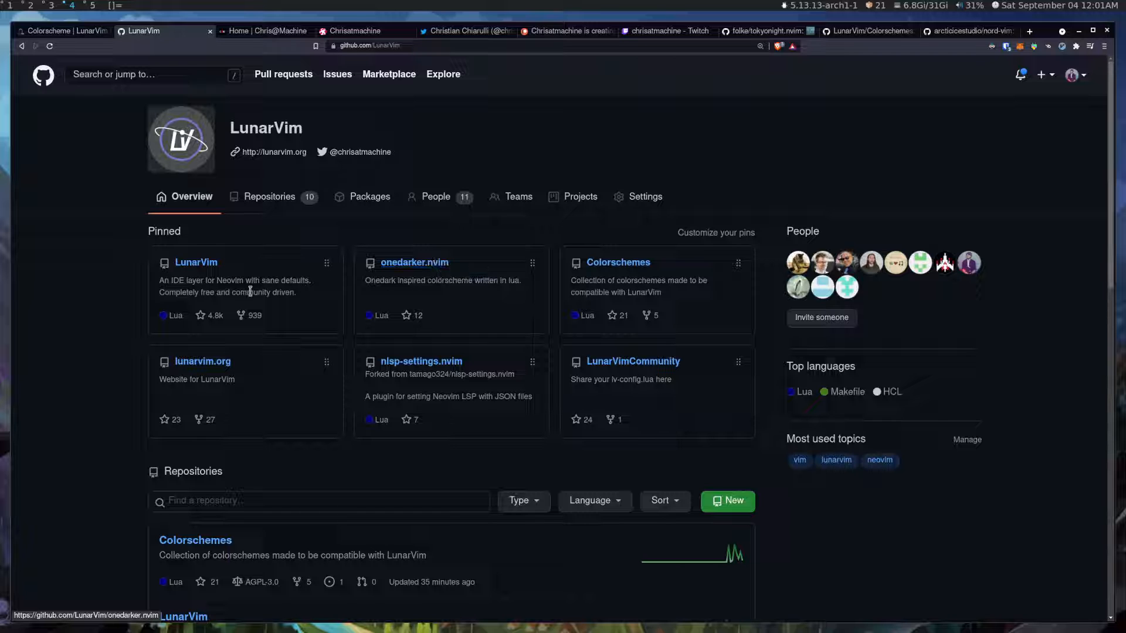
mouse_move(196, 262)
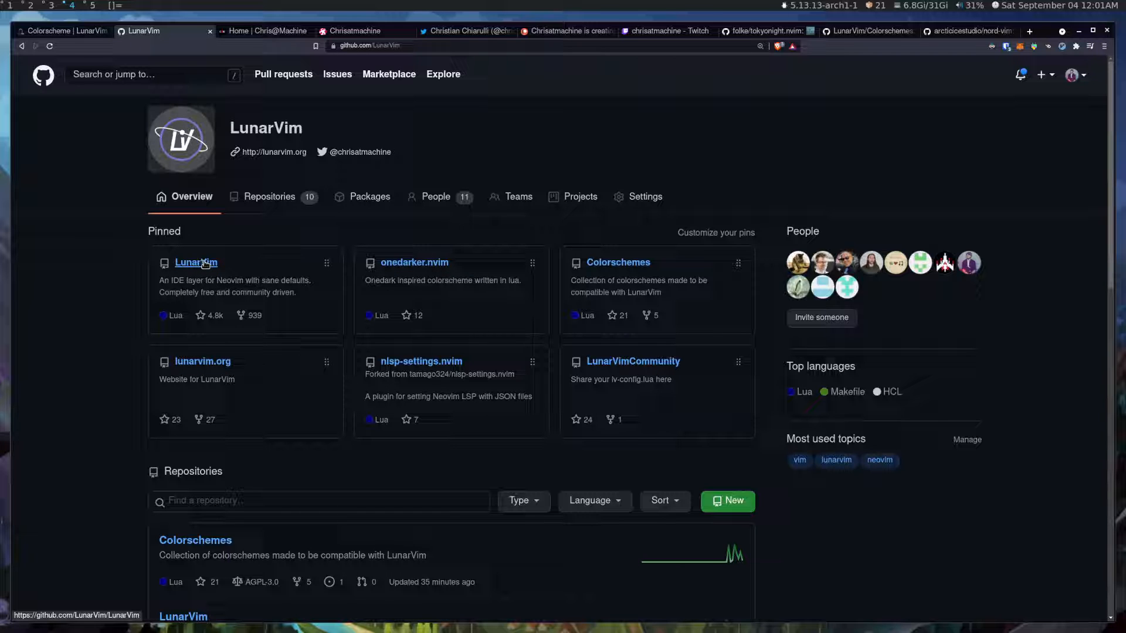
click(266, 31)
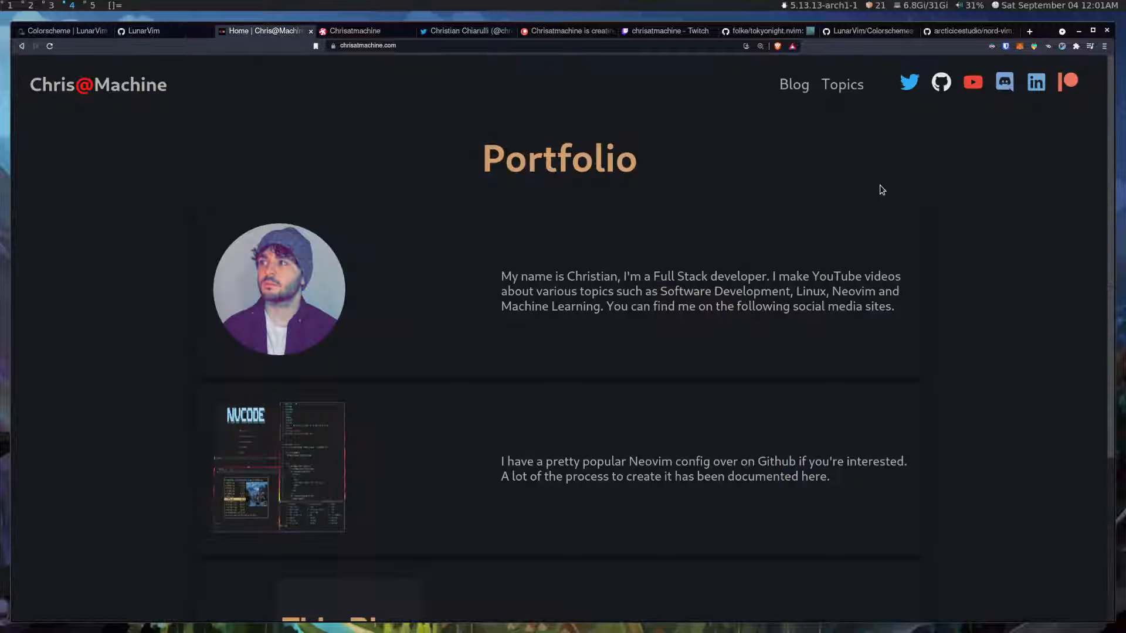
mouse_move(827, 319)
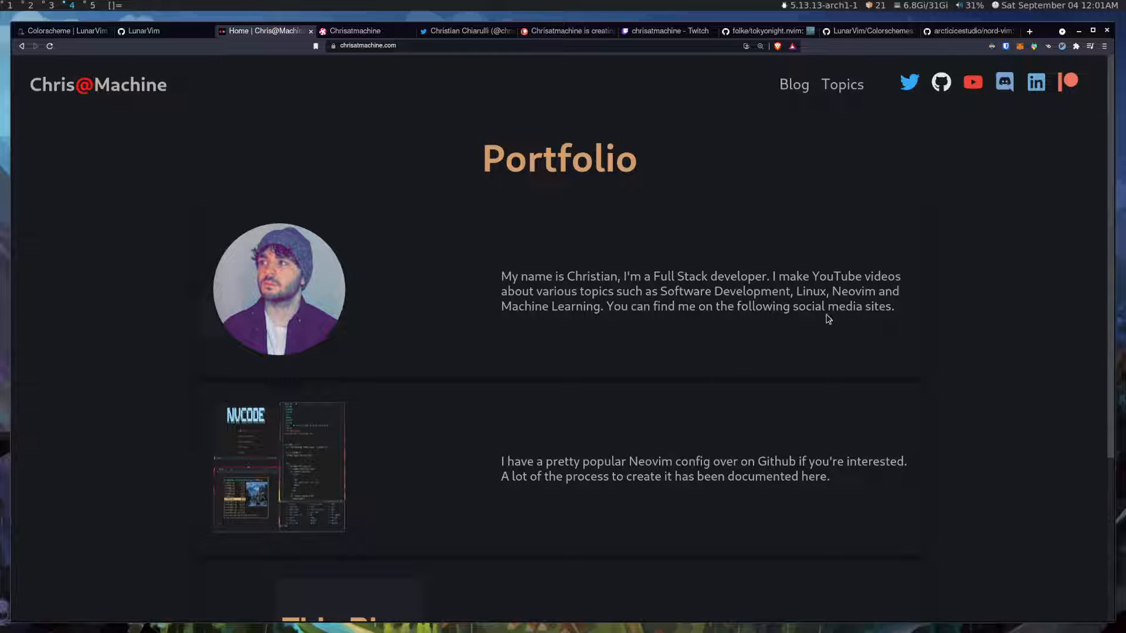
mouse_move(257, 486)
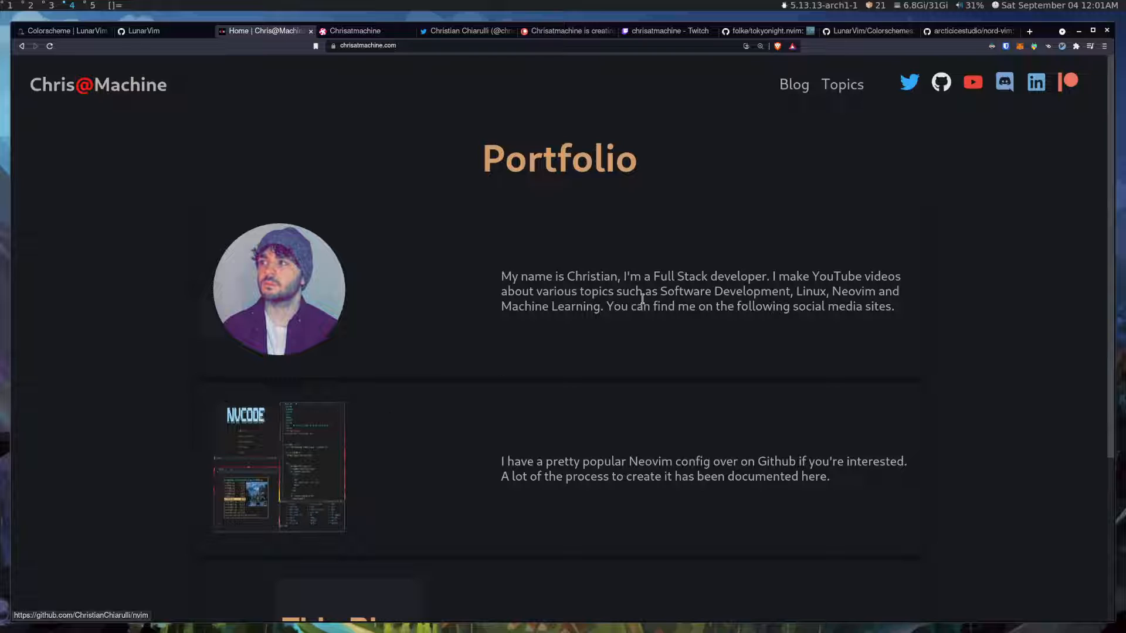
mouse_move(1005, 120)
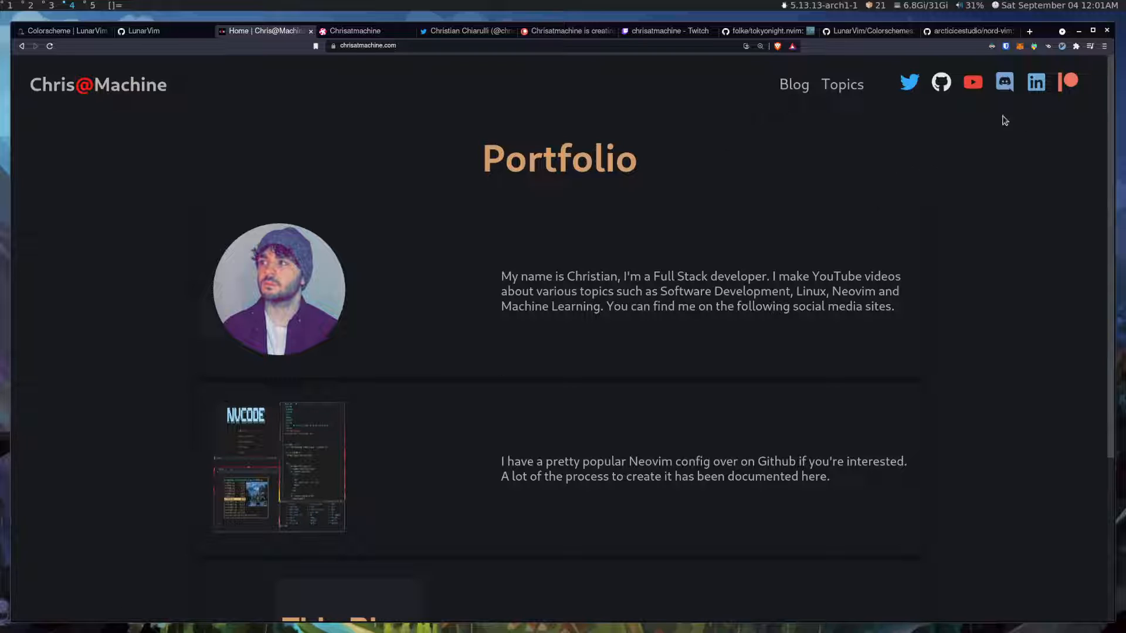
mouse_move(744, 180)
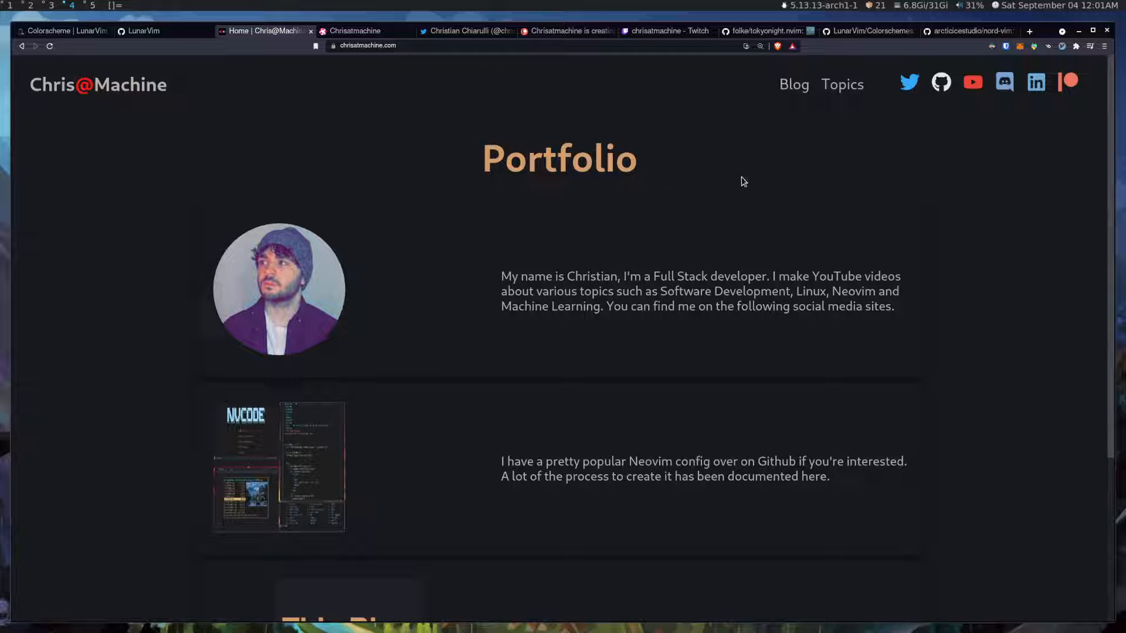
mouse_move(733, 185)
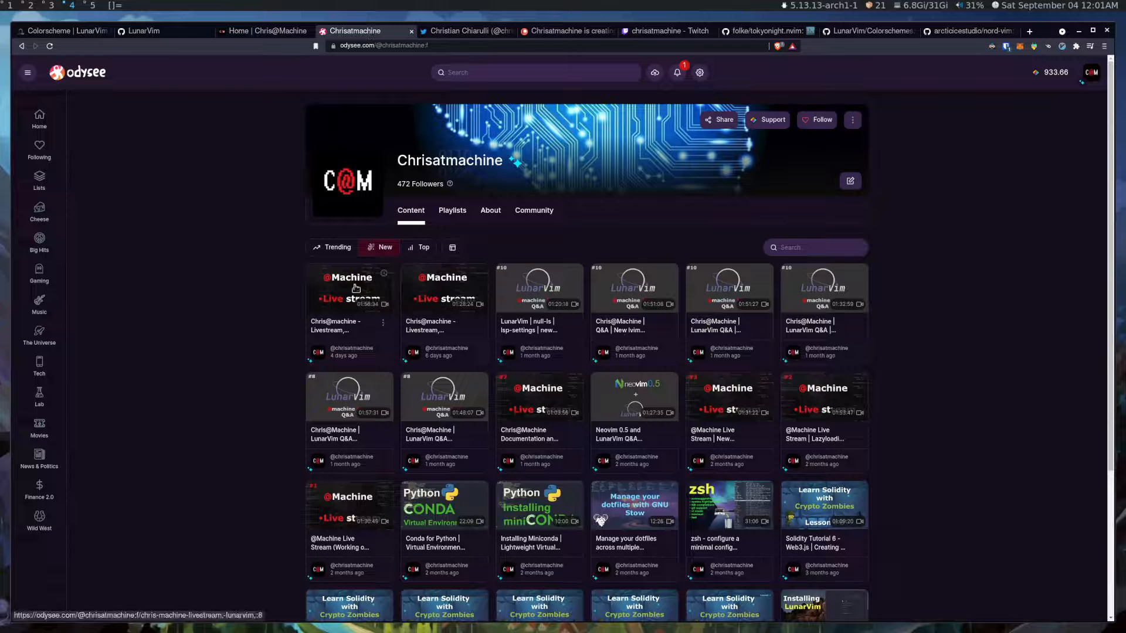
mouse_move(225, 299)
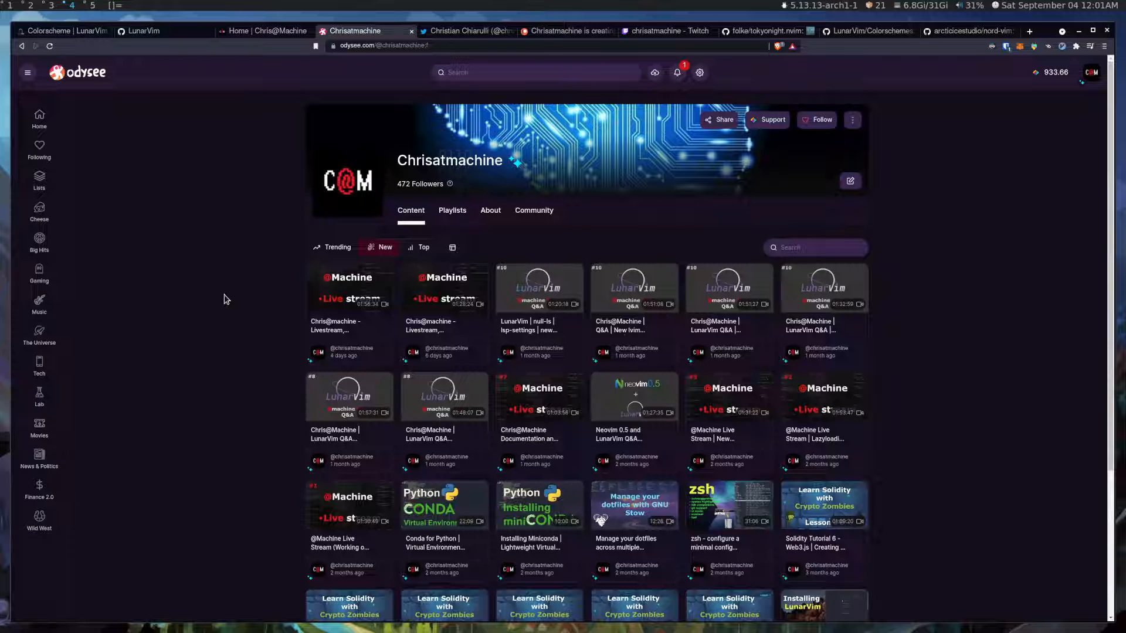
mouse_move(463, 31)
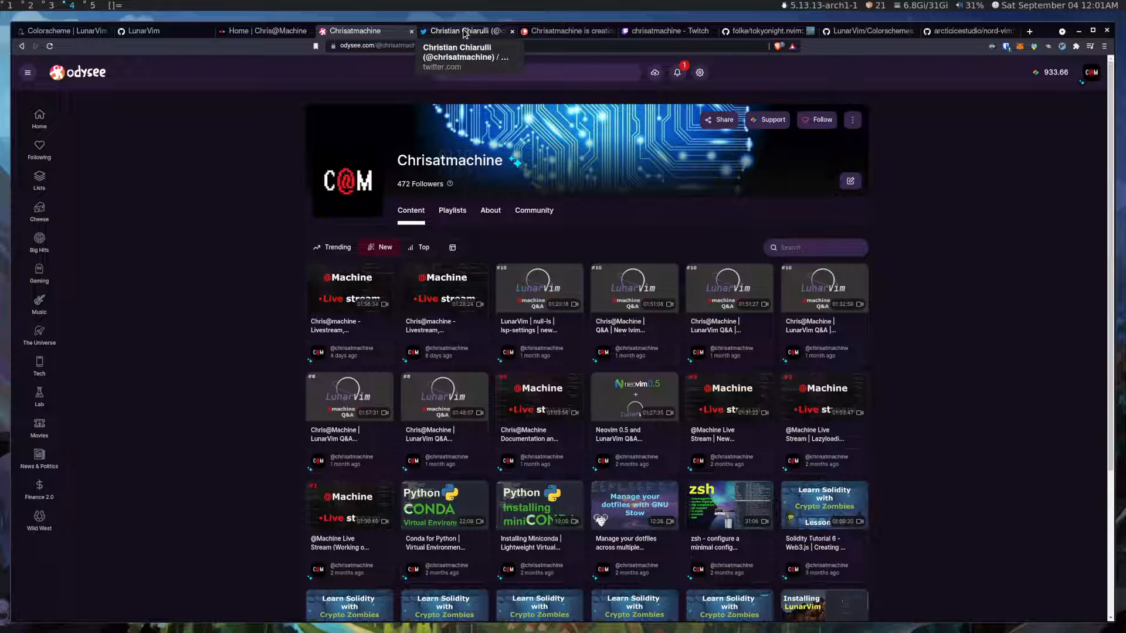
Visit the creator's Twitter, Patreon and Twitch pages, then return to the tokyonight.nvim README
click(459, 30)
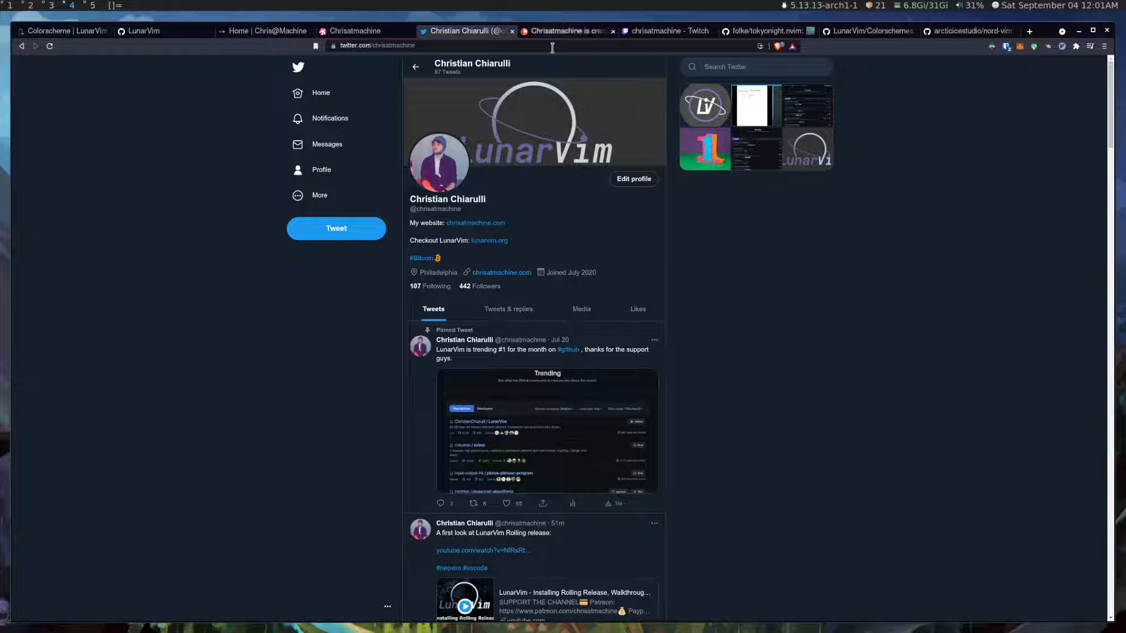
mouse_move(555, 40)
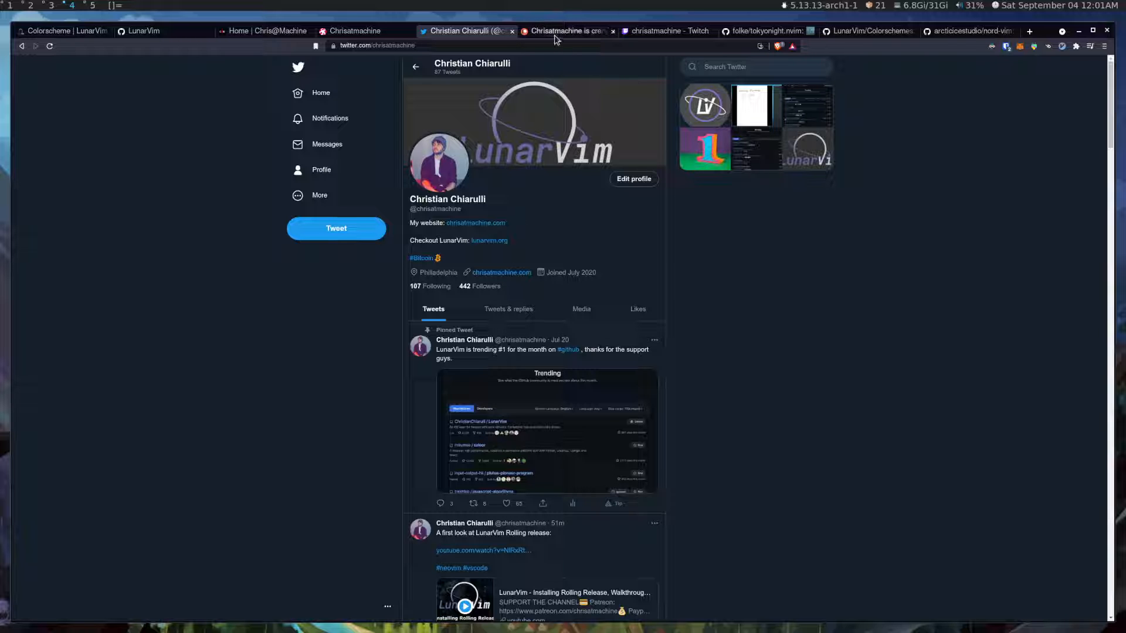
click(564, 30)
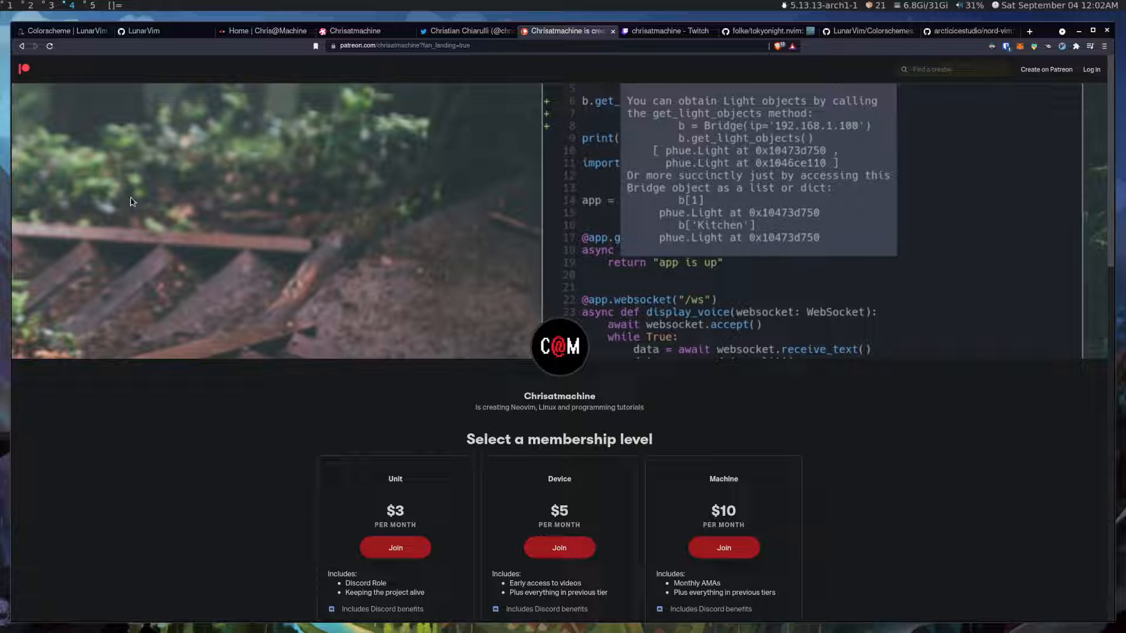
mouse_move(654, 30)
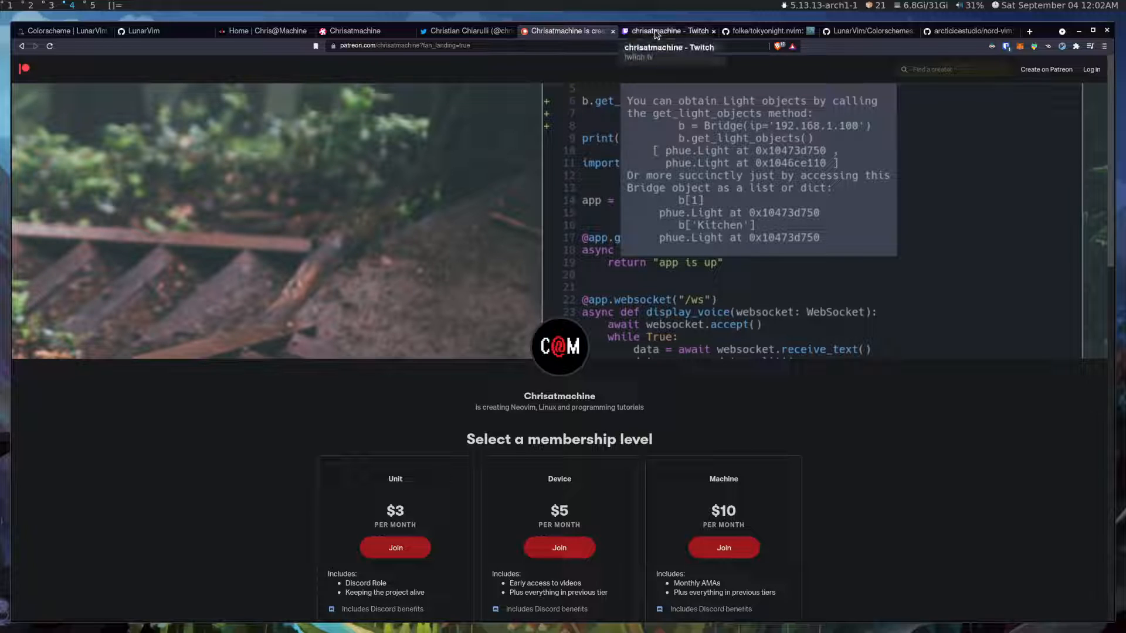
click(667, 31)
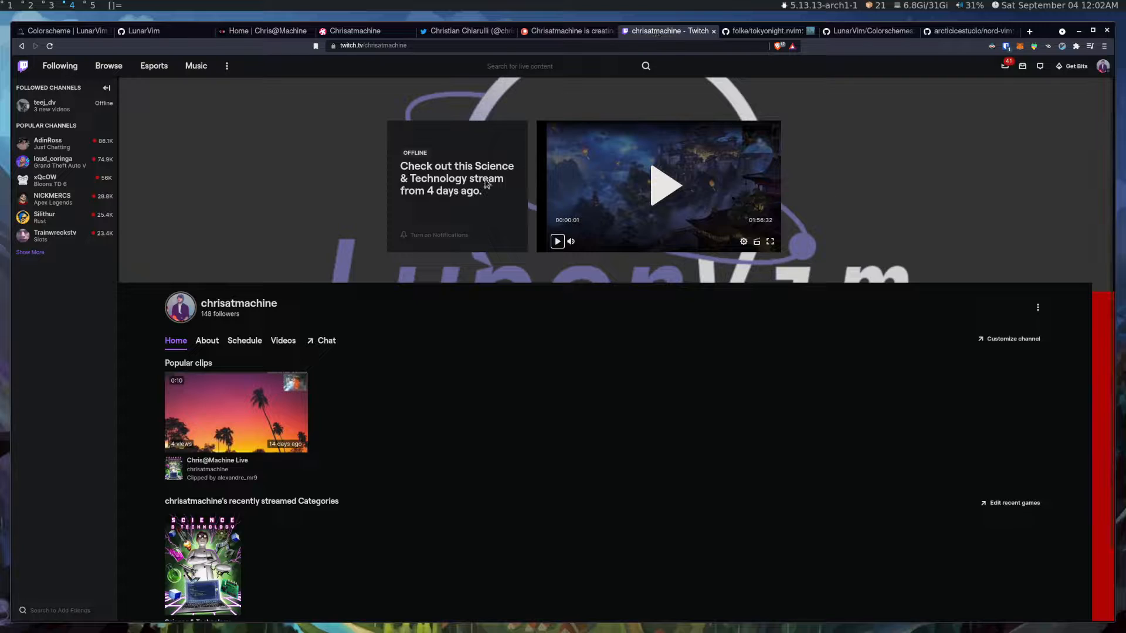
click(768, 31)
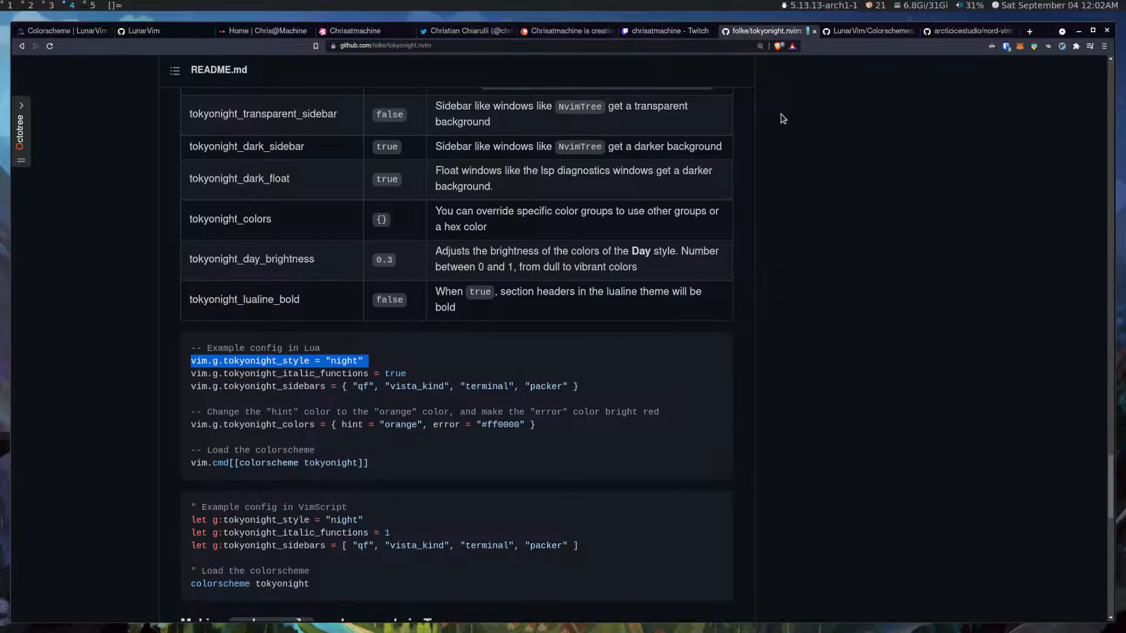
Scroll to the top of the tokyonight.nvim repository page with its file list and About description
scroll(up, 3)
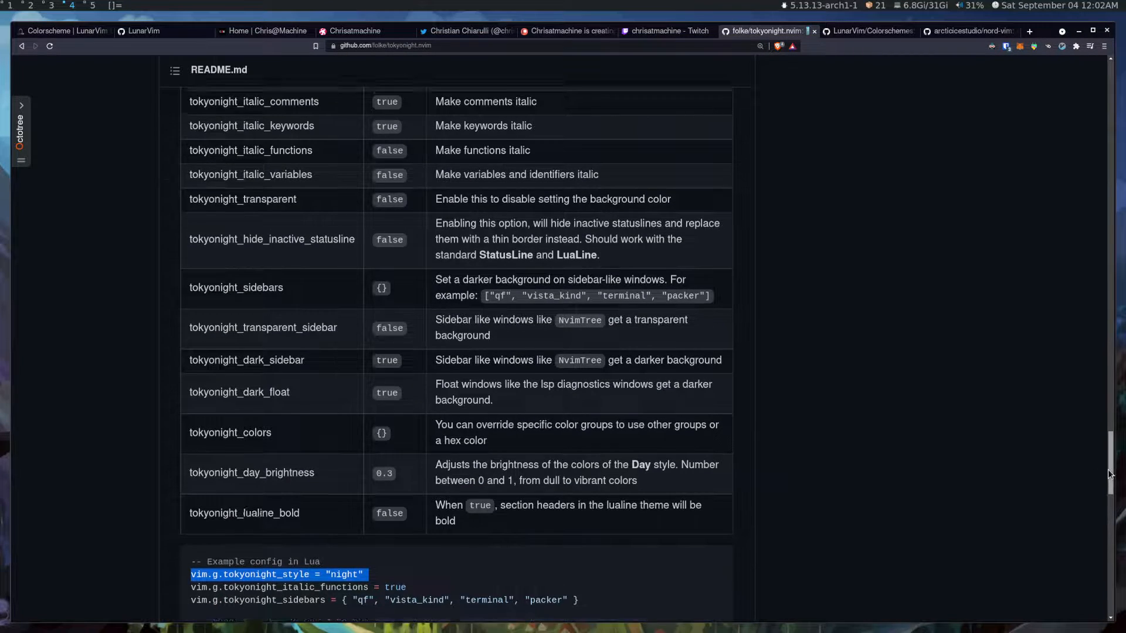
scroll(up, 3)
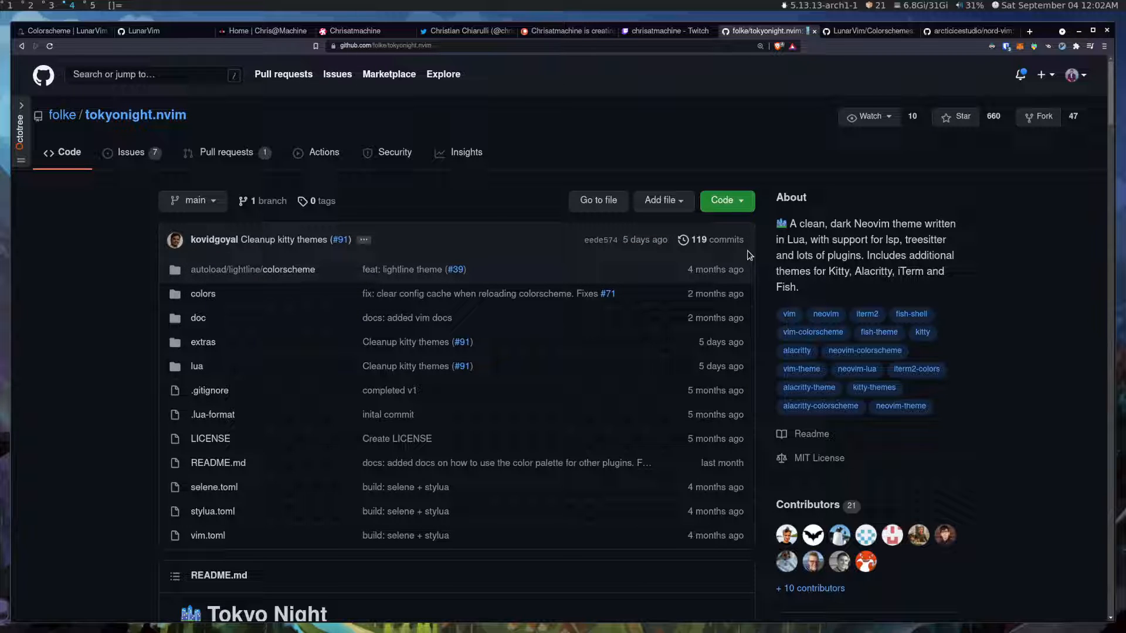
mouse_move(650, 277)
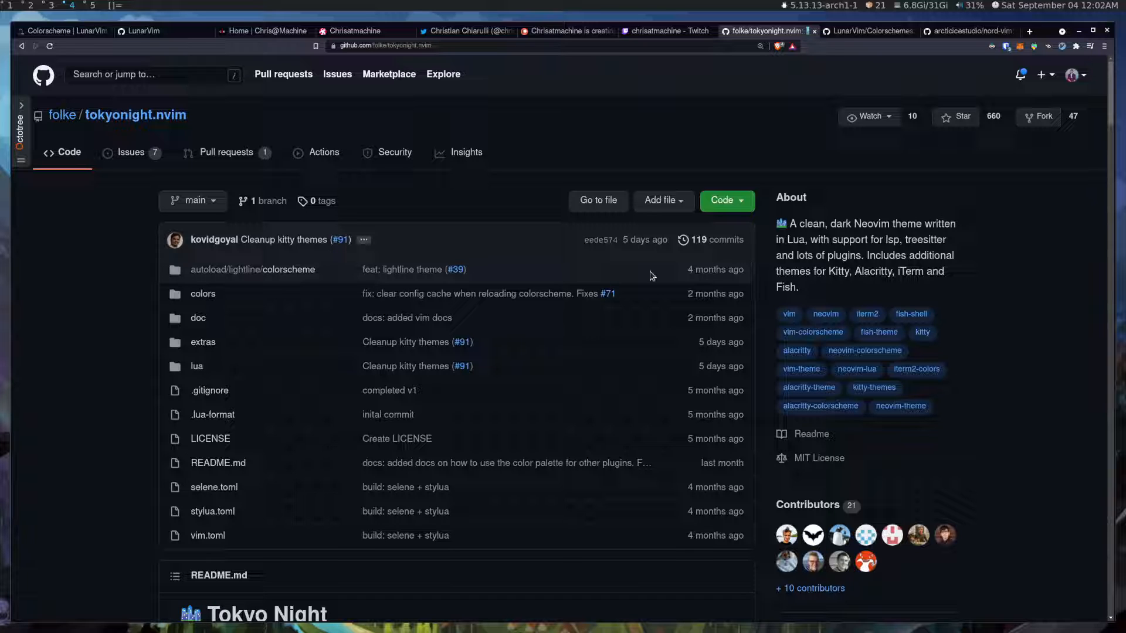
mouse_move(350, 106)
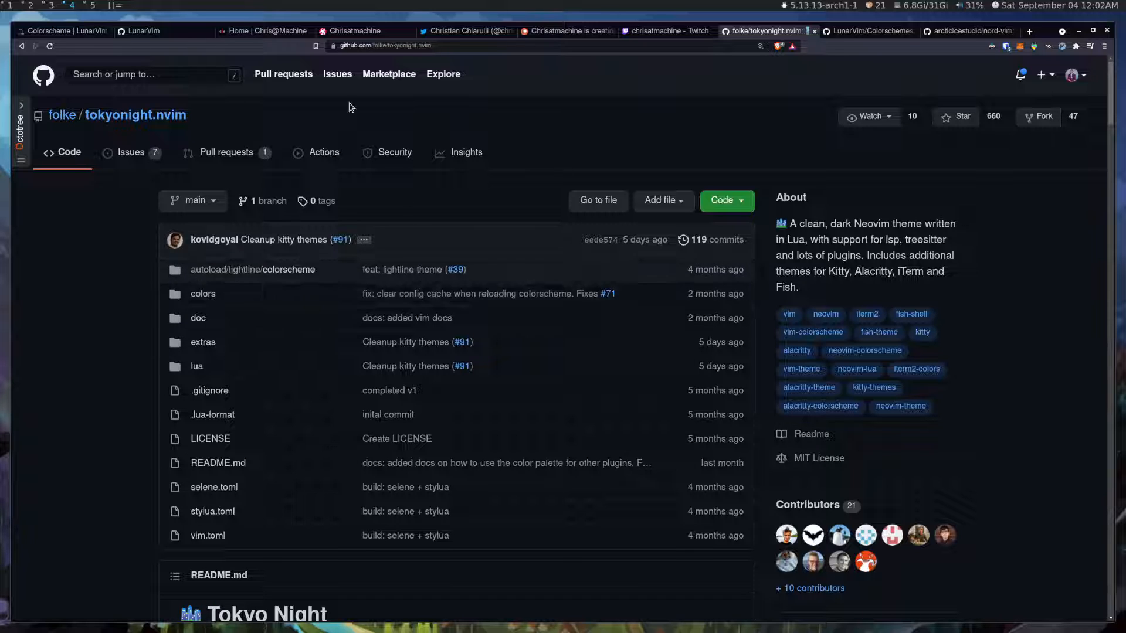
mouse_move(246, 303)
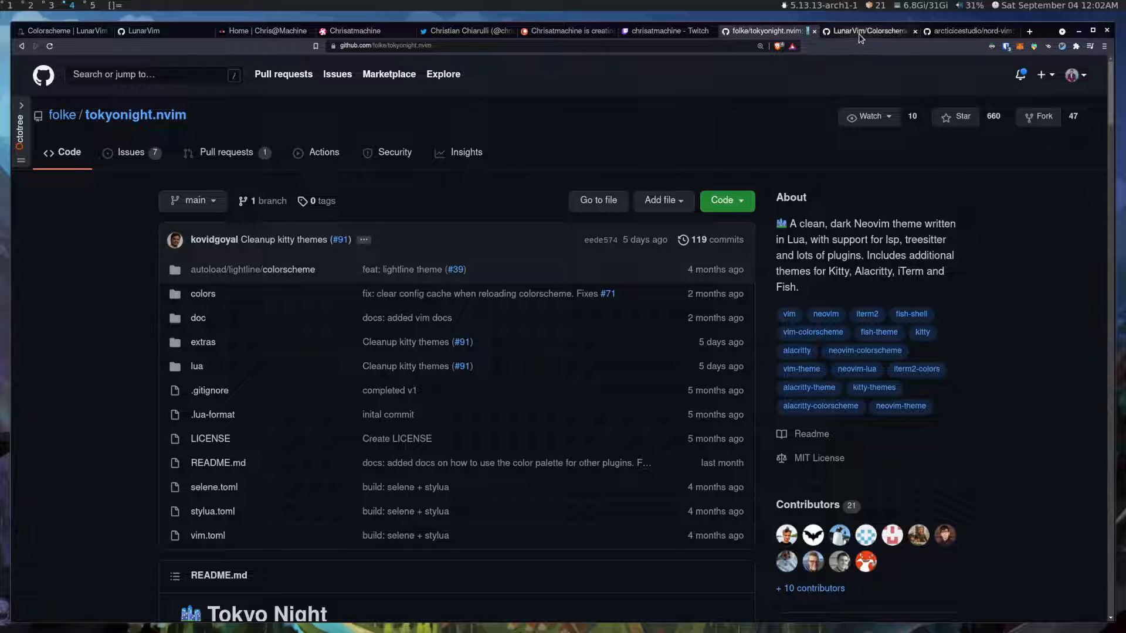
In the LunarVim/Colorschemes repository, enter the templates folder, return to the root, and reenter templates
click(865, 31)
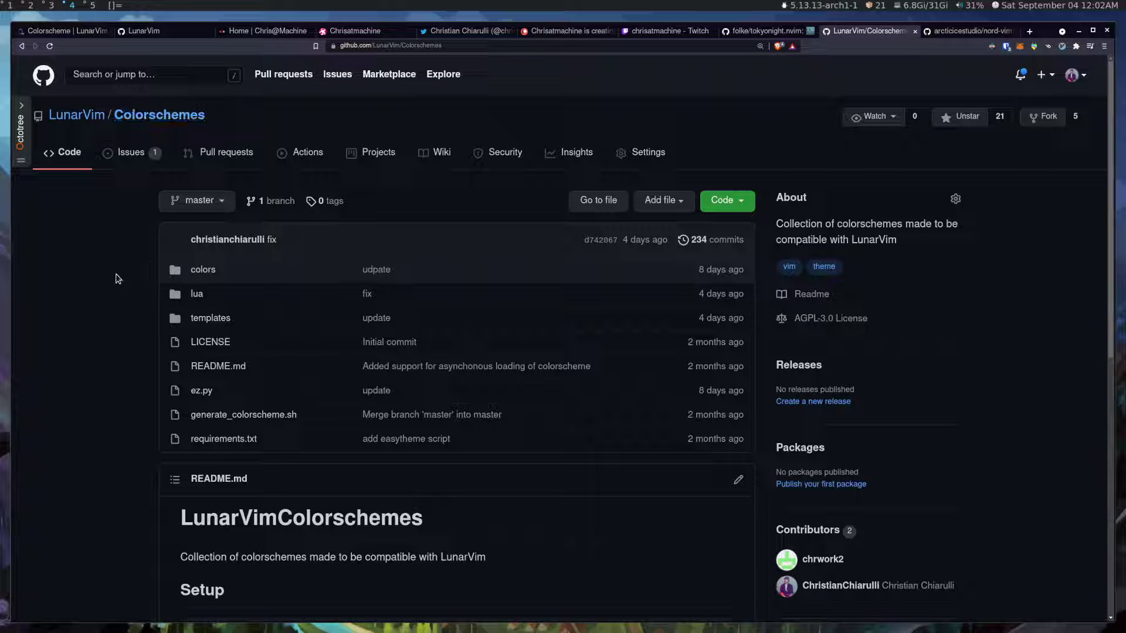
mouse_move(209, 342)
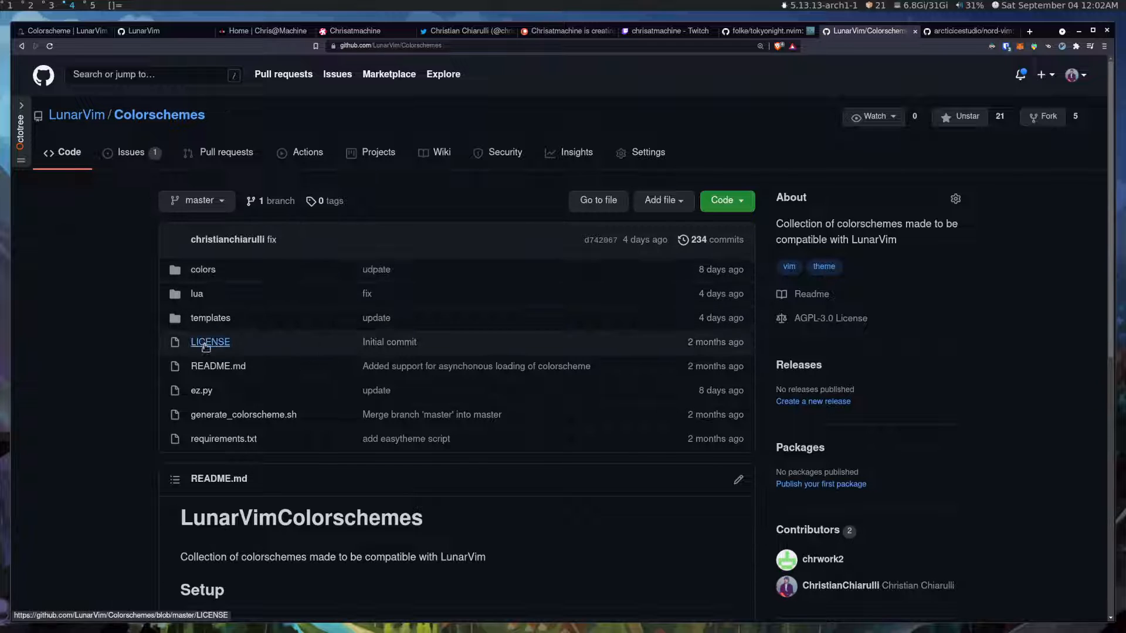
mouse_move(210, 317)
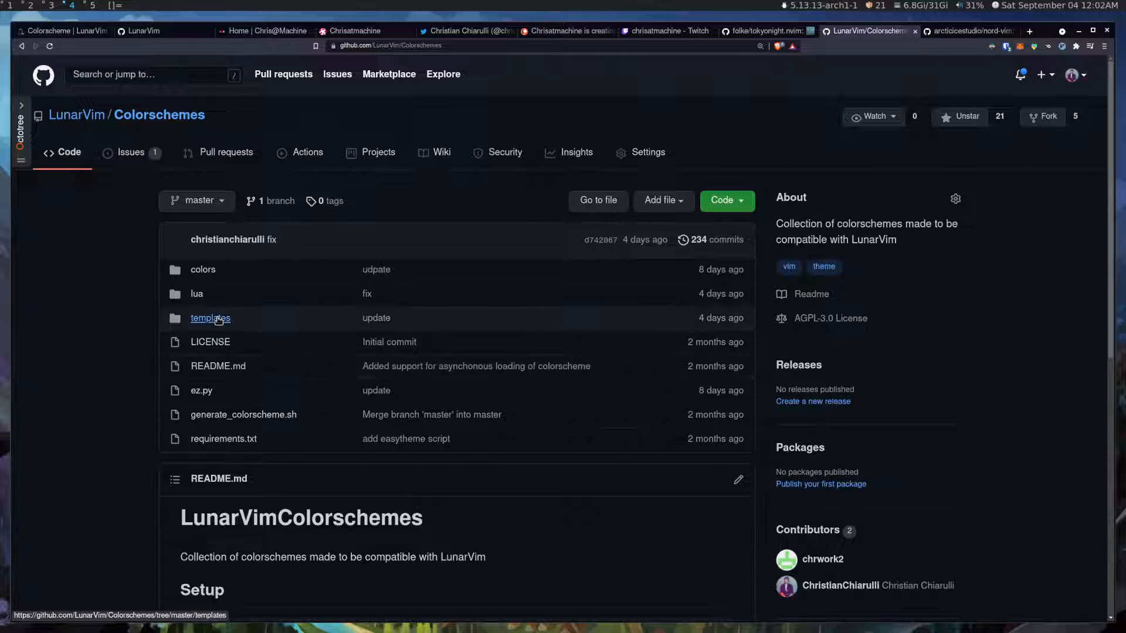
click(210, 317)
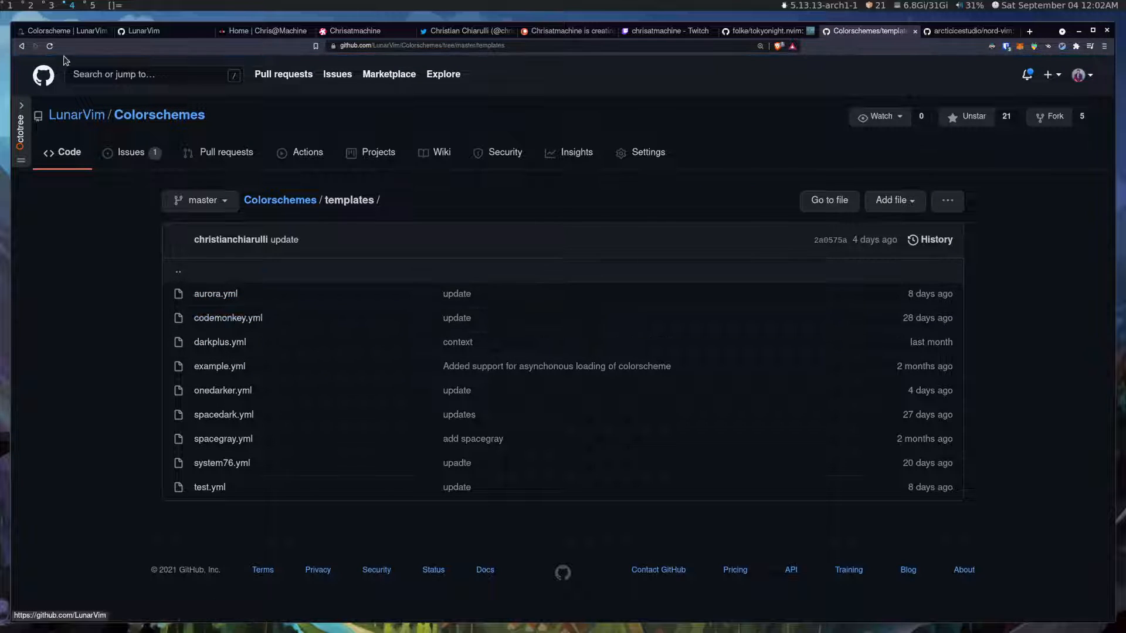
click(279, 199)
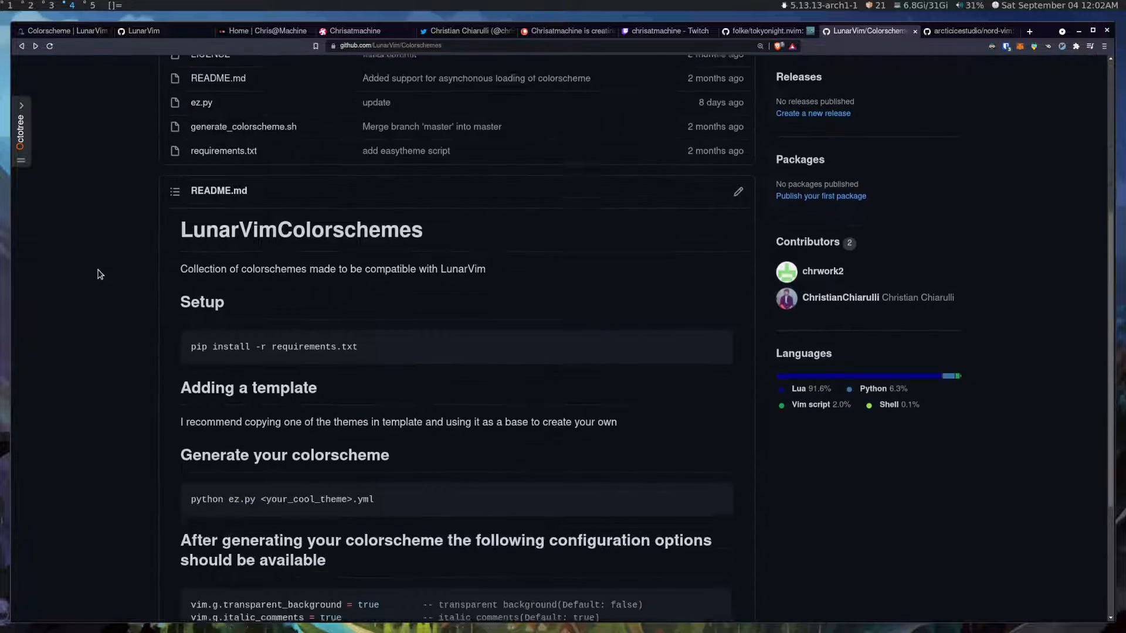
scroll(up, 3)
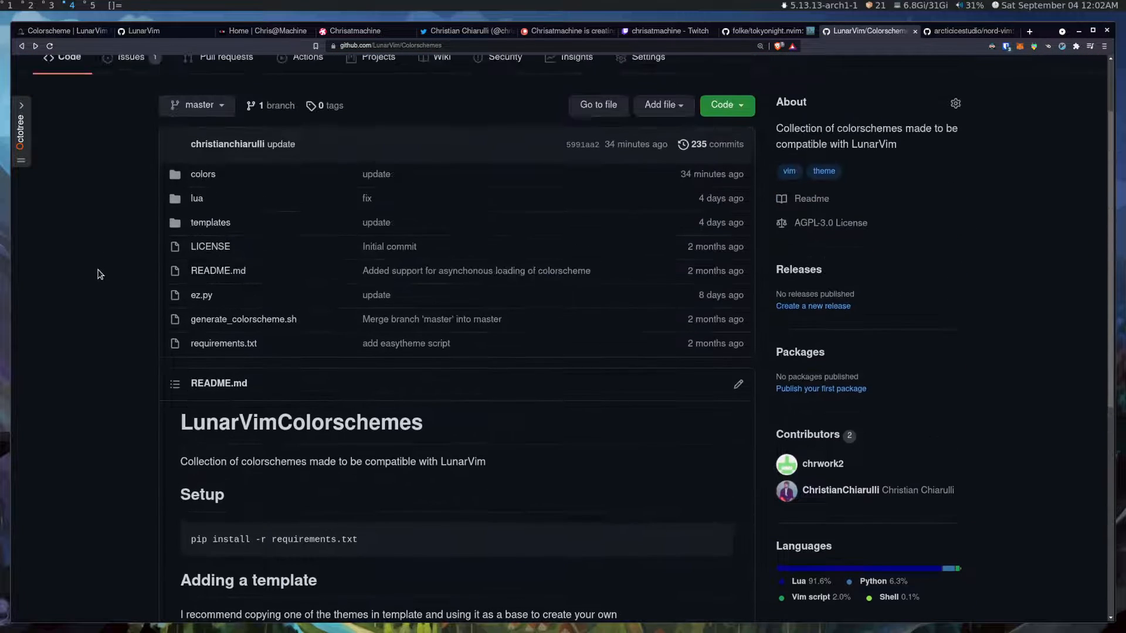
mouse_move(429, 201)
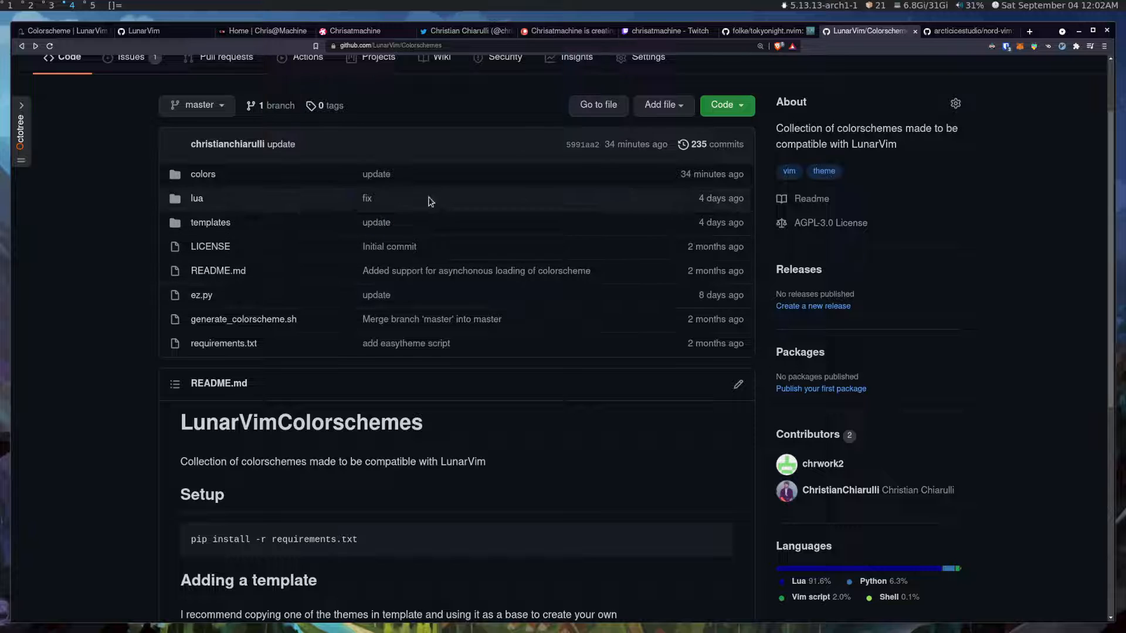
mouse_move(210, 223)
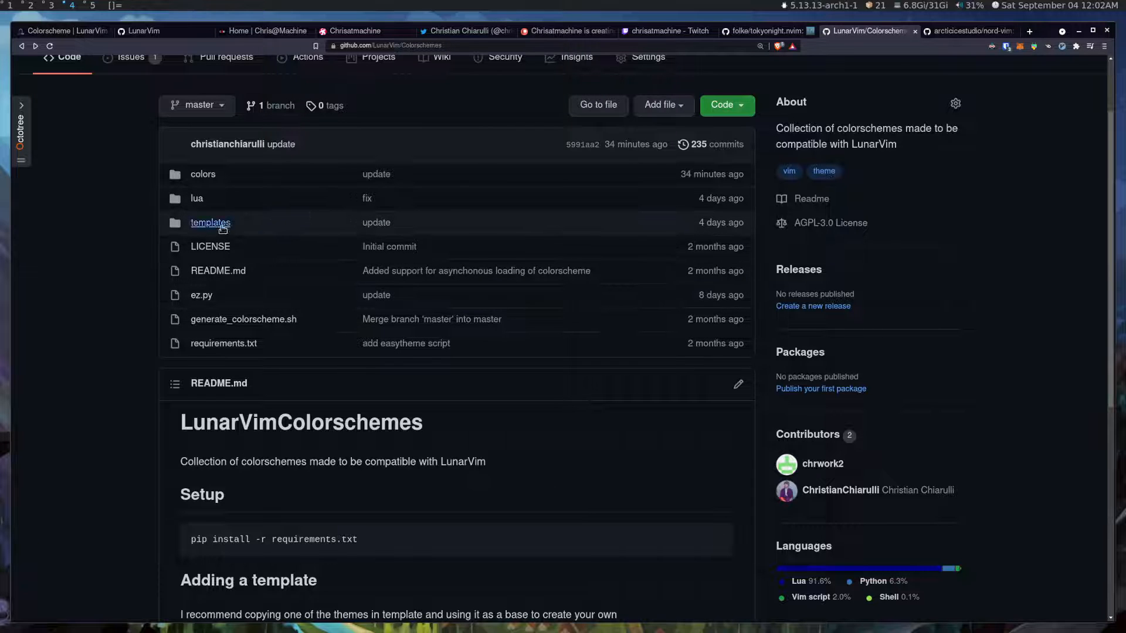
click(210, 223)
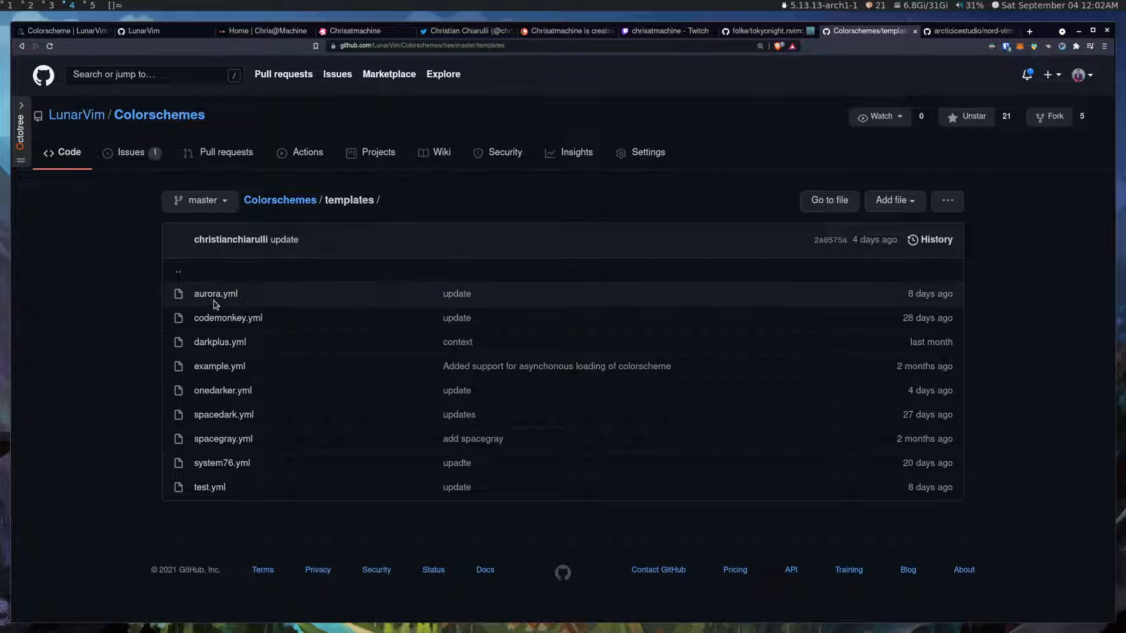
mouse_move(223, 414)
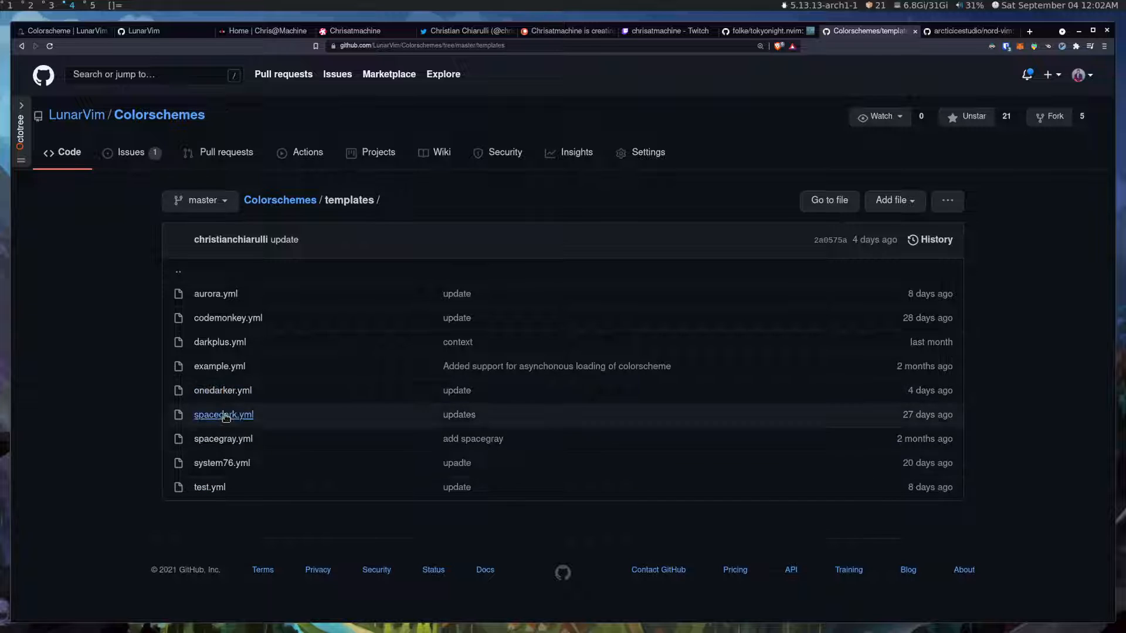
mouse_move(216, 293)
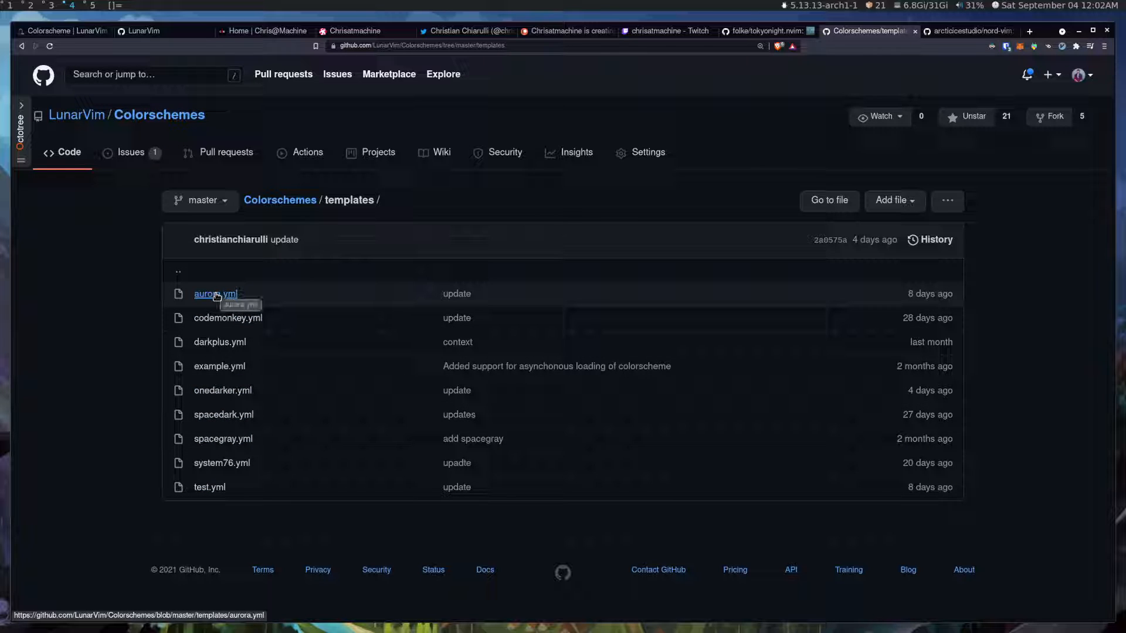
View the aurora.yml palette template, then go back to the templates folder listing
click(216, 293)
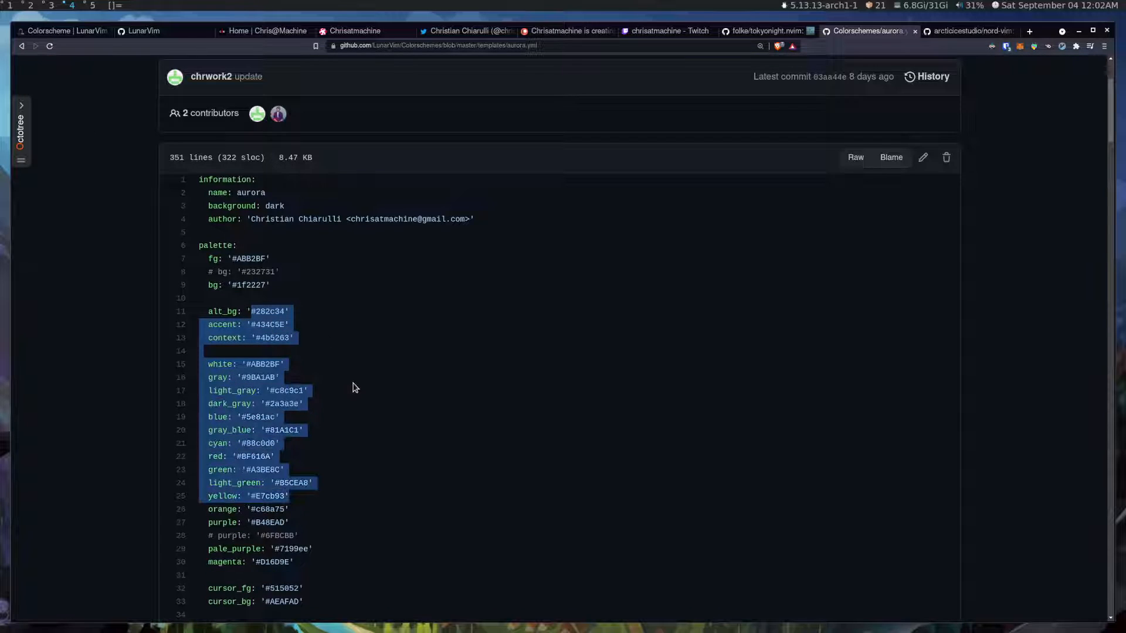
scroll(down, 3)
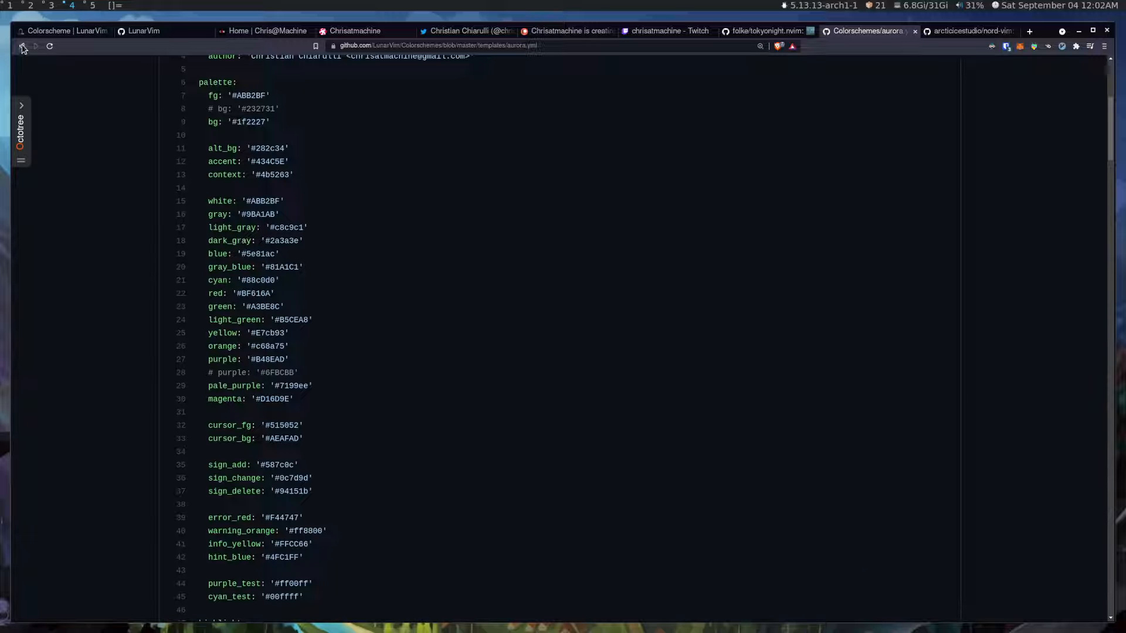
click(21, 46)
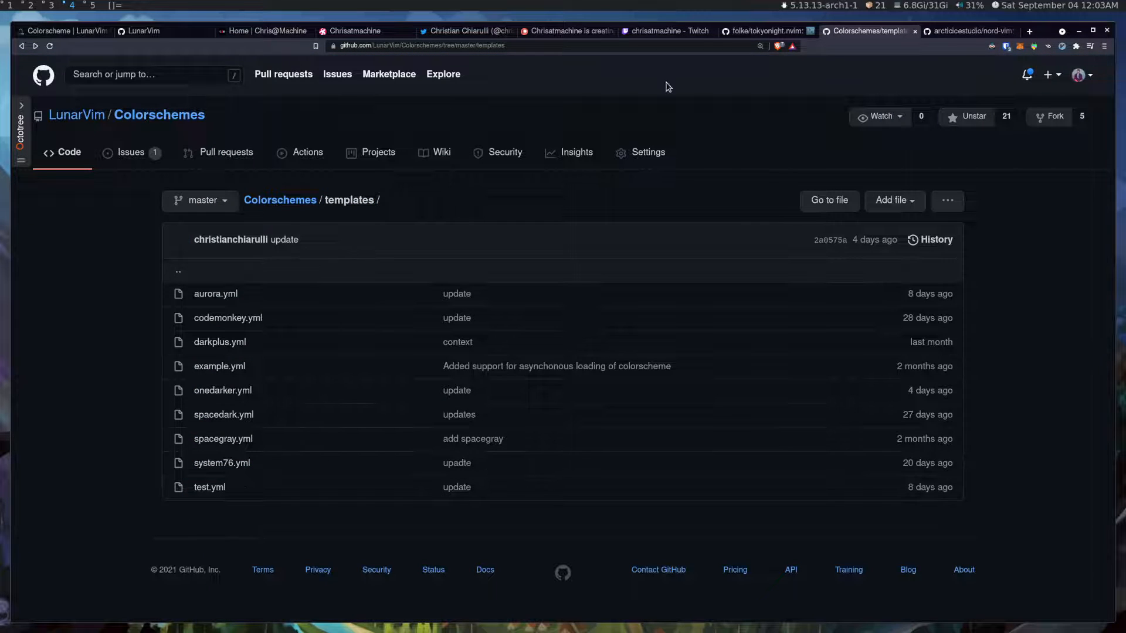
Show the arcticicestudio/nord-vim repository and scroll through its README install instructions and back to the top
click(970, 30)
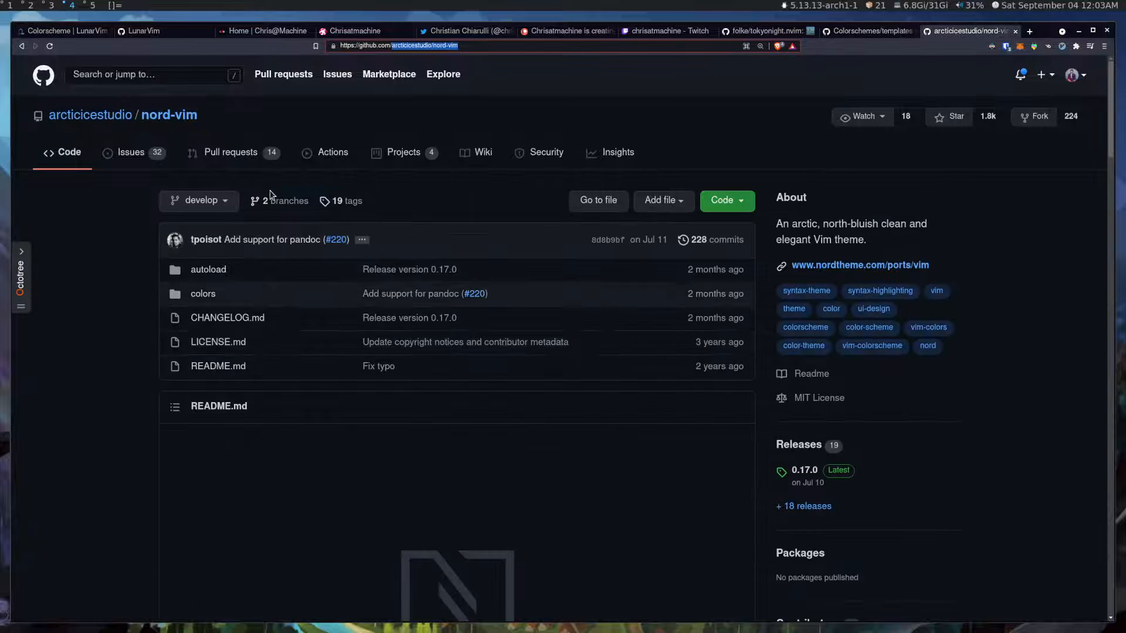
mouse_move(345, 300)
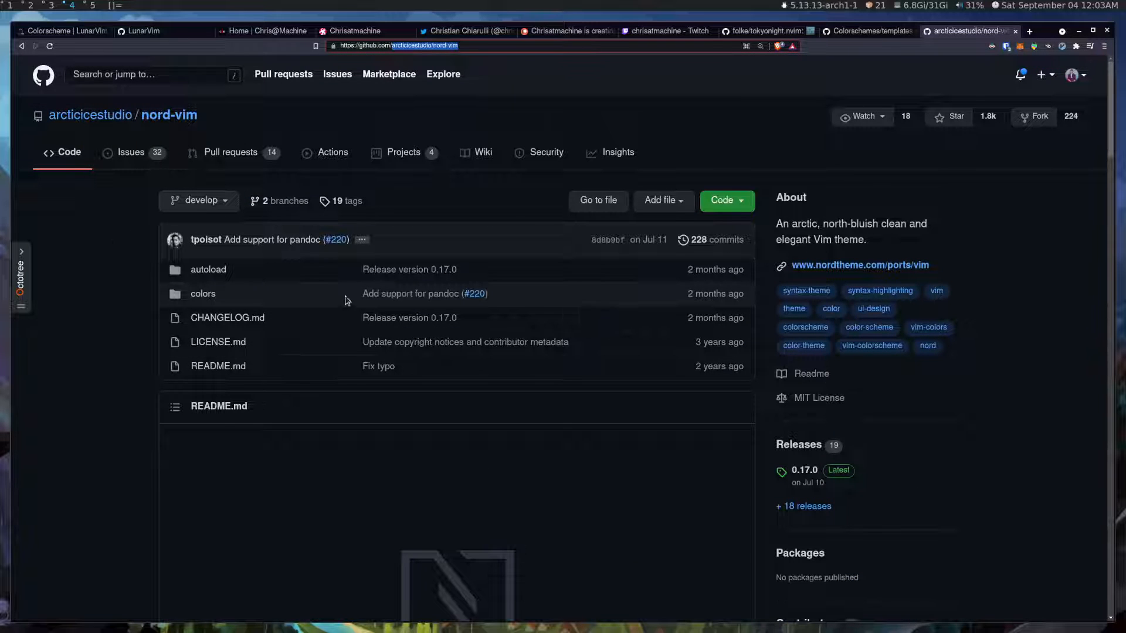
mouse_move(86, 136)
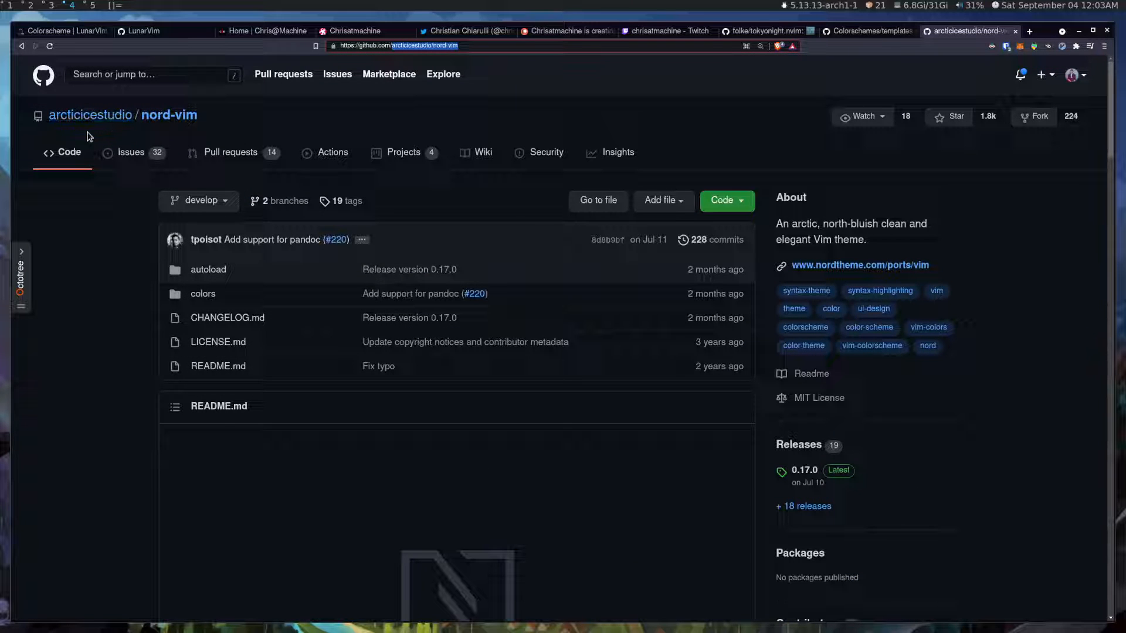
scroll(down, 3)
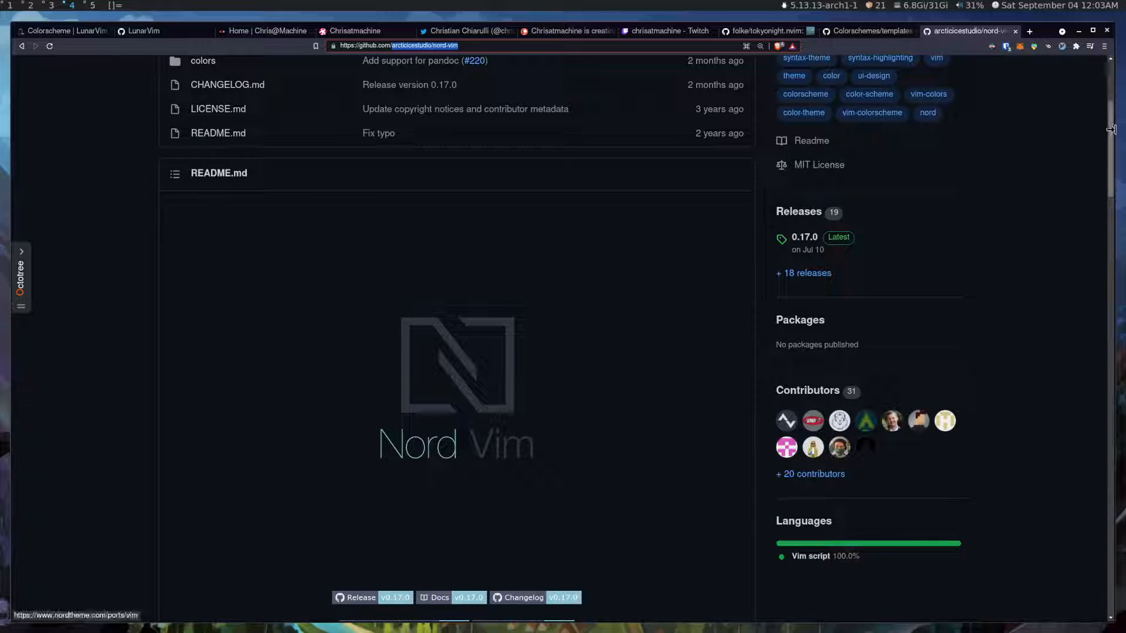
scroll(down, 3)
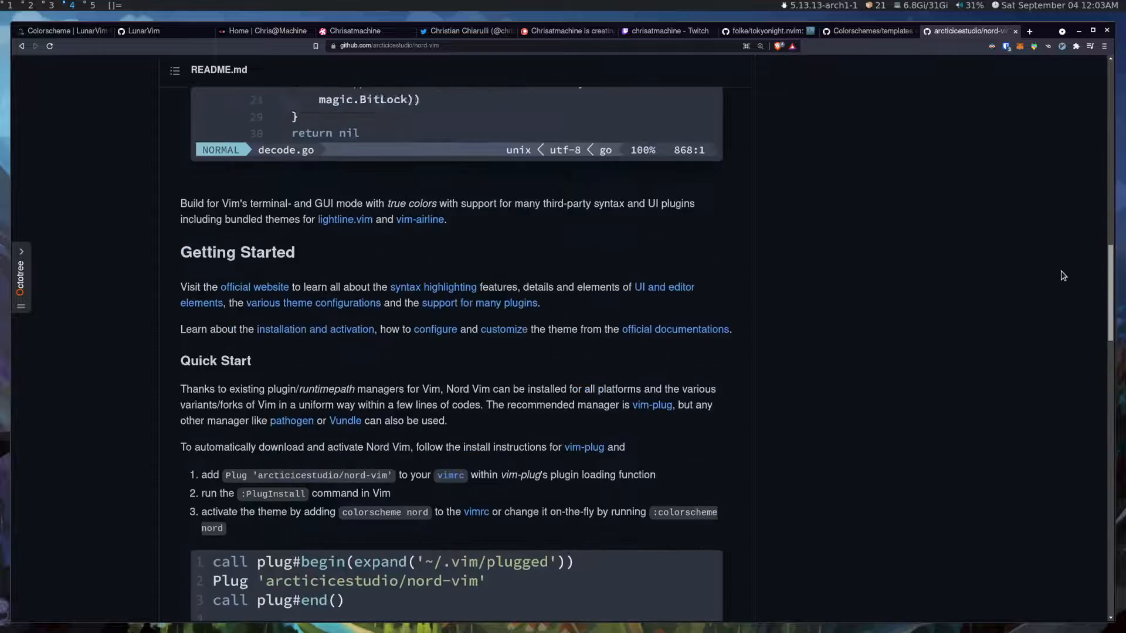
scroll(up, 3)
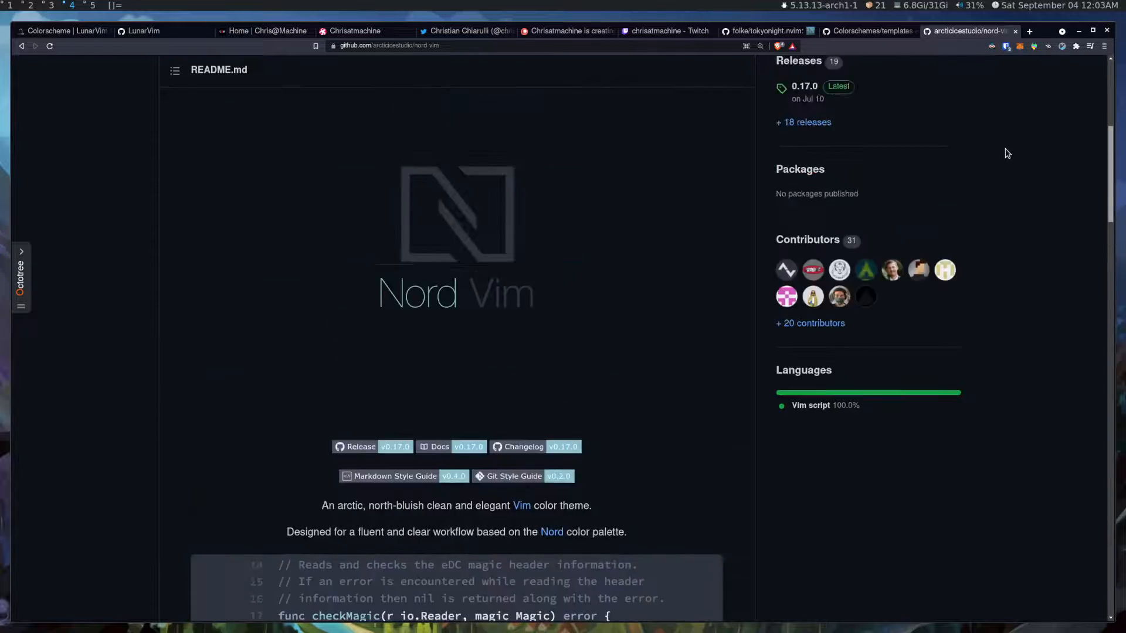
scroll(up, 3)
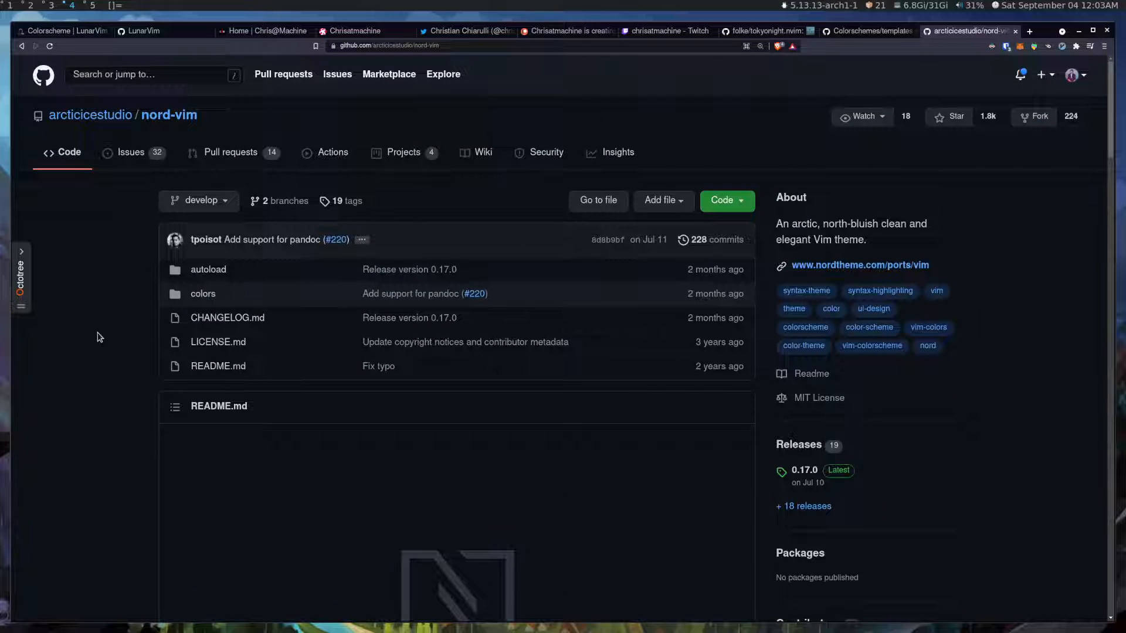
scroll(down, 3)
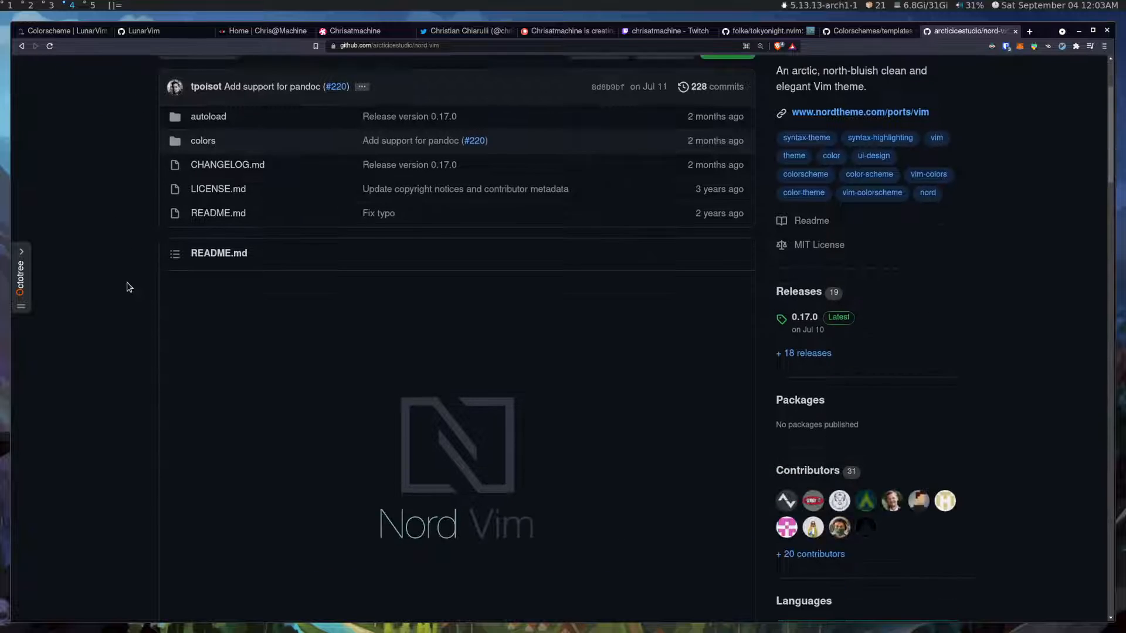
scroll(up, 3)
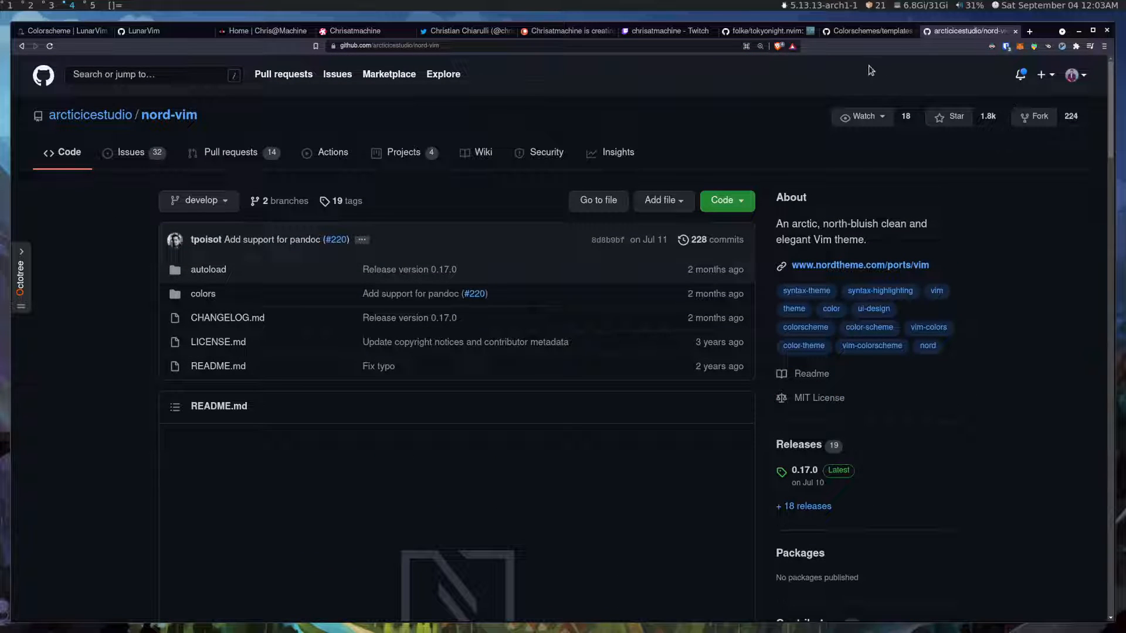
mouse_move(617, 152)
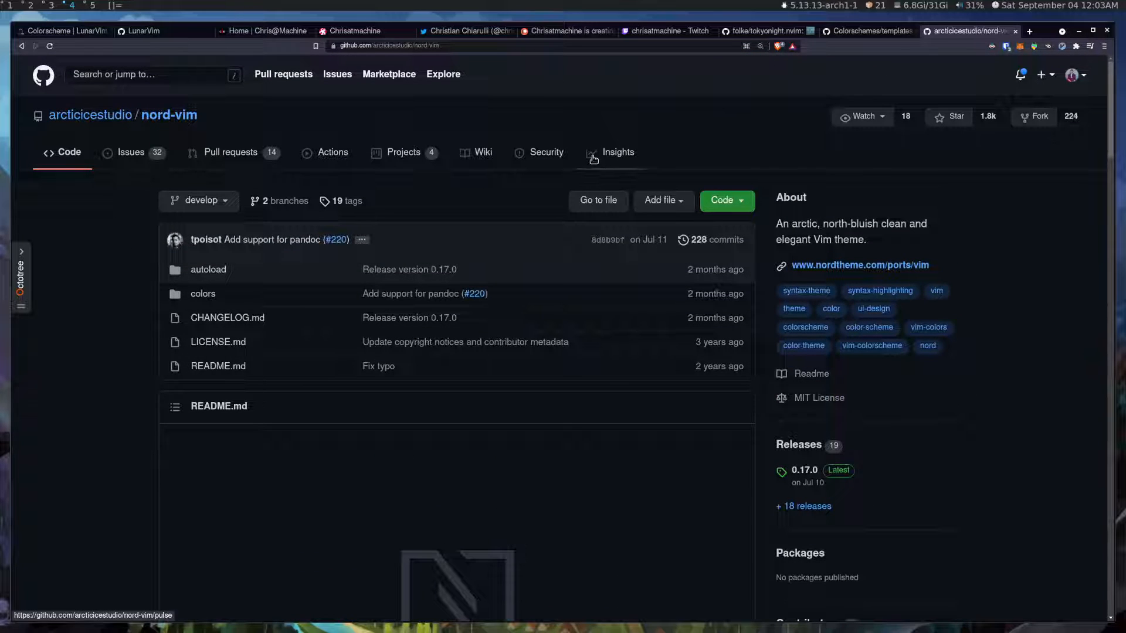